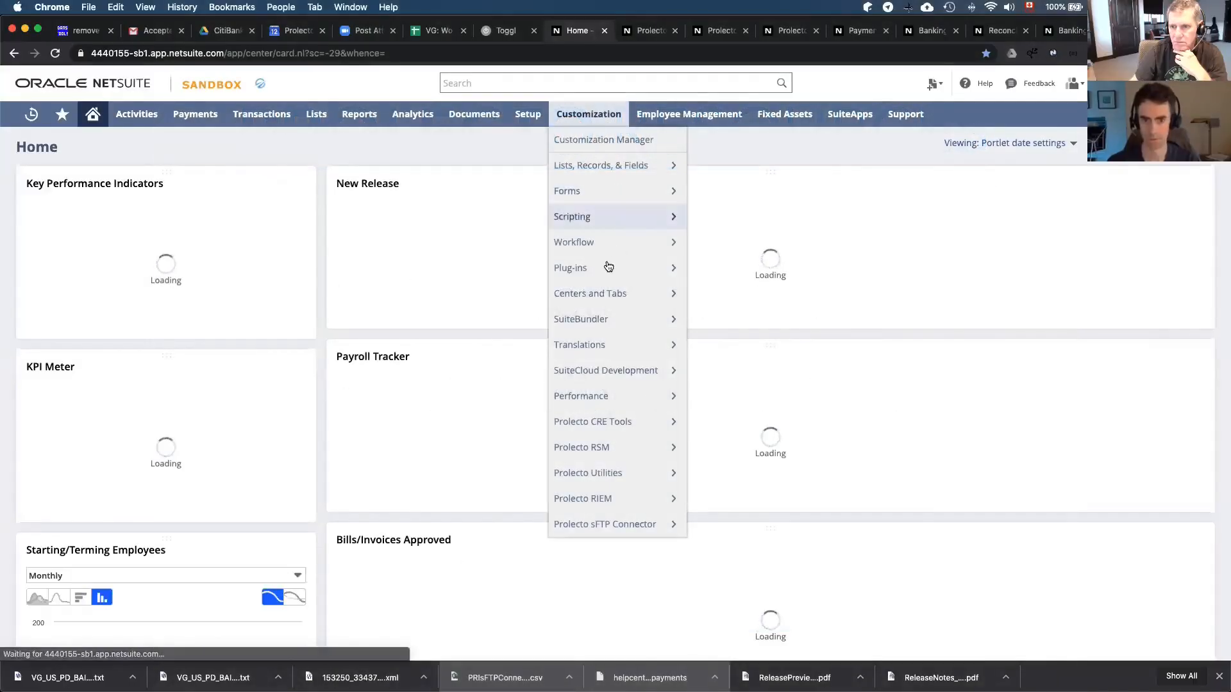
{"action": "mouse_move", "coordinate": [570, 268]}
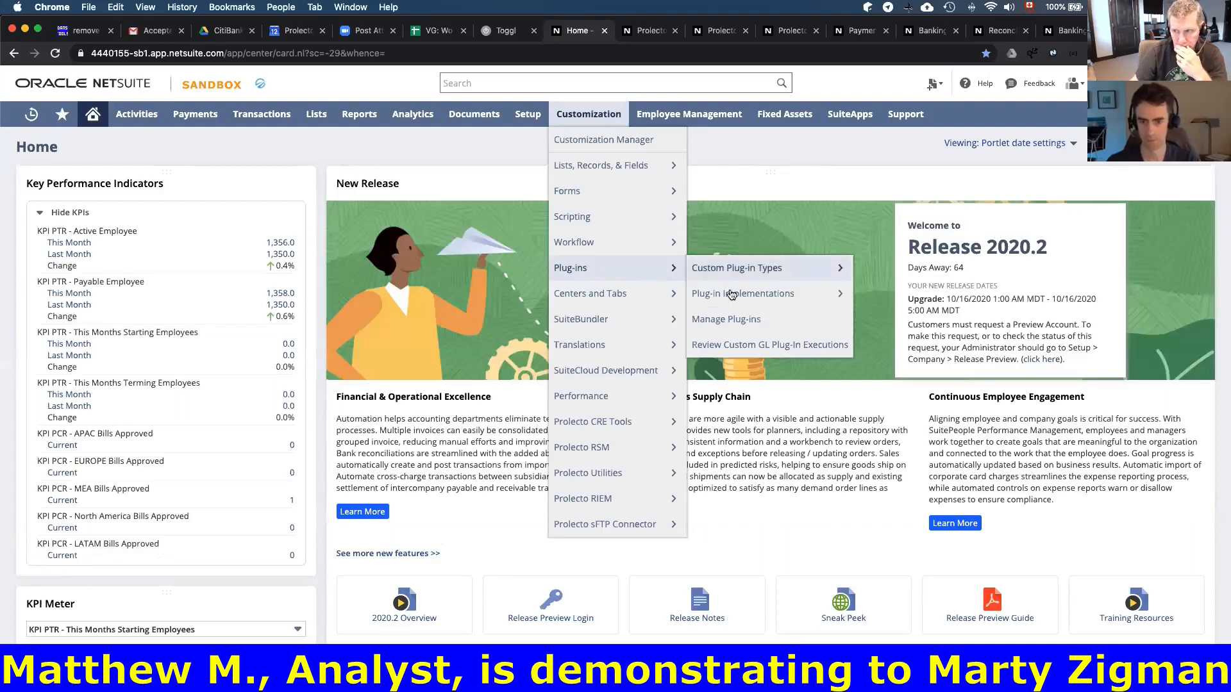
Navigate from Customization > Plug-ins to the Plug-In Implementations list
{"action": "left_click", "coordinate": [742, 292]}
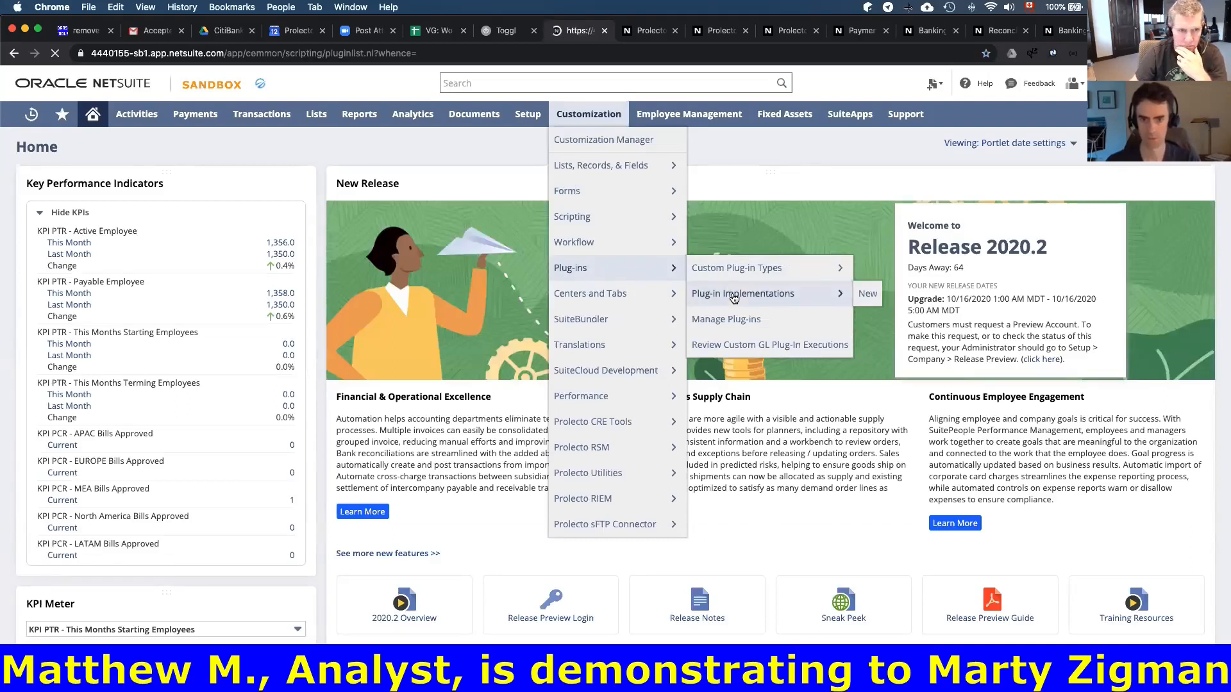
{"action": "left_click", "coordinate": [743, 293]}
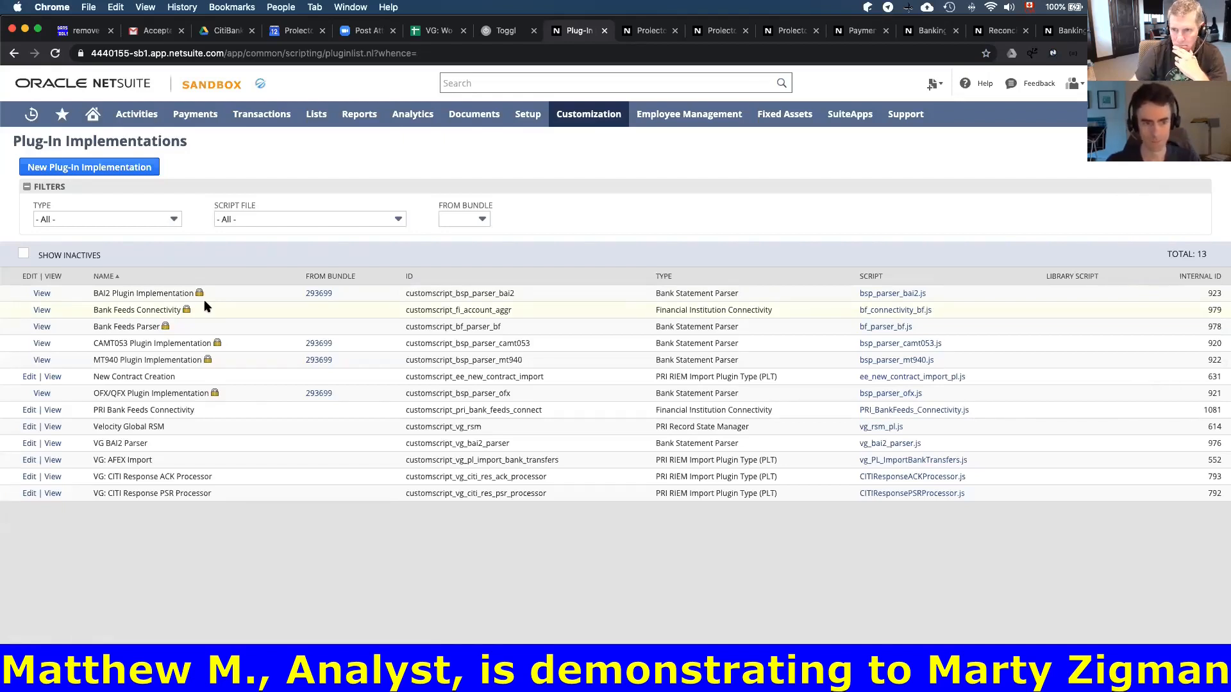
{"action": "mouse_move", "coordinate": [92, 410]}
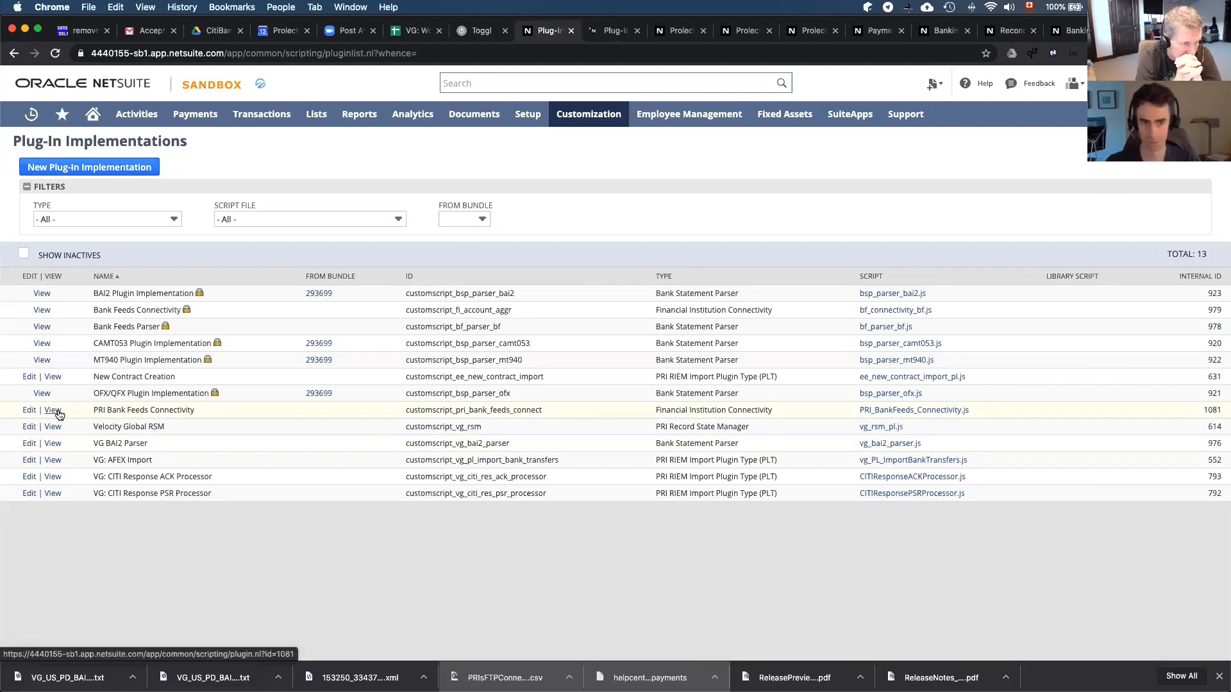
View the PRI Bank Feeds Connectivity implementation record with its script file
{"action": "left_click", "coordinate": [53, 411]}
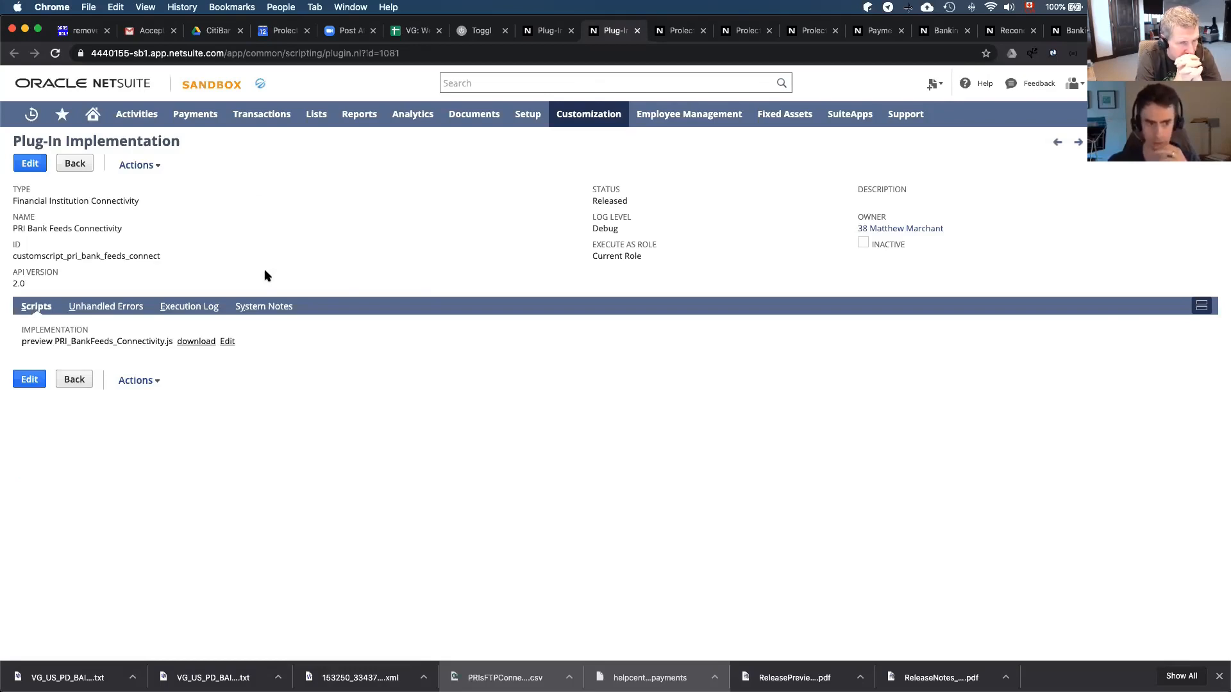
{"action": "mouse_move", "coordinate": [421, 213]}
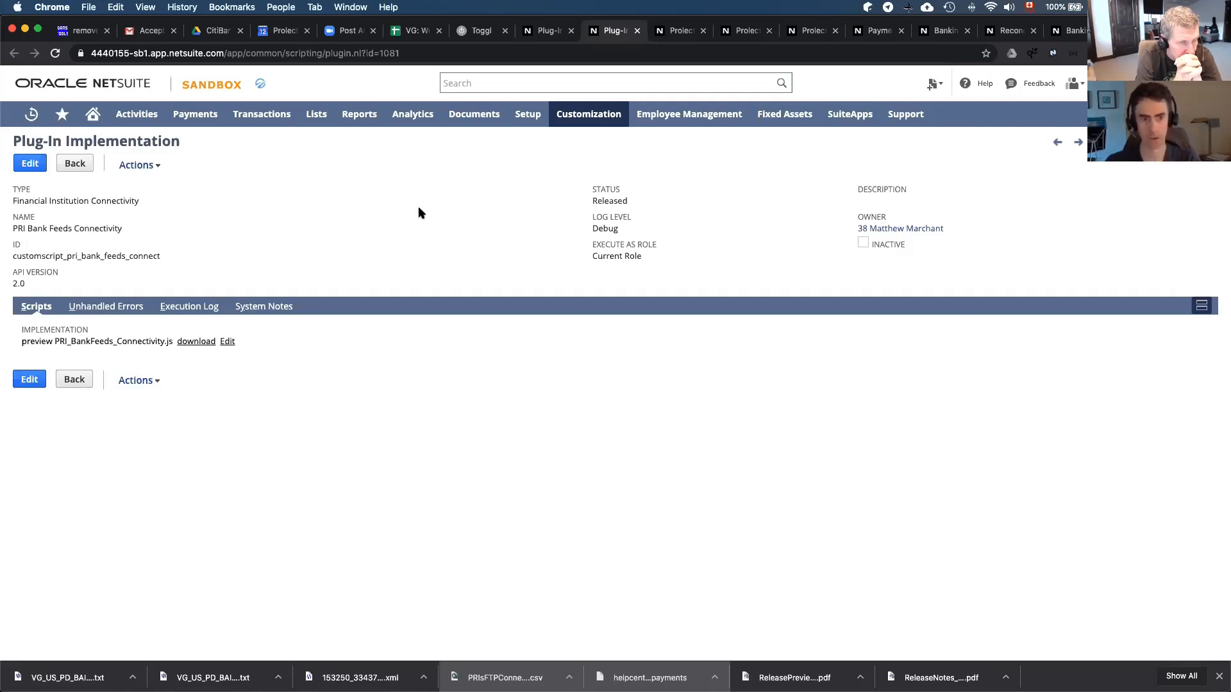
{"action": "mouse_move", "coordinate": [418, 228]}
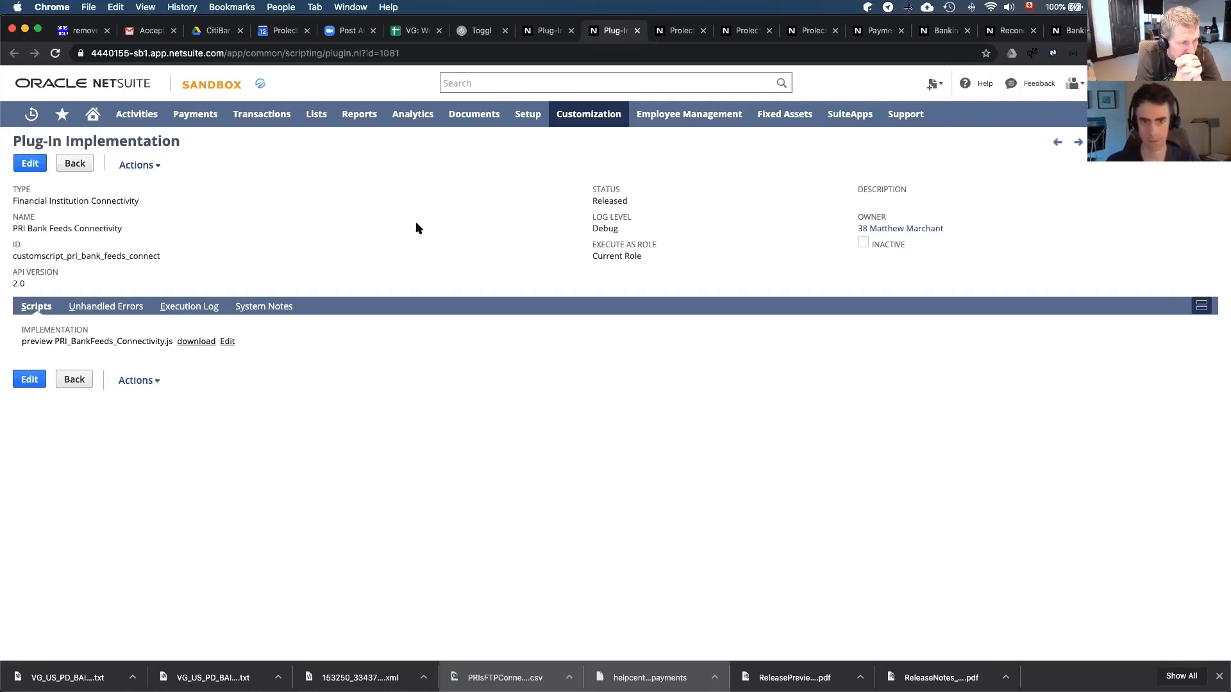
Go to Setup > Accounting > Financial Institution list and view the Citibank record
{"action": "left_click", "coordinate": [528, 114]}
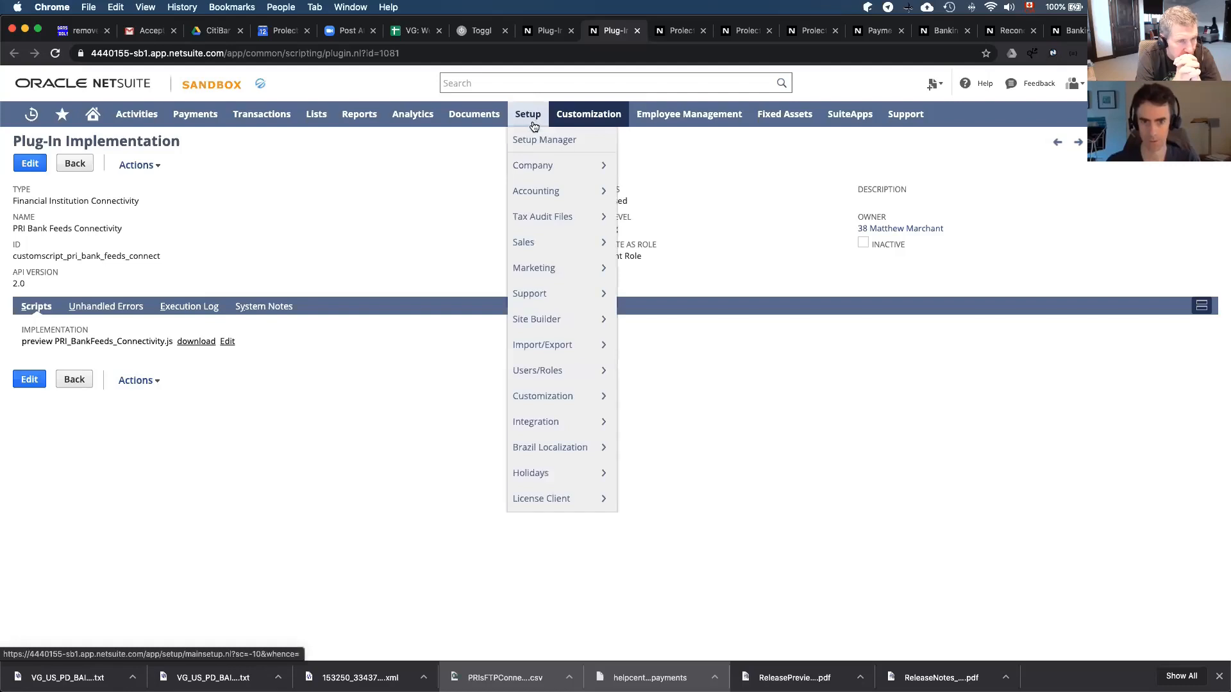
{"action": "mouse_move", "coordinate": [536, 191]}
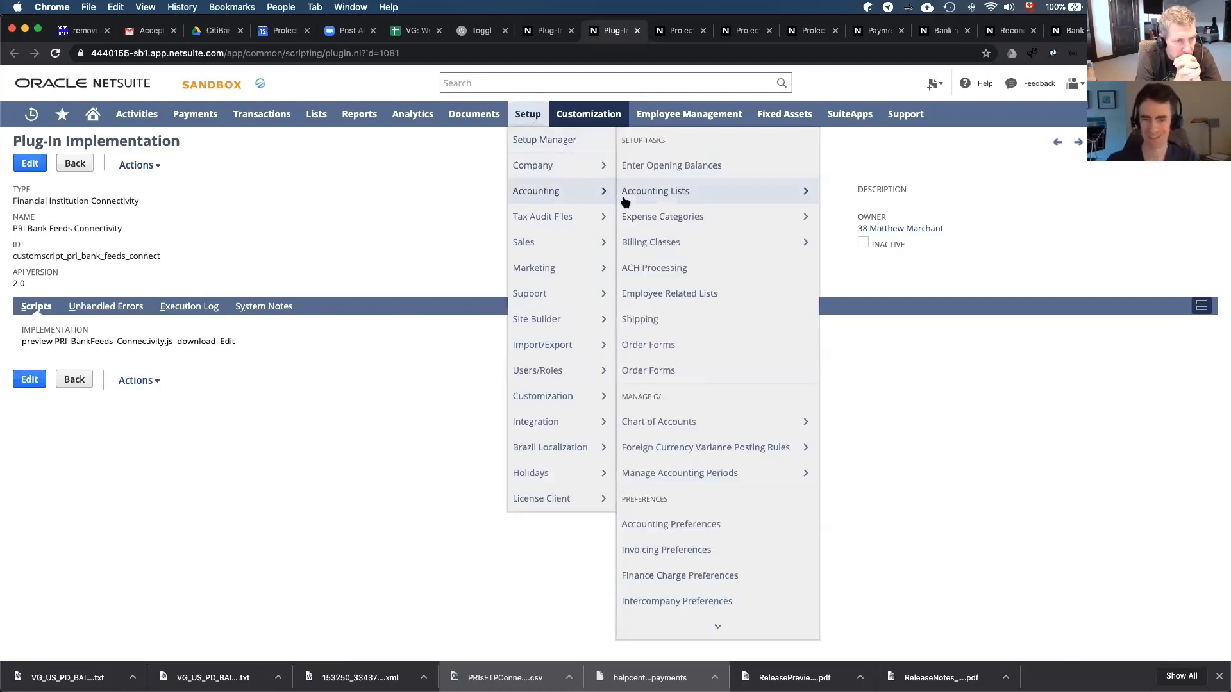
{"action": "scroll", "scroll_direction": "down", "scroll_amount": 3}
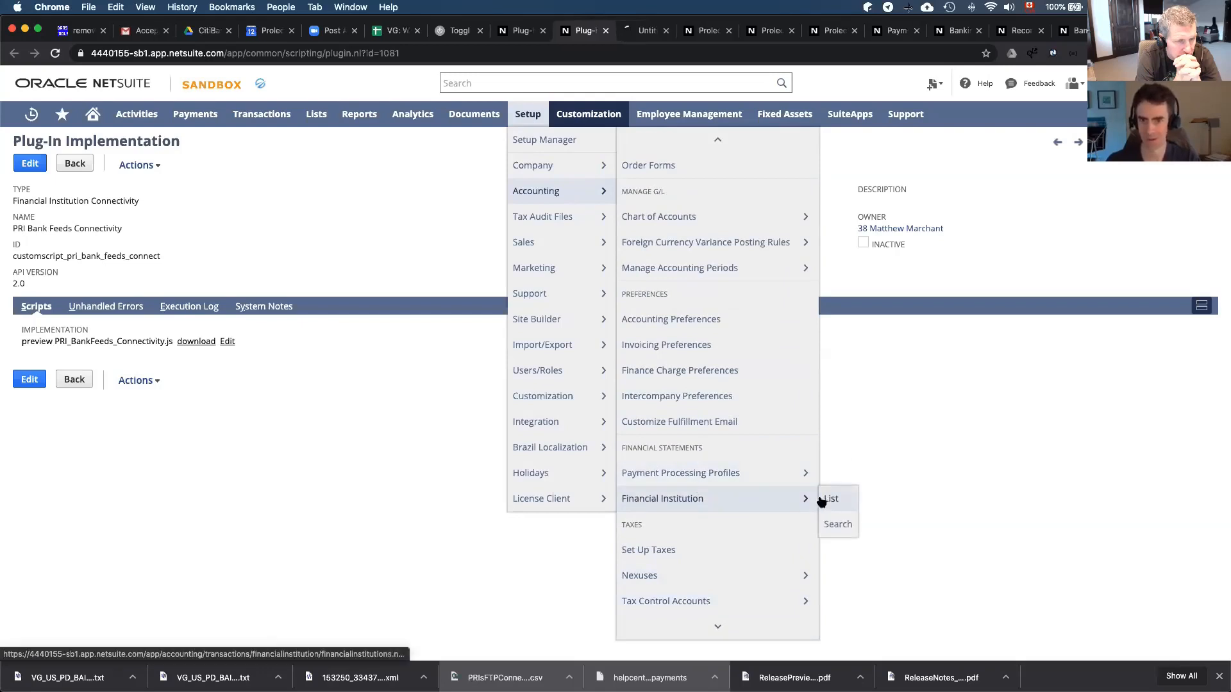
{"action": "left_click", "coordinate": [830, 499]}
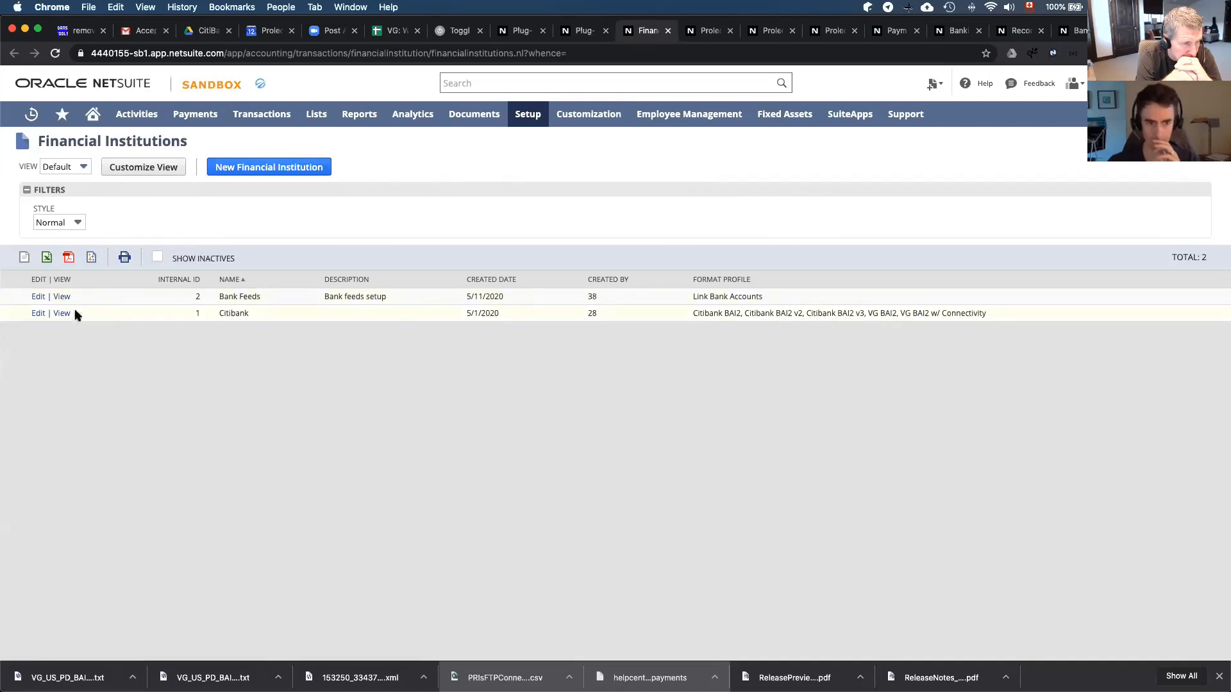
{"action": "left_click", "coordinate": [61, 312]}
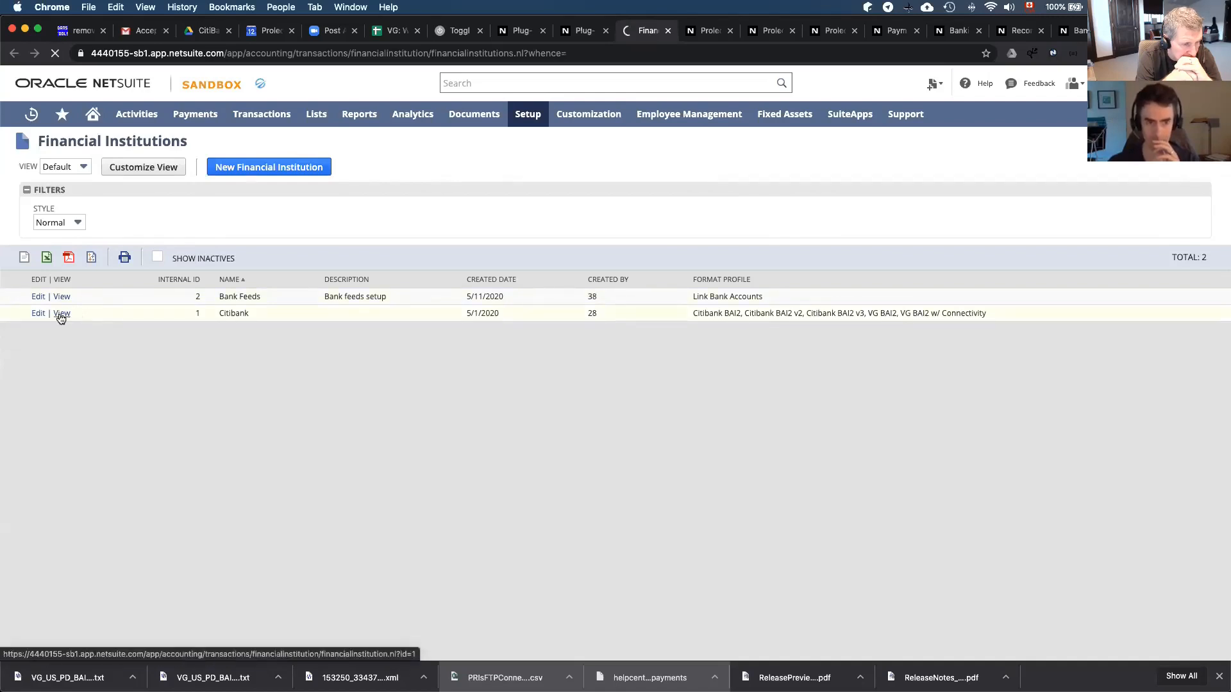
{"action": "left_click", "coordinate": [62, 313]}
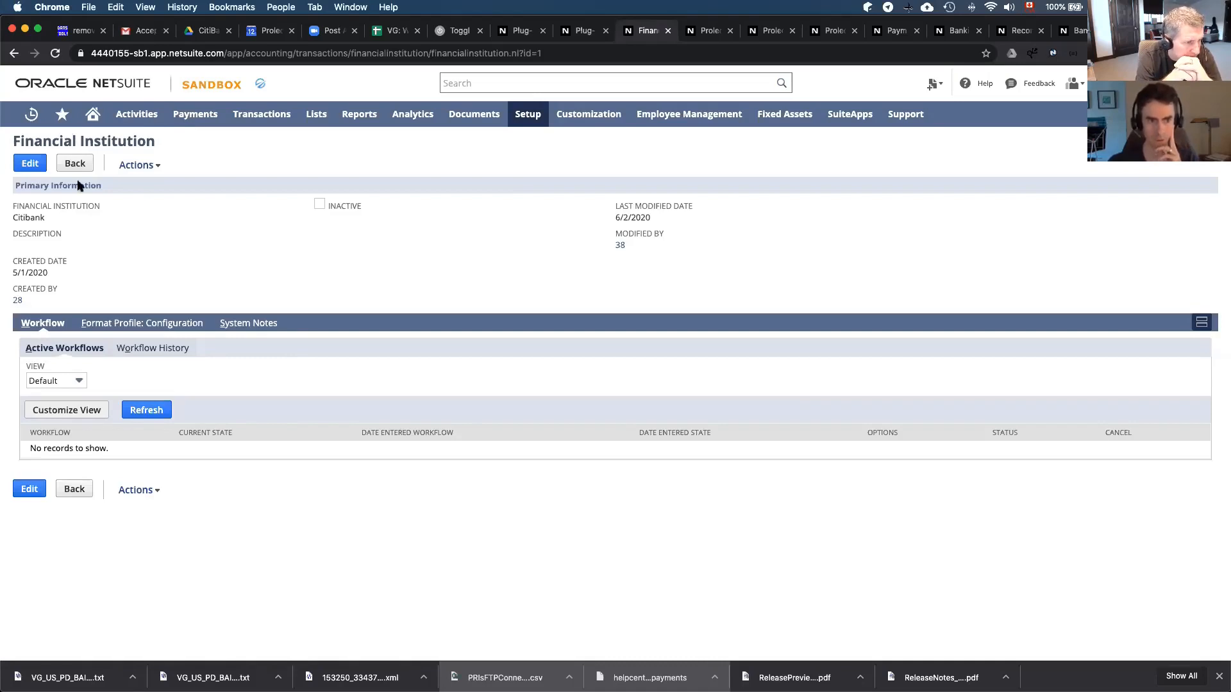
{"action": "mouse_move", "coordinate": [54, 219]}
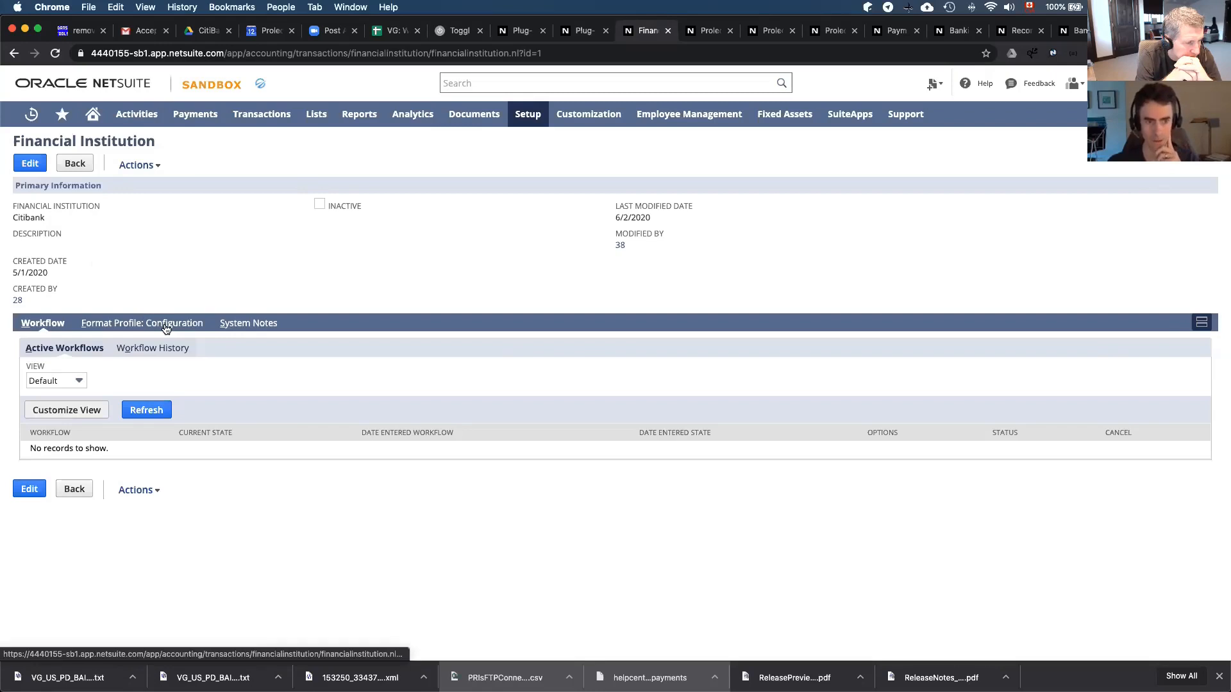
Show Citibank's Format Profile: Configuration subtab listing its BAI2 profiles
{"action": "left_click", "coordinate": [141, 323]}
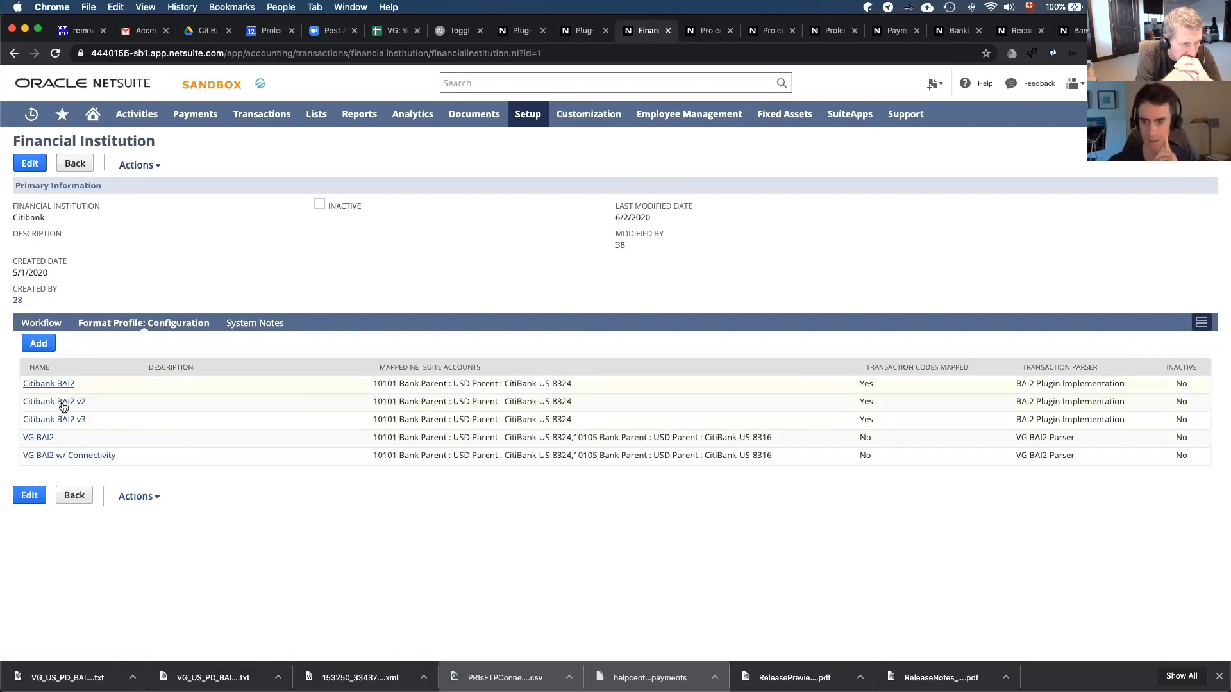
{"action": "mouse_move", "coordinate": [69, 426]}
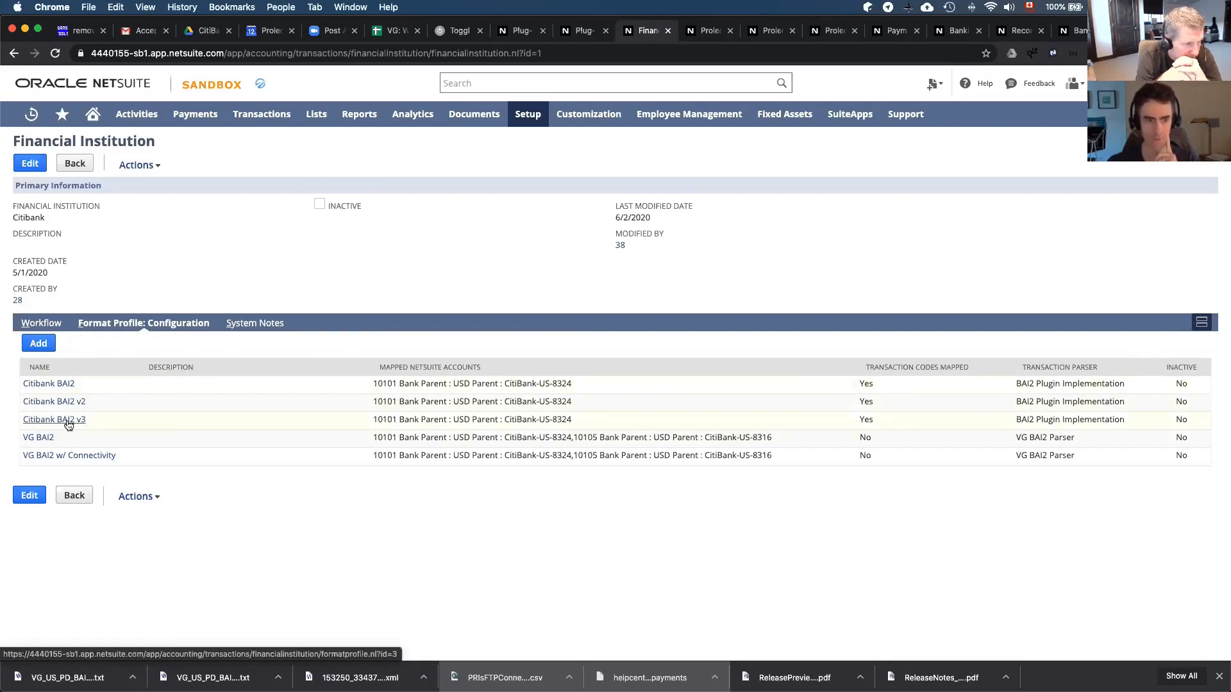
{"action": "mouse_move", "coordinate": [94, 473]}
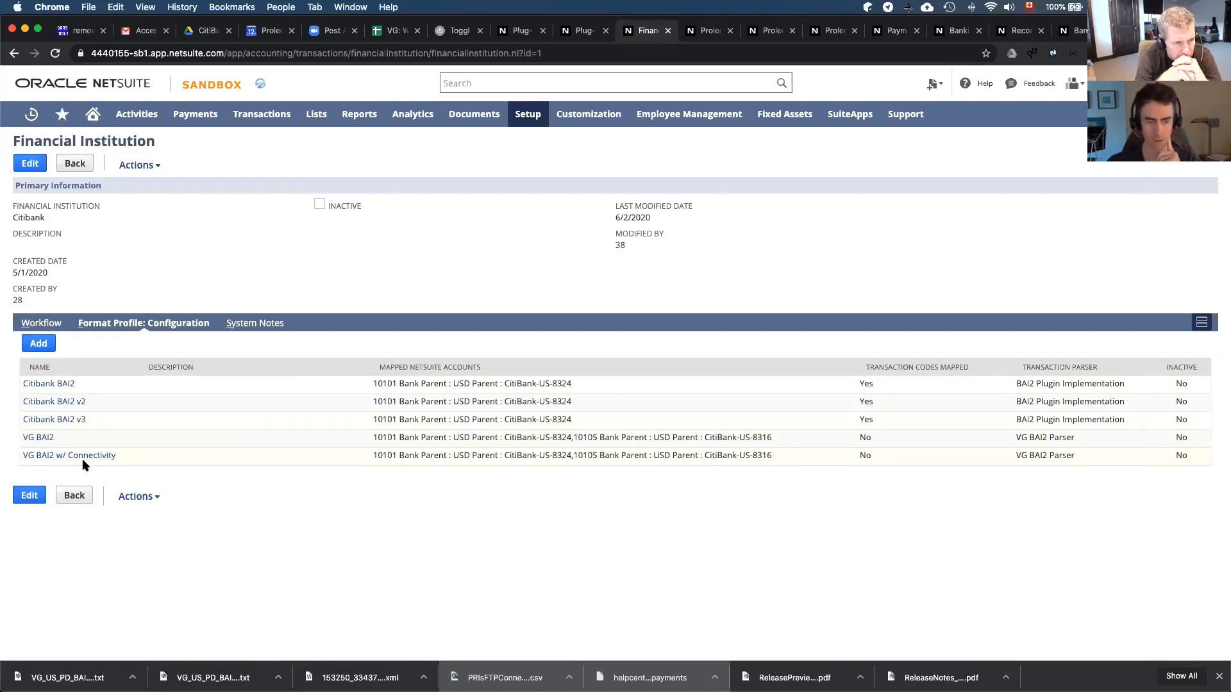
{"action": "mouse_move", "coordinate": [91, 474]}
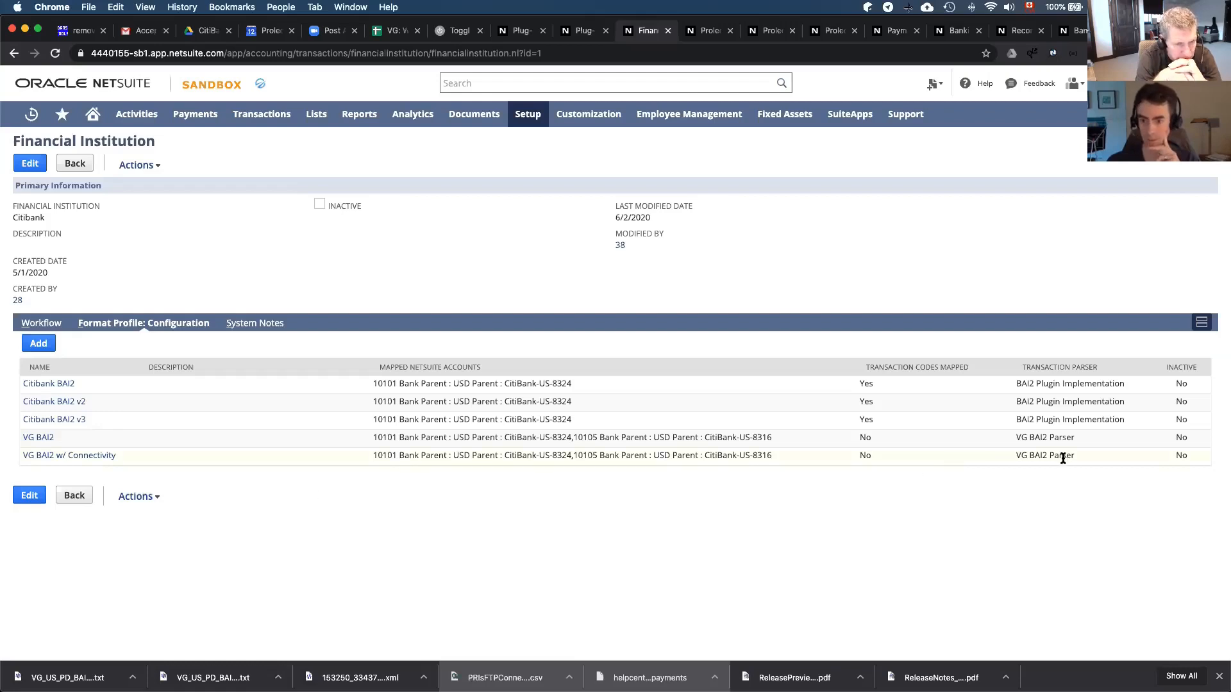
{"action": "mouse_move", "coordinate": [1013, 457]}
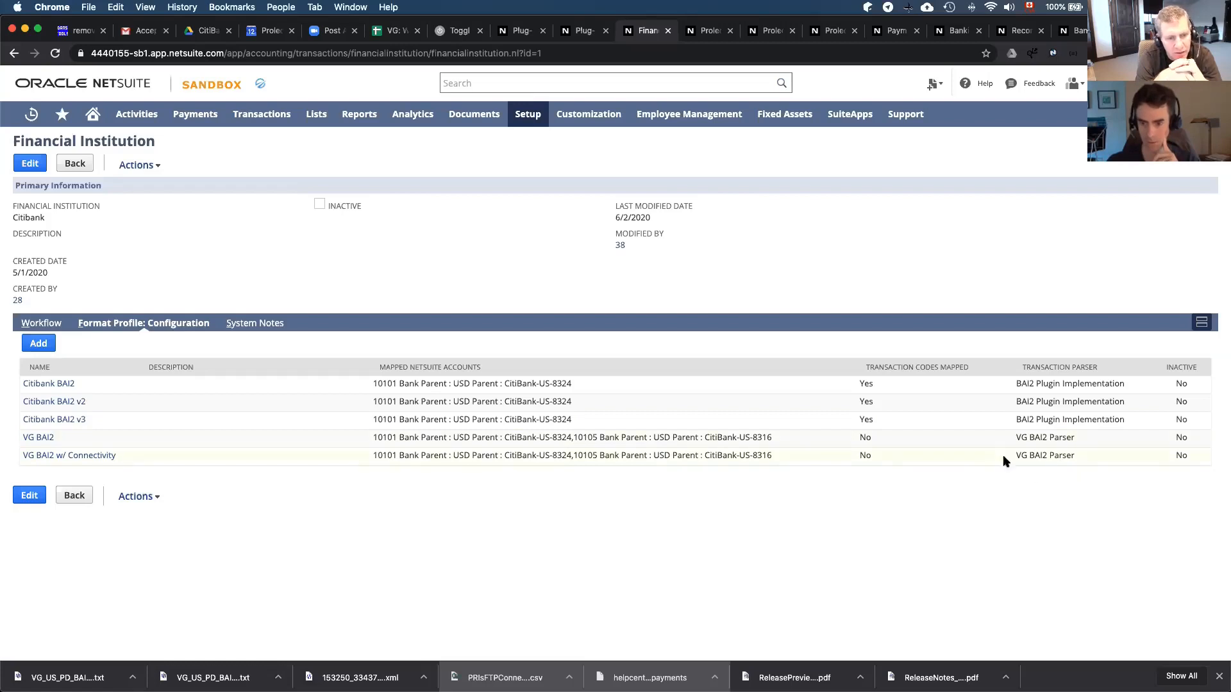
{"action": "mouse_move", "coordinate": [776, 455]}
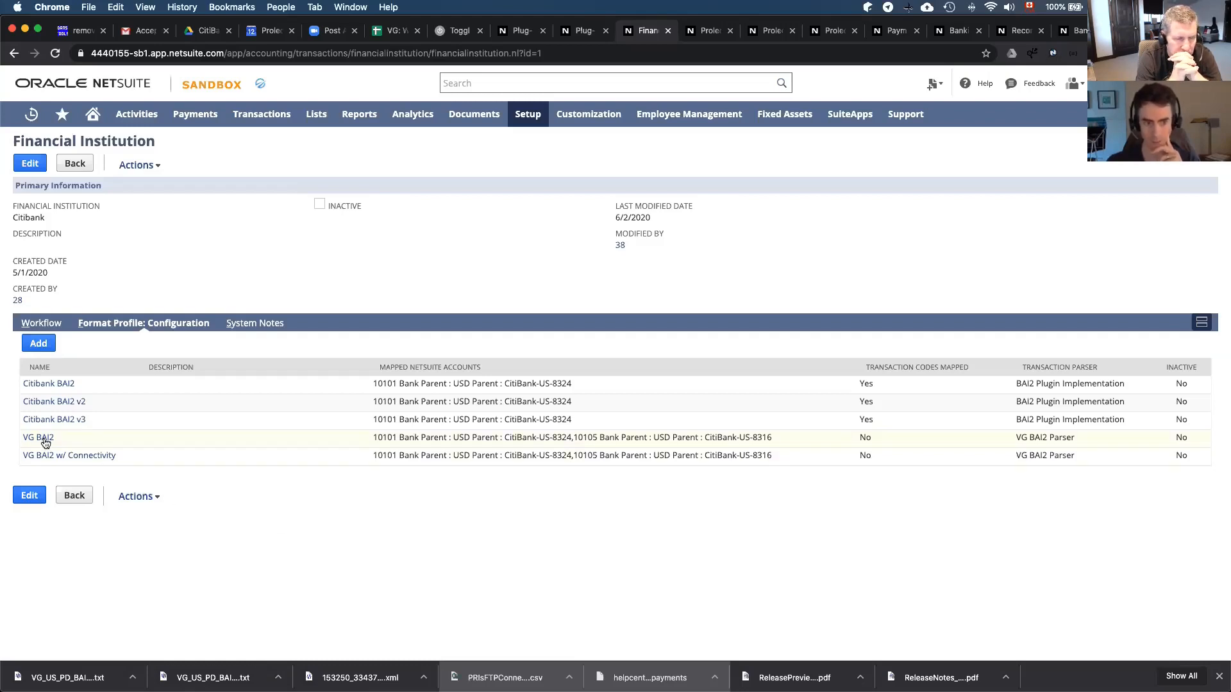
{"action": "mouse_move", "coordinate": [33, 425]}
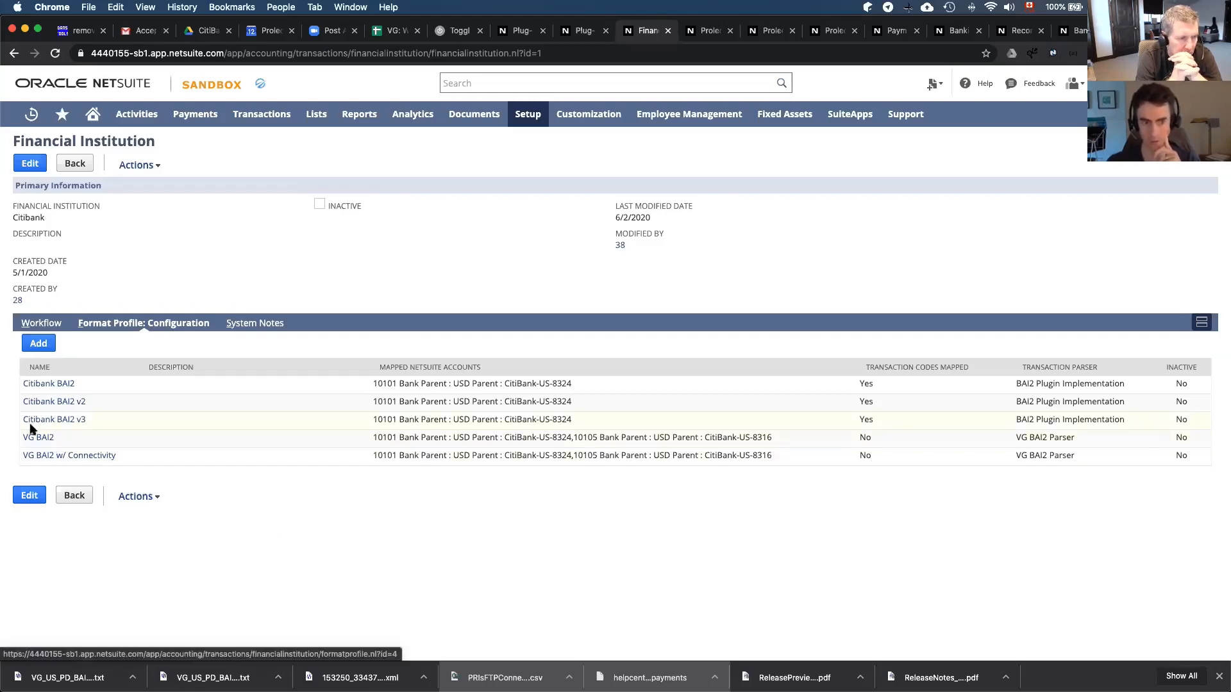
{"action": "mouse_move", "coordinate": [40, 437]}
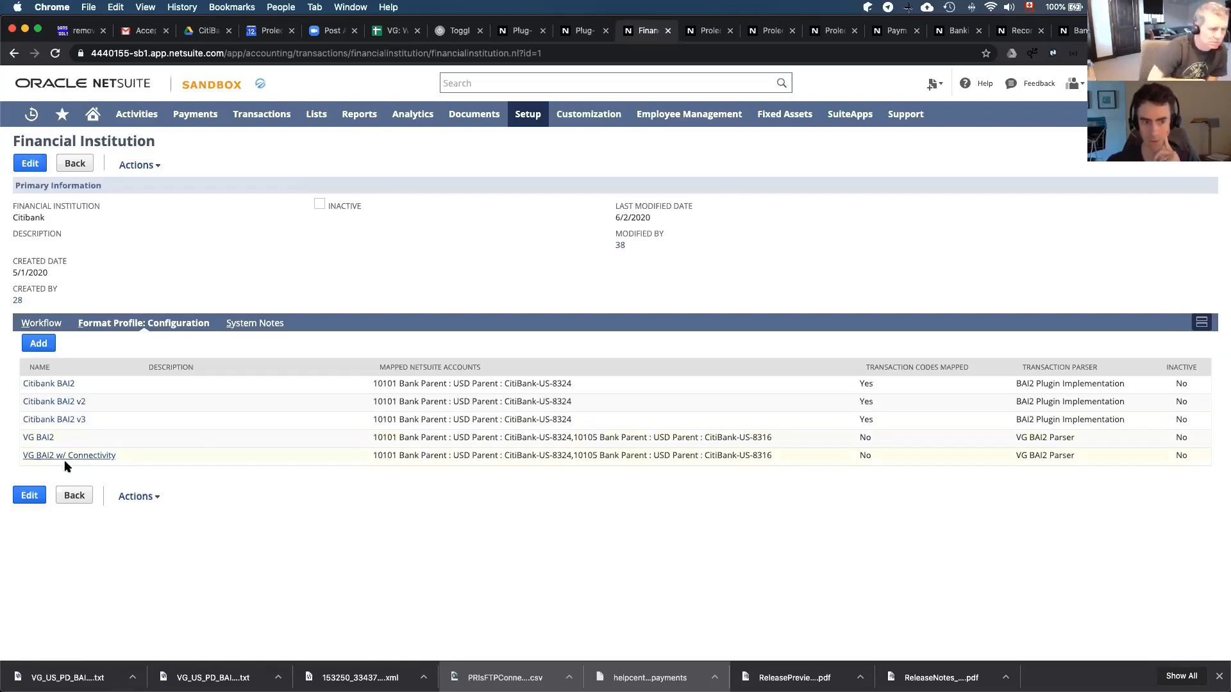
{"action": "mouse_move", "coordinate": [91, 458]}
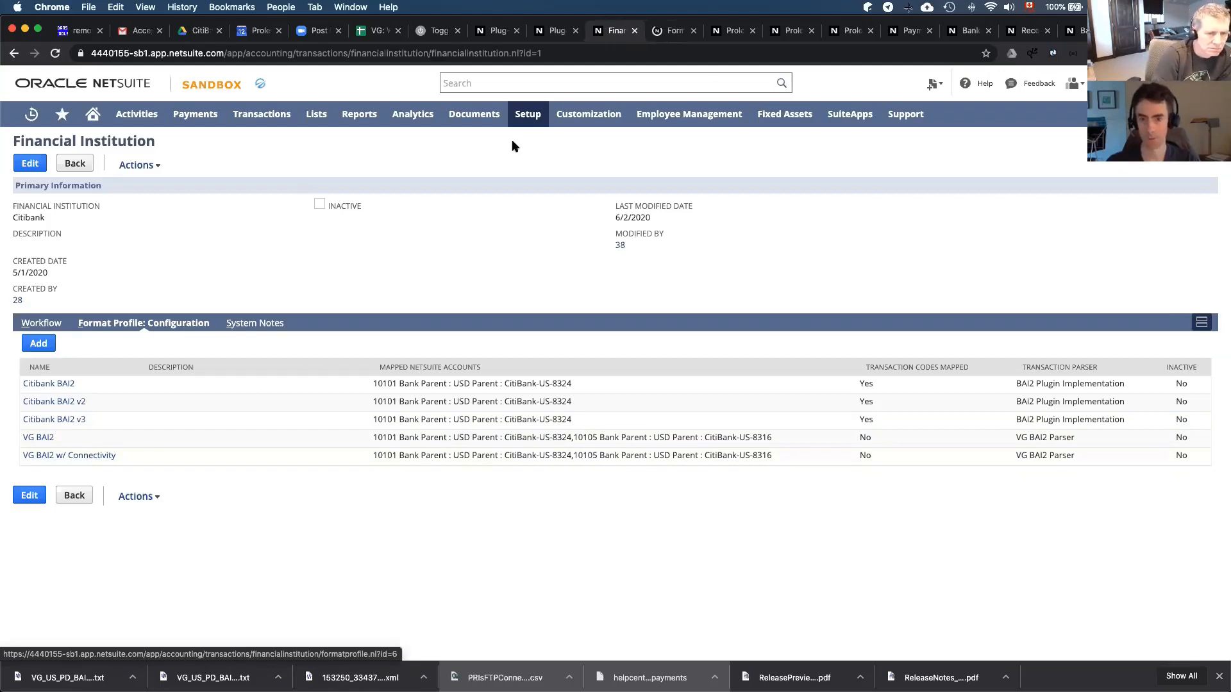
View the VG BAI2 w/ Connectivity profile's Connectivity Configuration using PRI Bank Feeds Connectivity
{"action": "left_click", "coordinate": [69, 455]}
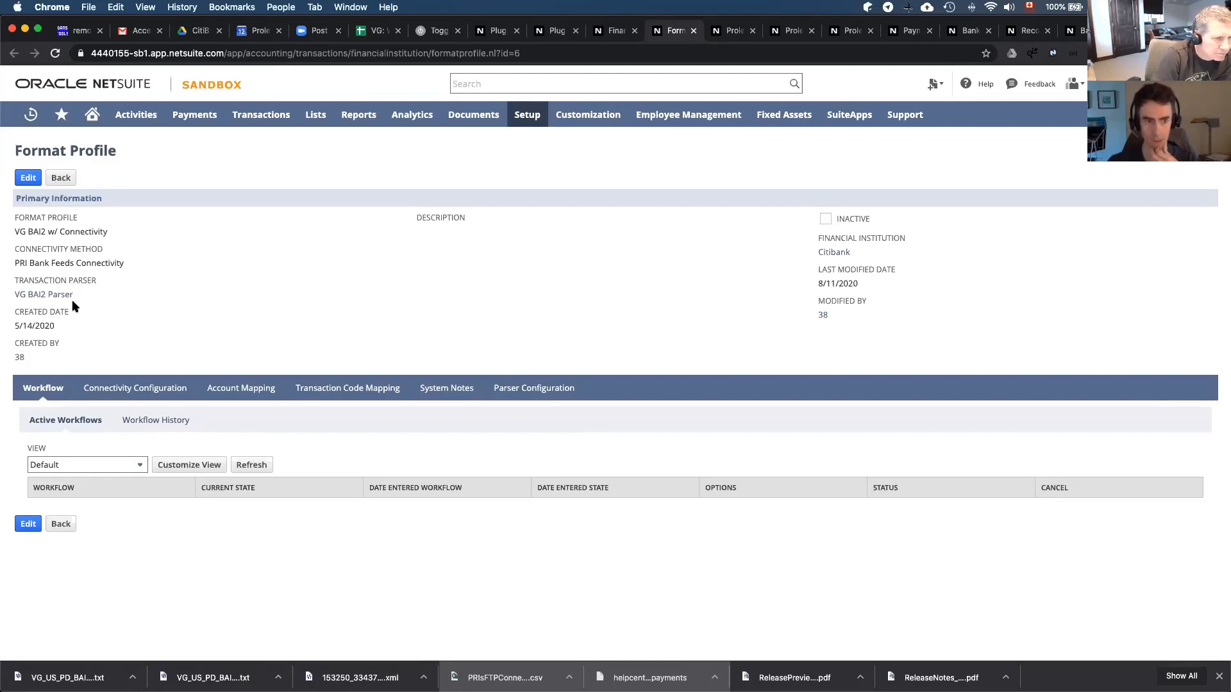
{"action": "mouse_move", "coordinate": [131, 391]}
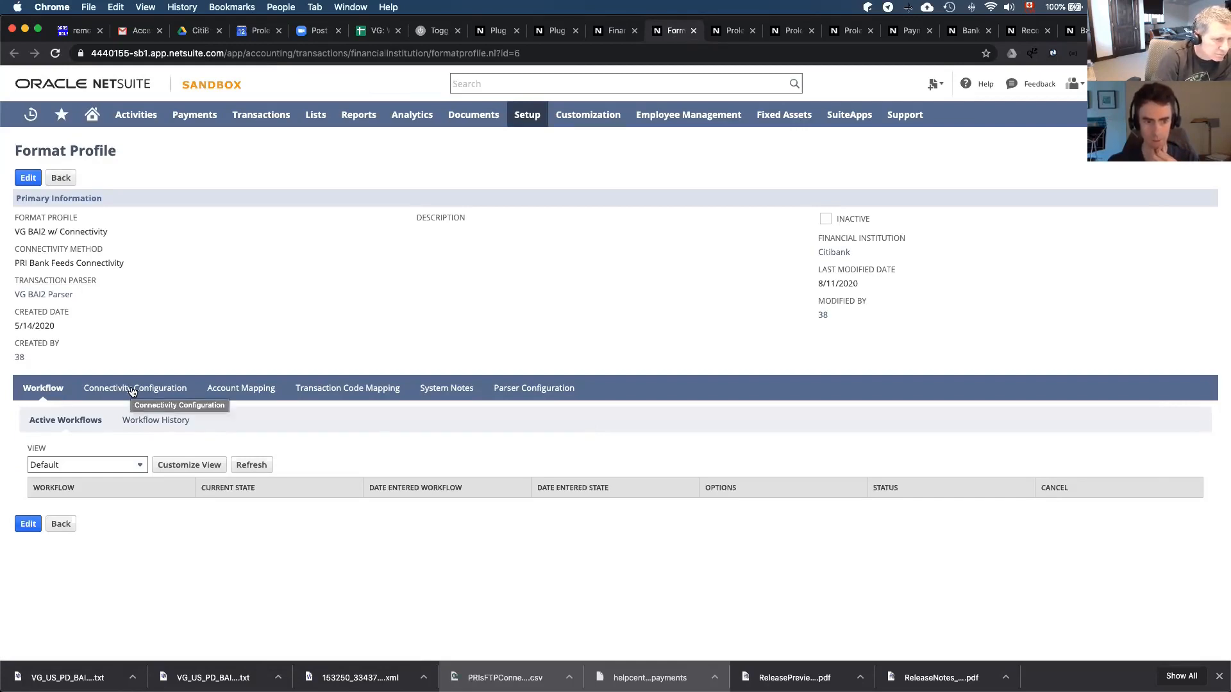
{"action": "left_click", "coordinate": [136, 387]}
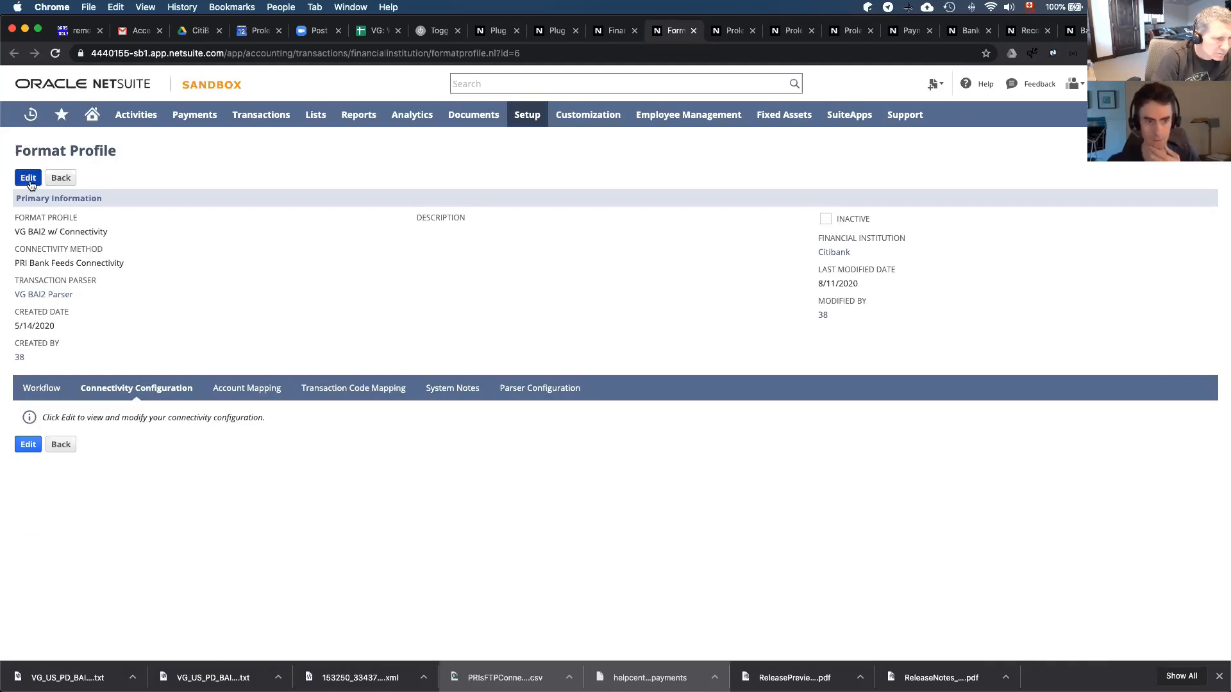
{"action": "left_click", "coordinate": [28, 176]}
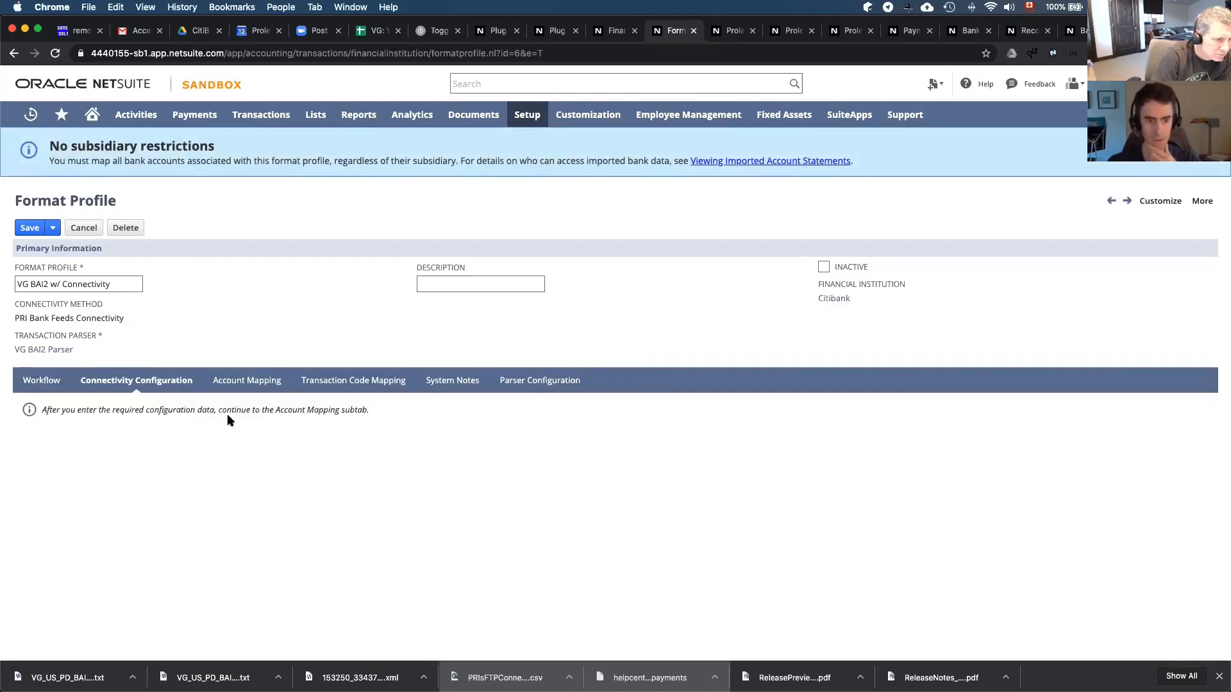
{"action": "mouse_move", "coordinate": [141, 392]}
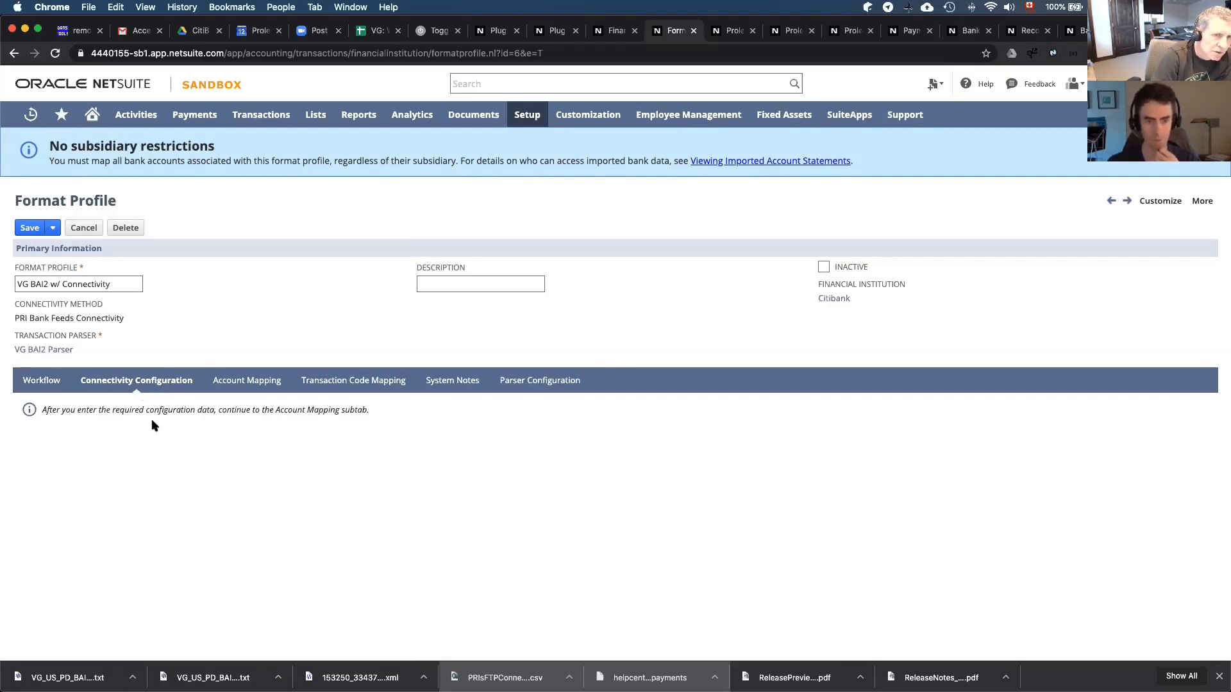
{"action": "mouse_move", "coordinate": [116, 418]}
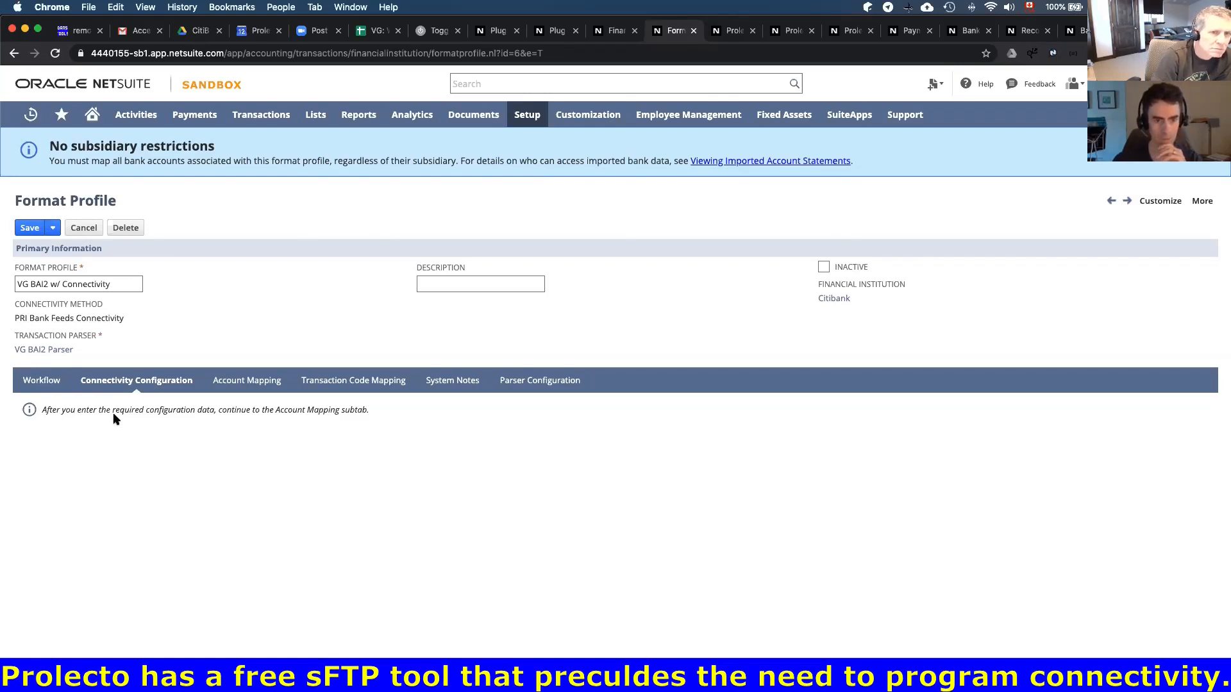
{"action": "mouse_move", "coordinate": [152, 398]}
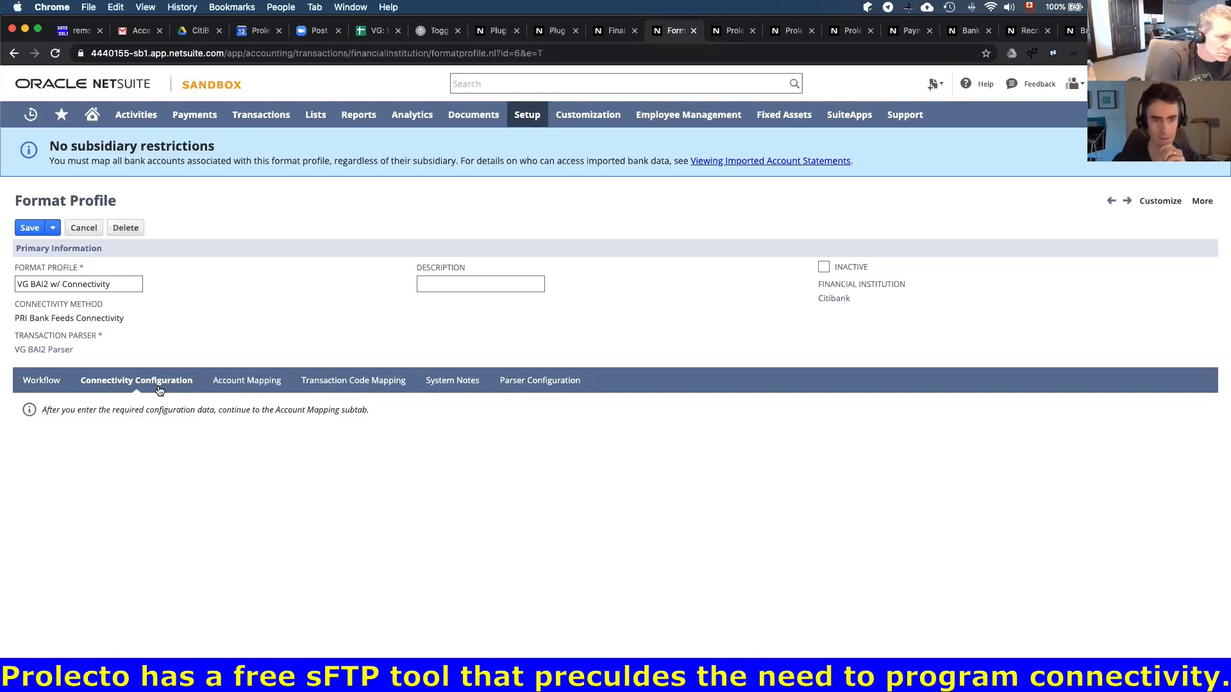
{"action": "mouse_move", "coordinate": [141, 391]}
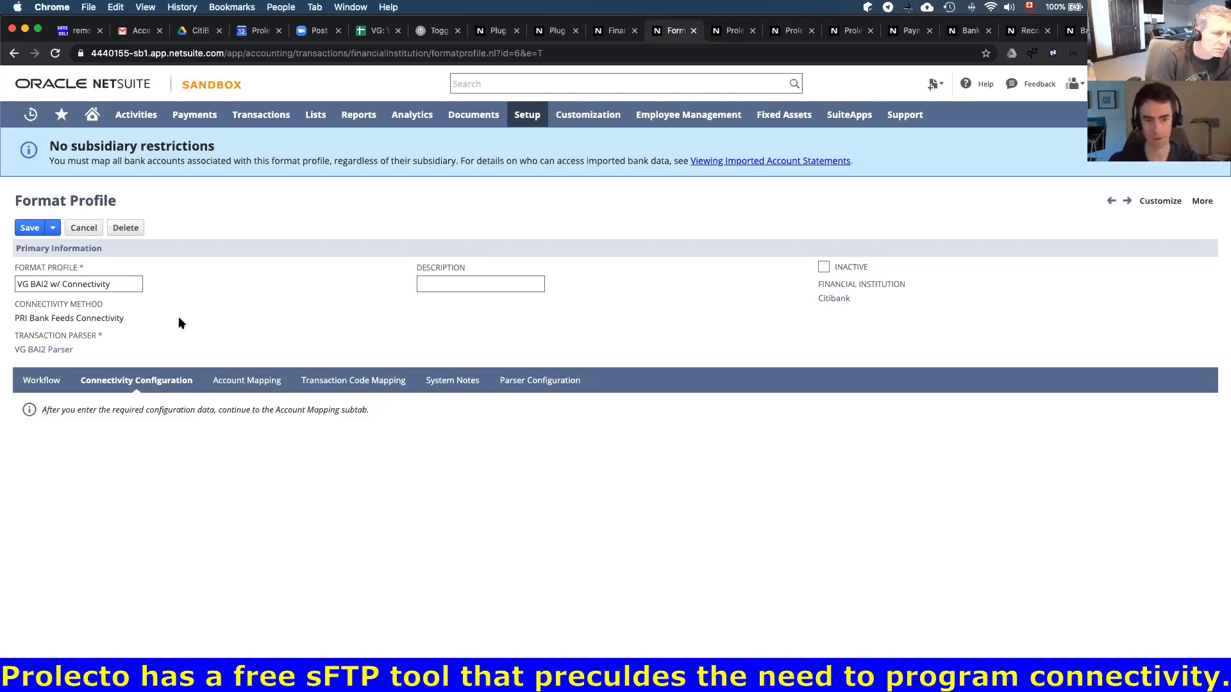
{"action": "mouse_move", "coordinate": [240, 377]}
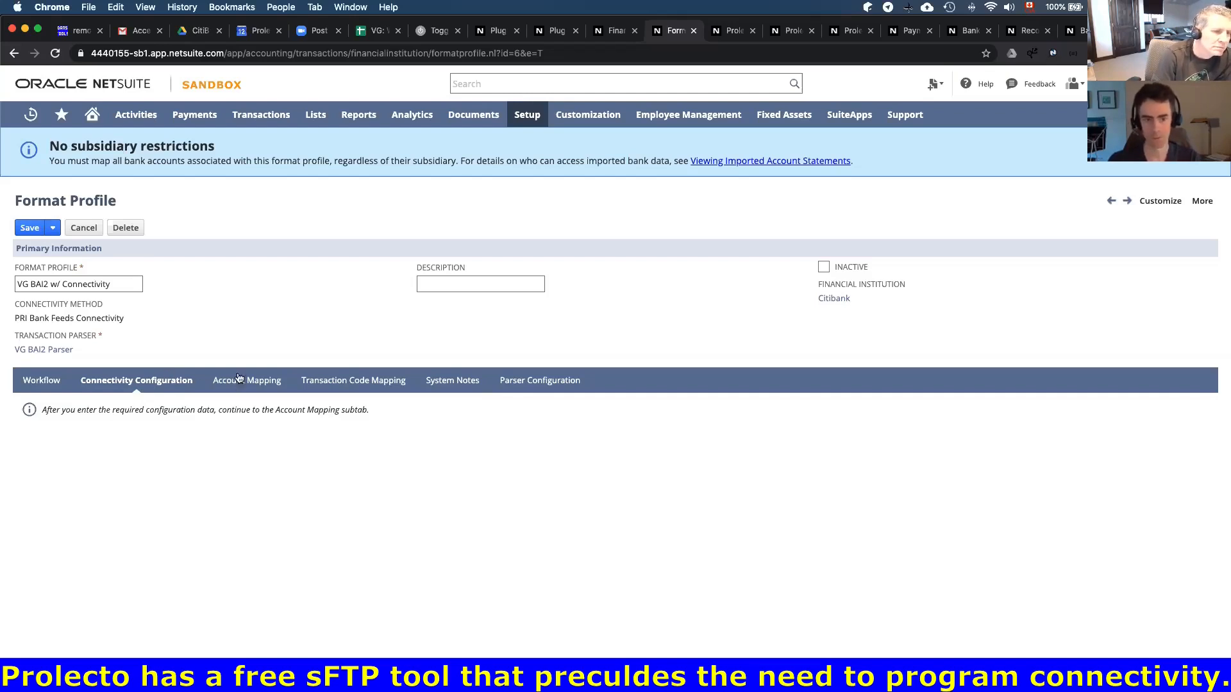
{"action": "left_click", "coordinate": [246, 380]}
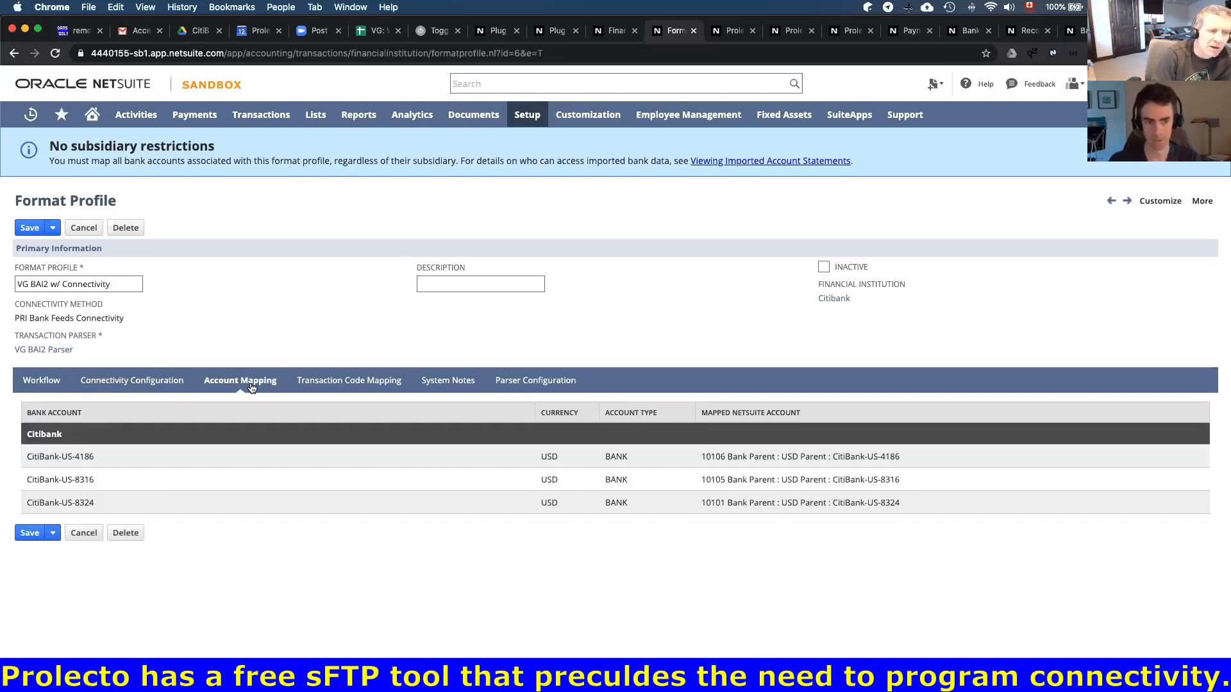
{"action": "left_click", "coordinate": [131, 379]}
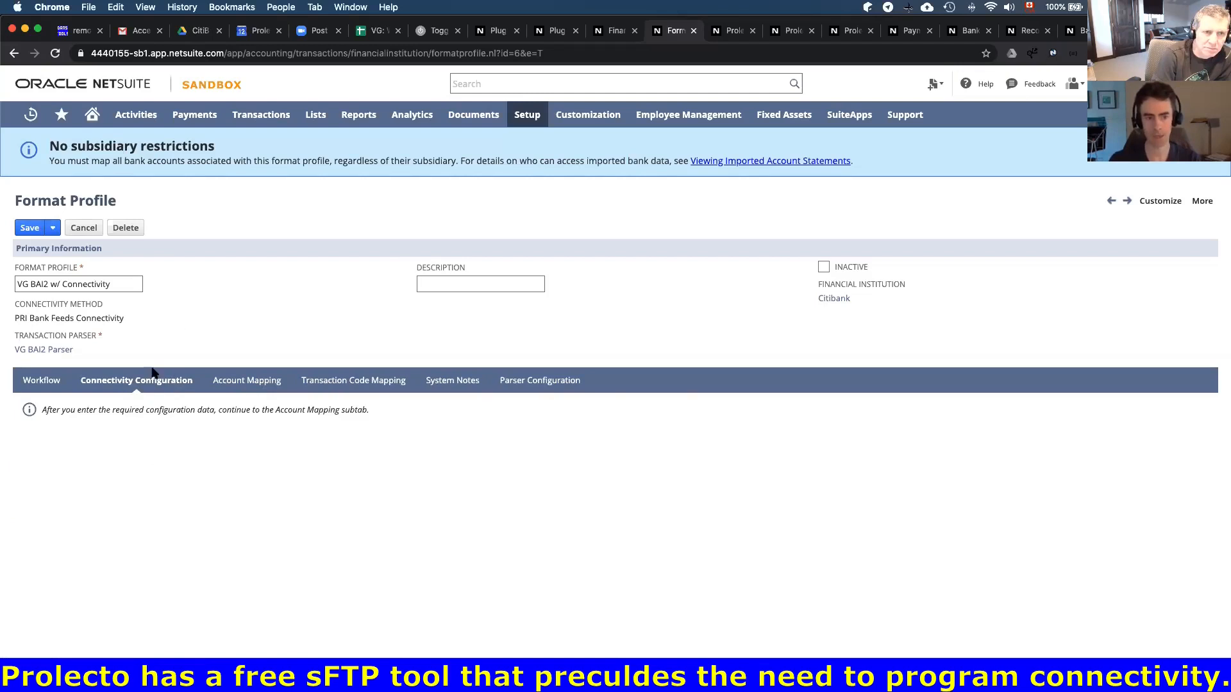
{"action": "mouse_move", "coordinate": [179, 430]}
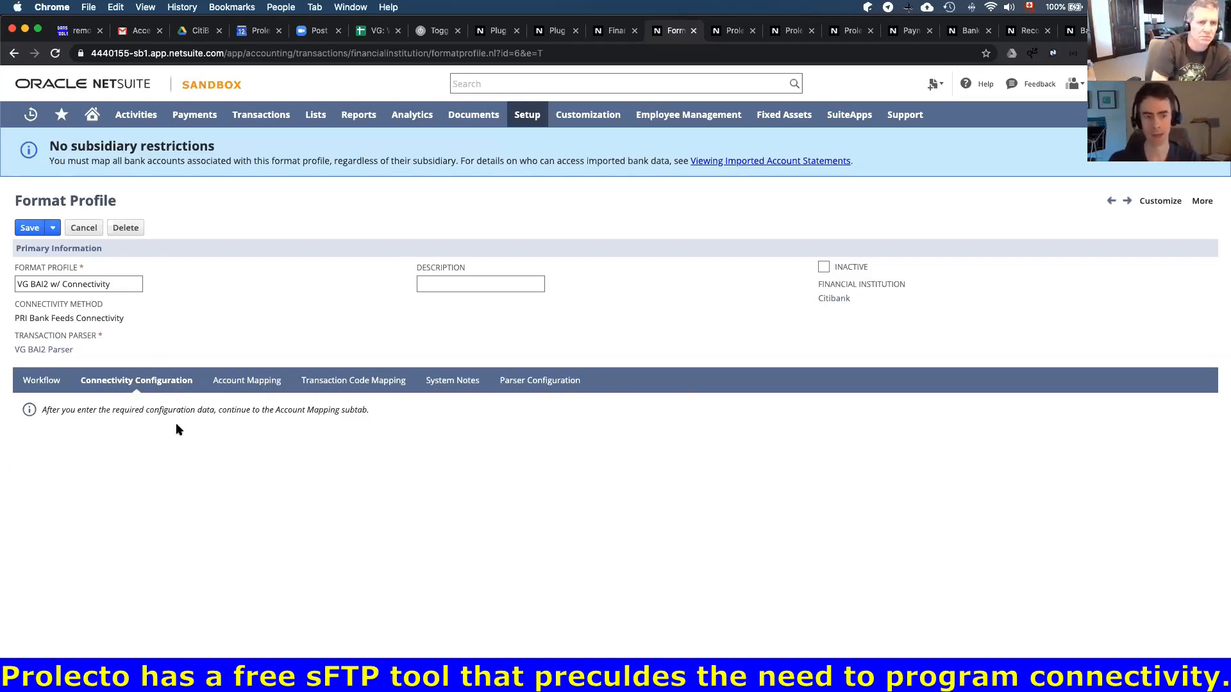
{"action": "mouse_move", "coordinate": [161, 425]}
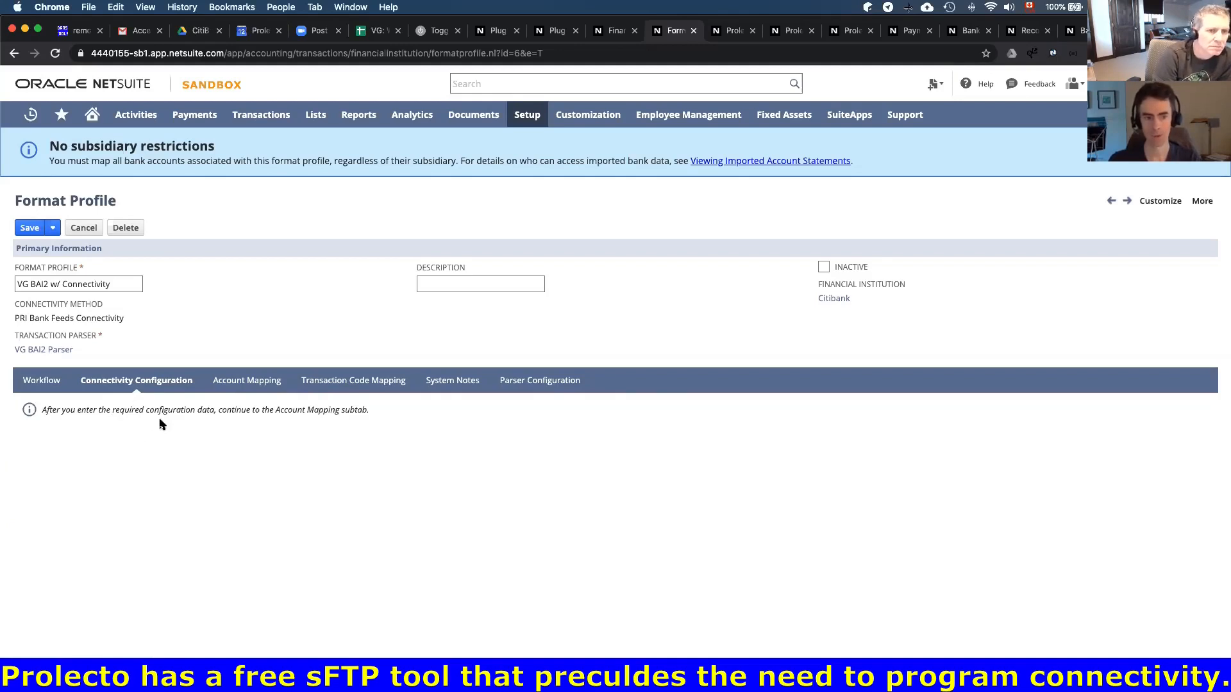
{"action": "mouse_move", "coordinate": [151, 377]}
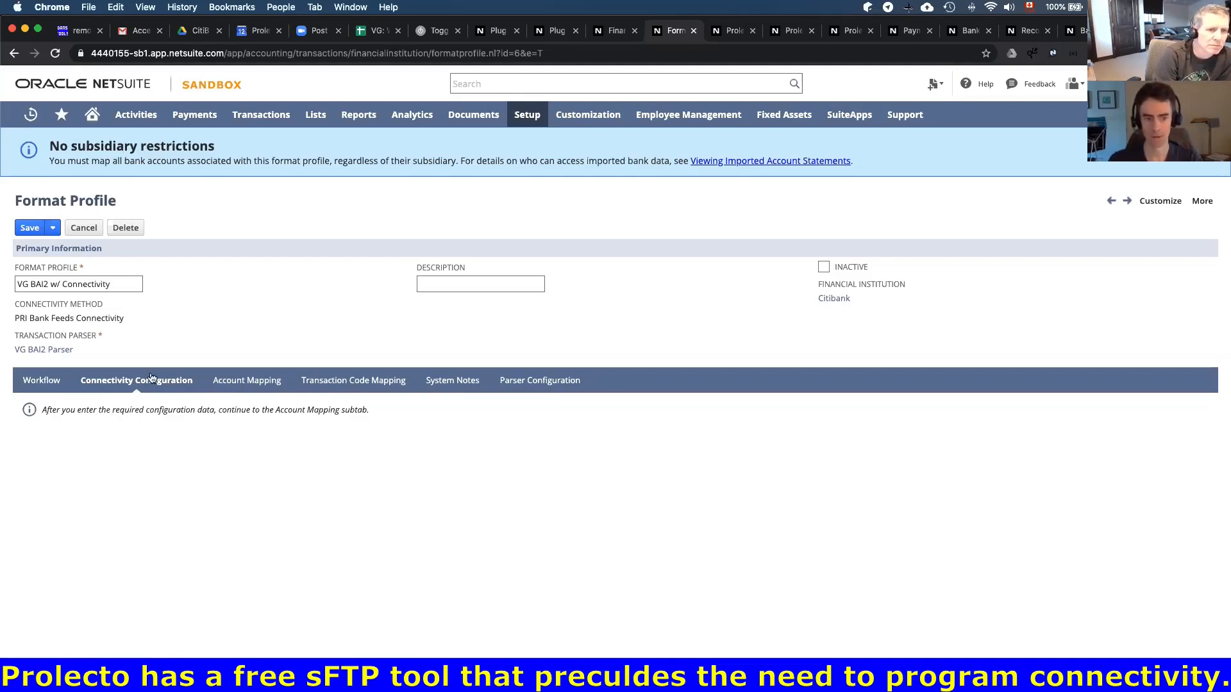
{"action": "mouse_move", "coordinate": [135, 498]}
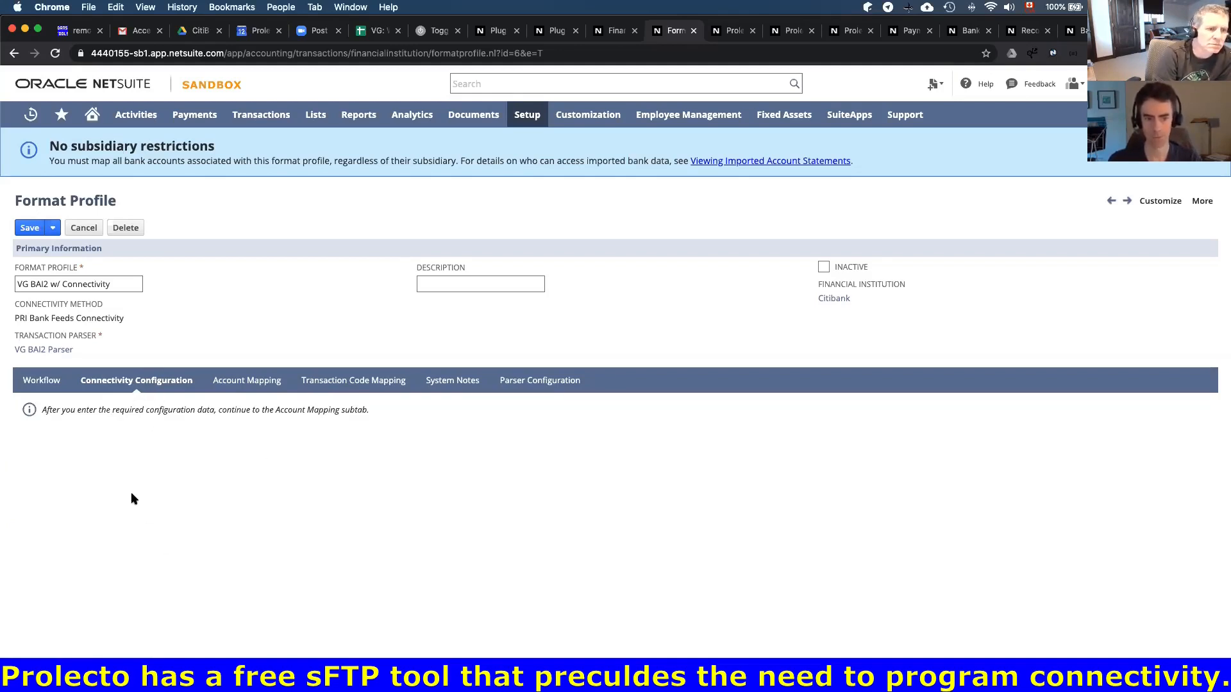
{"action": "mouse_move", "coordinate": [195, 441]}
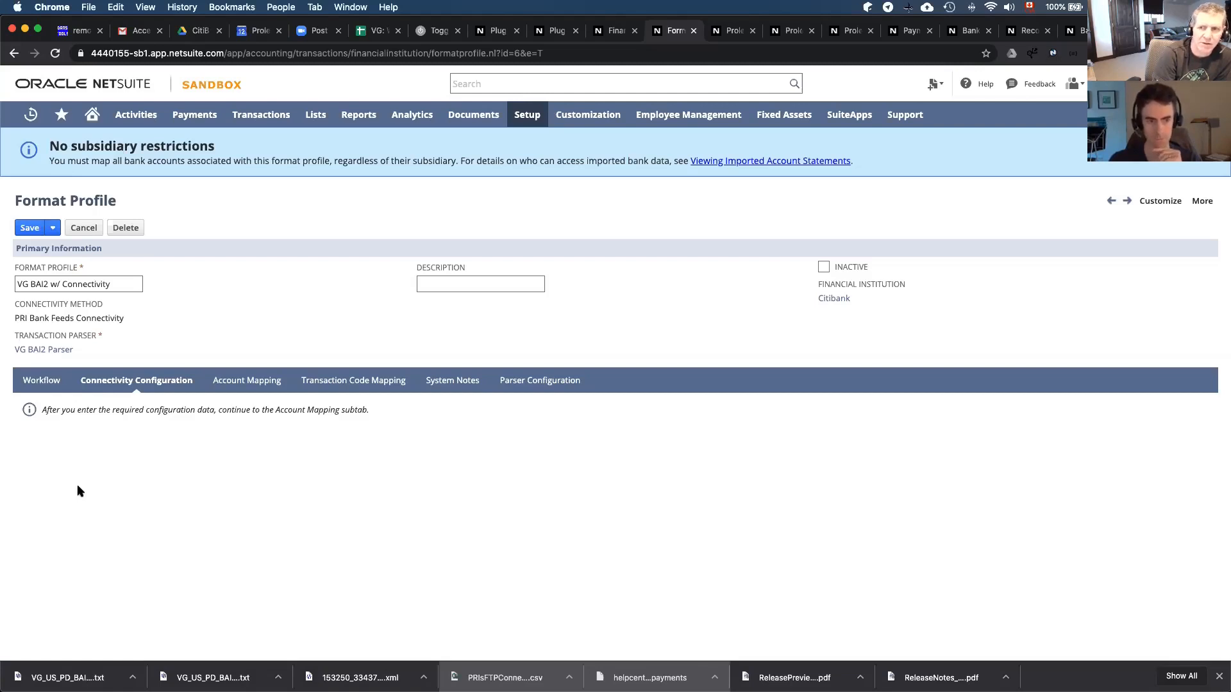
{"action": "mouse_move", "coordinate": [149, 364]}
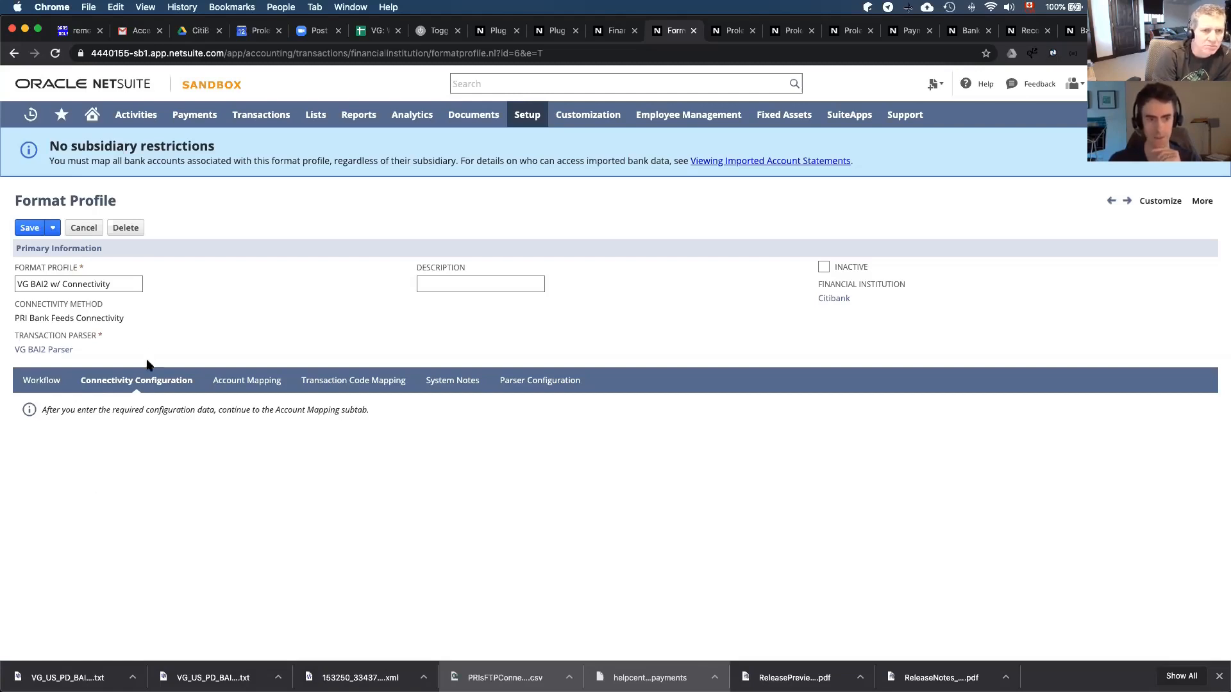
{"action": "mouse_move", "coordinate": [119, 436]}
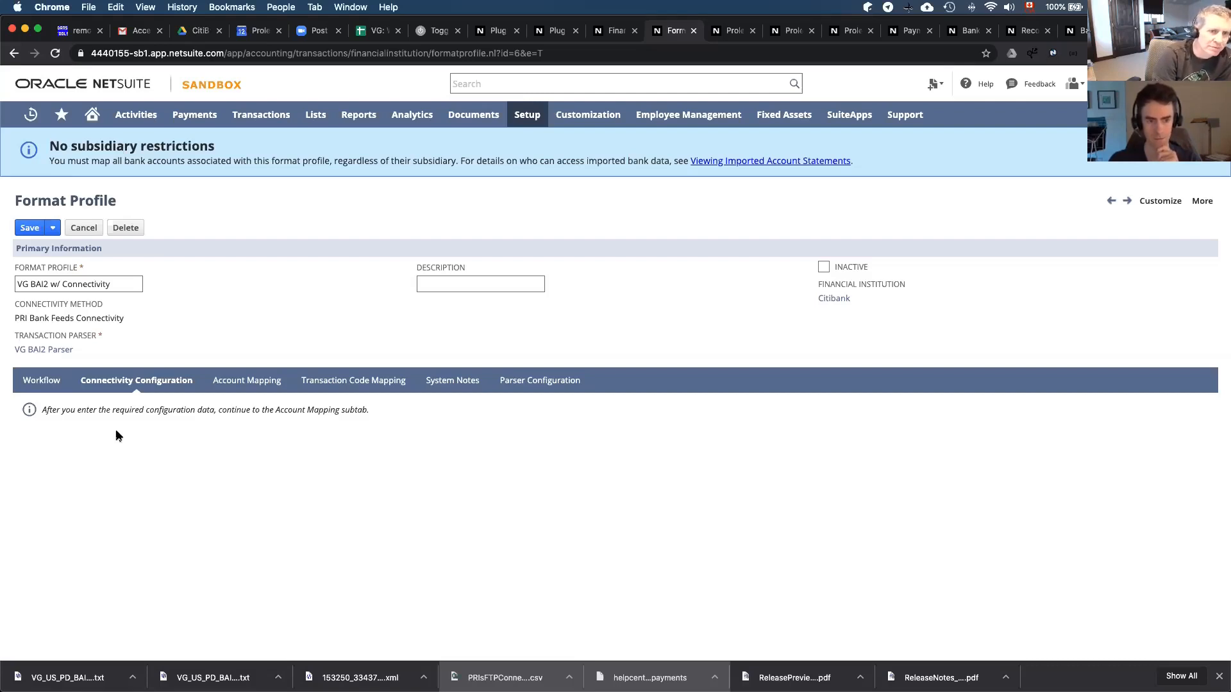
{"action": "mouse_move", "coordinate": [128, 538]}
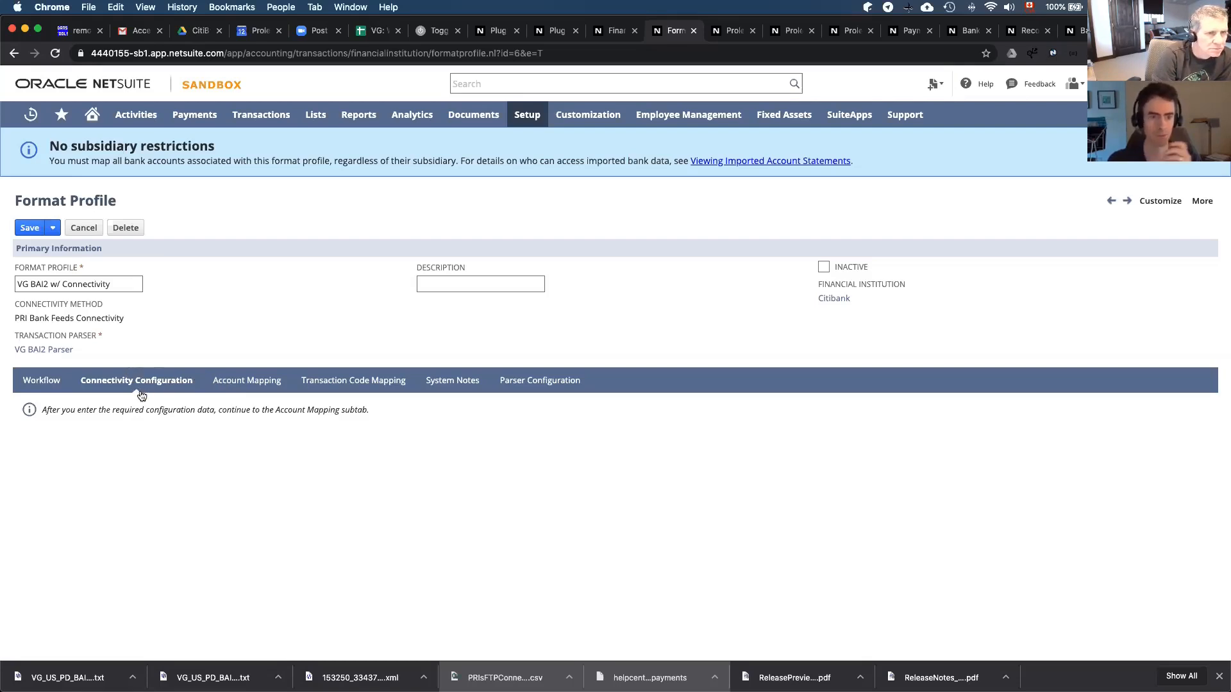
Show the Account Mapping subtab with the three Citibank-US USD bank account mappings
{"action": "left_click", "coordinate": [240, 379]}
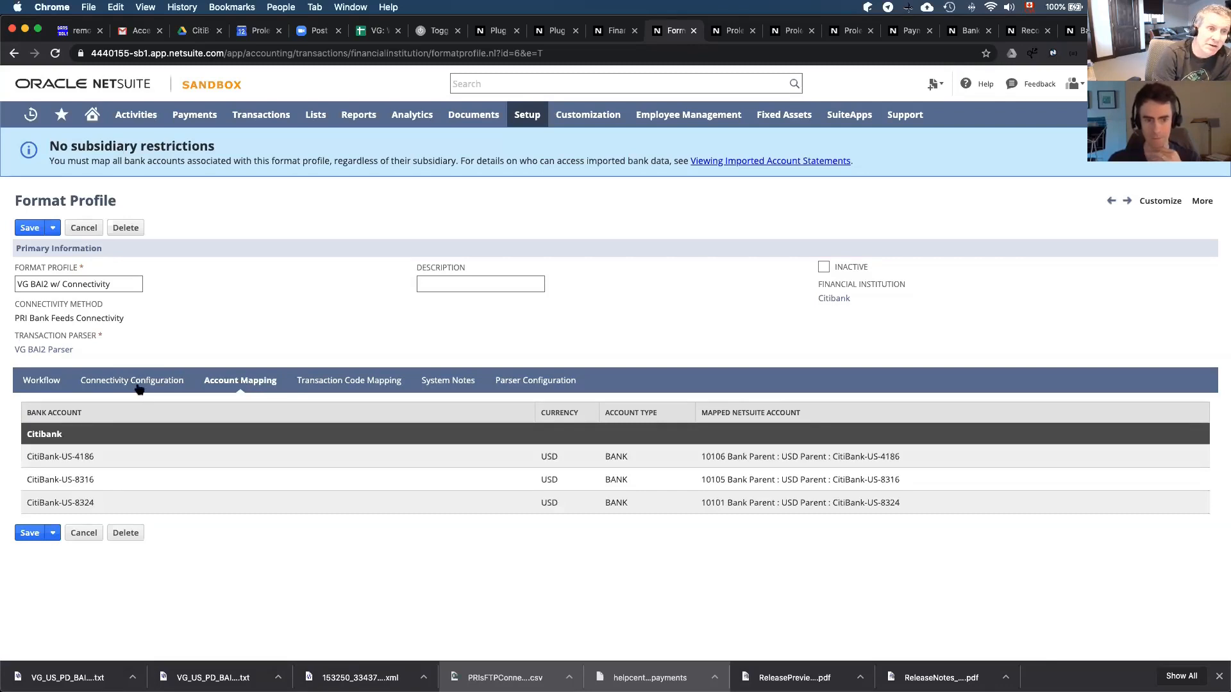
{"action": "mouse_move", "coordinate": [139, 389]}
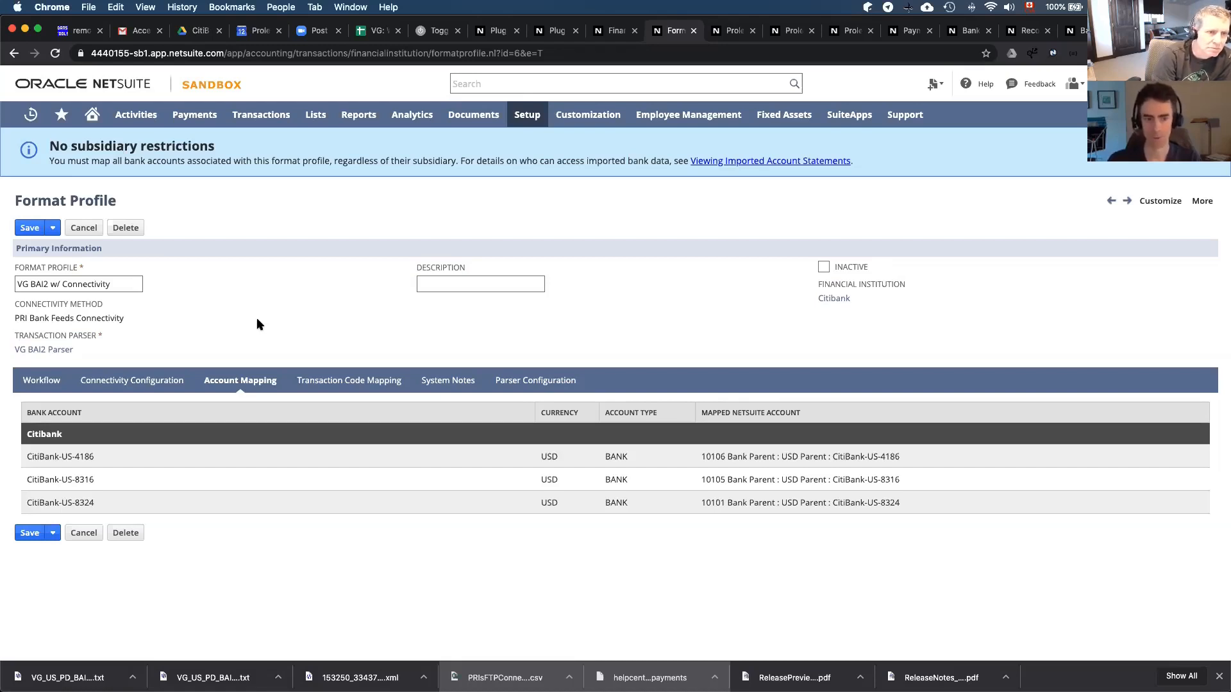
{"action": "mouse_move", "coordinate": [141, 430]}
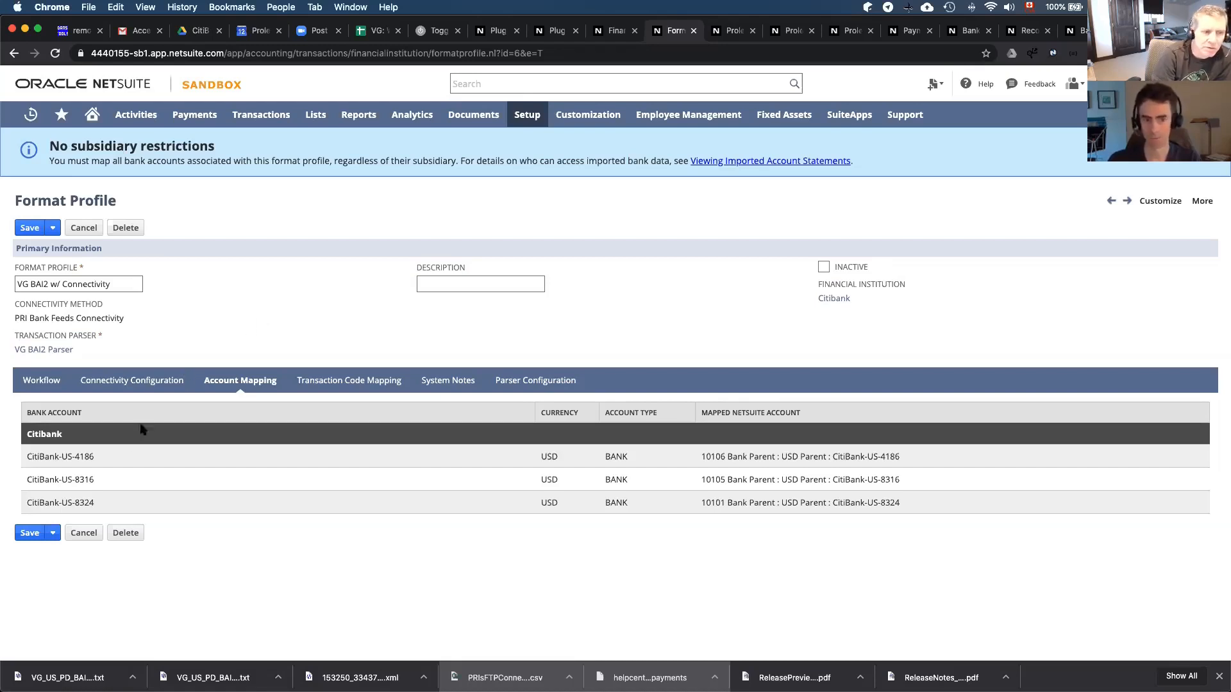
{"action": "mouse_move", "coordinate": [228, 479]}
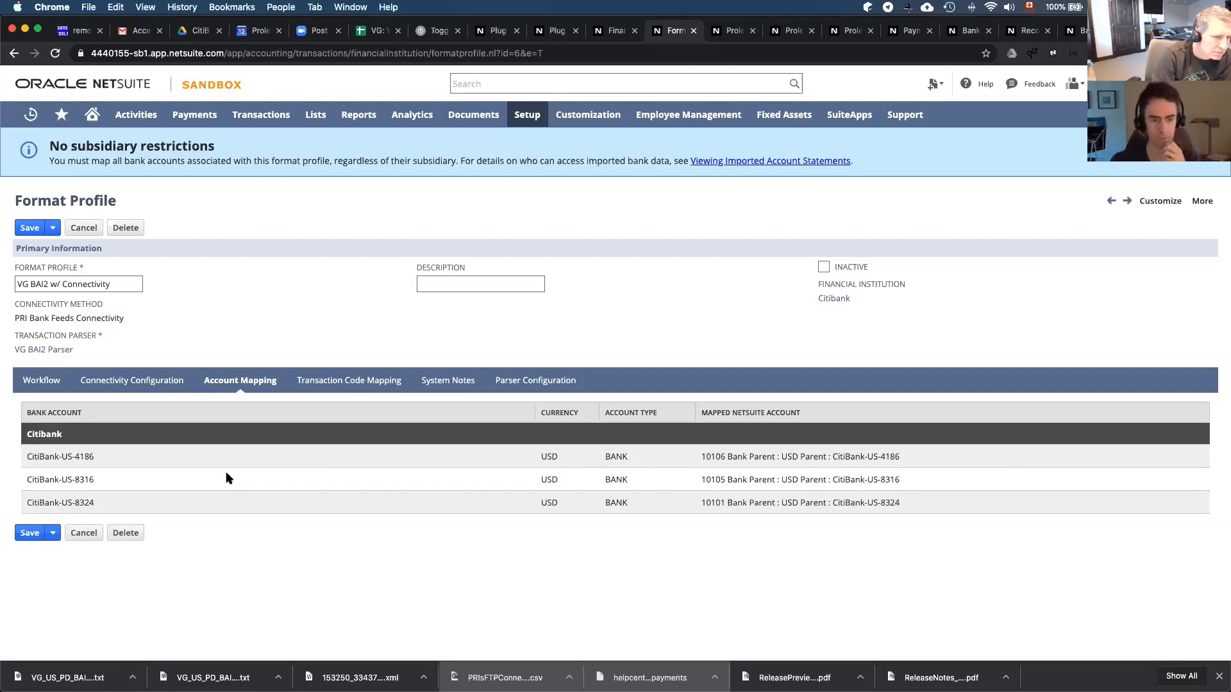
{"action": "mouse_move", "coordinate": [111, 472]}
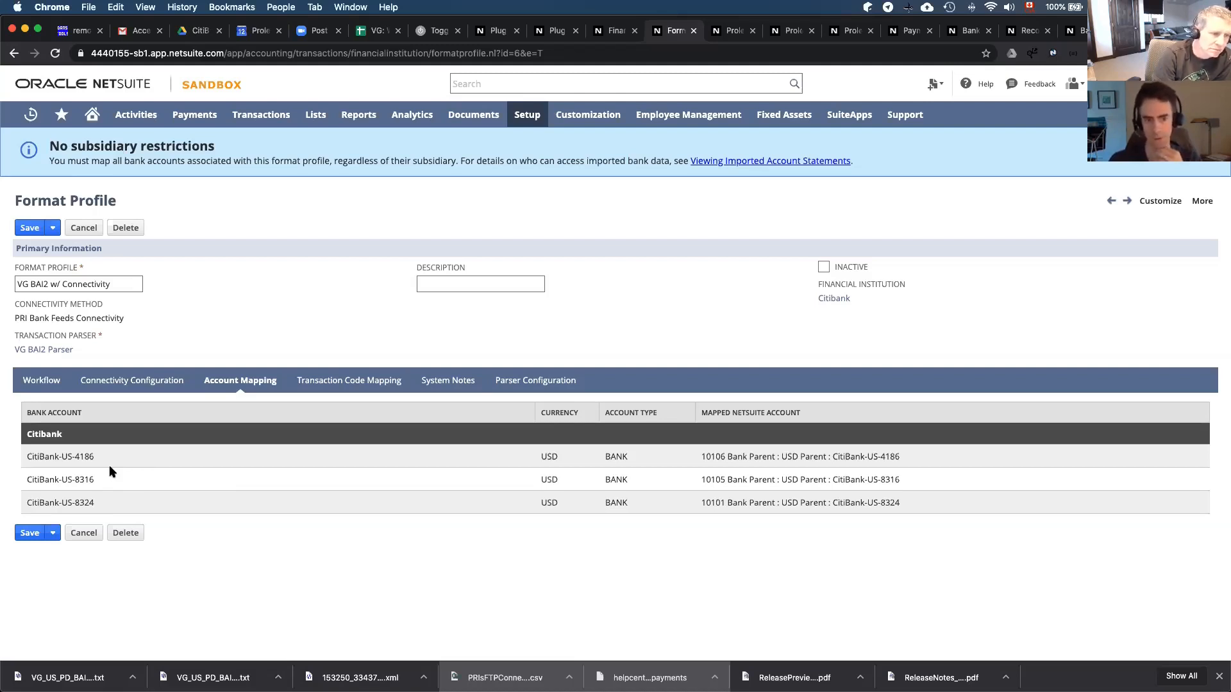
{"action": "mouse_move", "coordinate": [99, 464]}
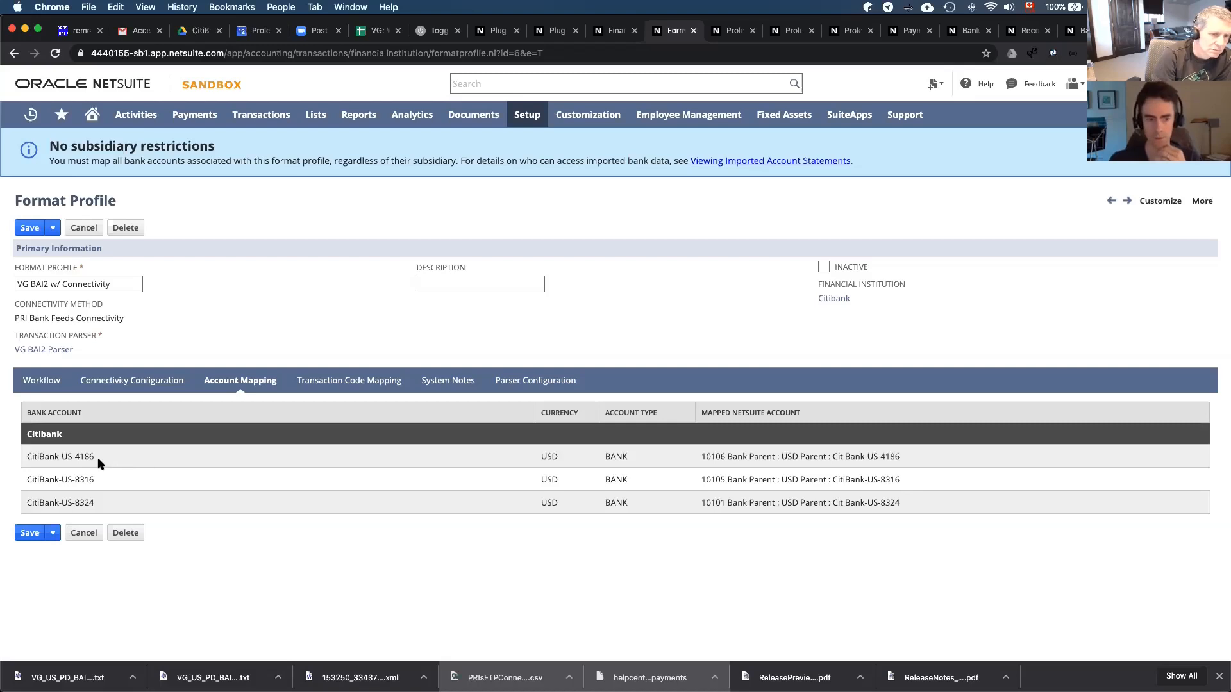
{"action": "mouse_move", "coordinate": [108, 469]}
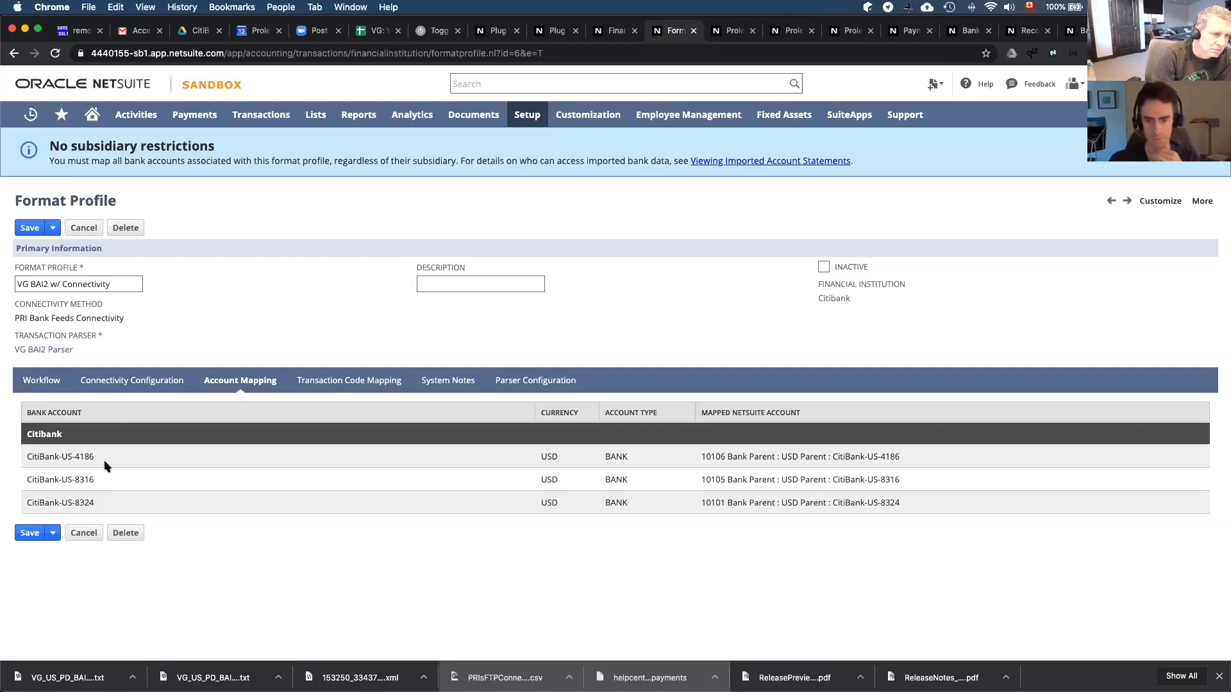
{"action": "mouse_move", "coordinate": [64, 447]}
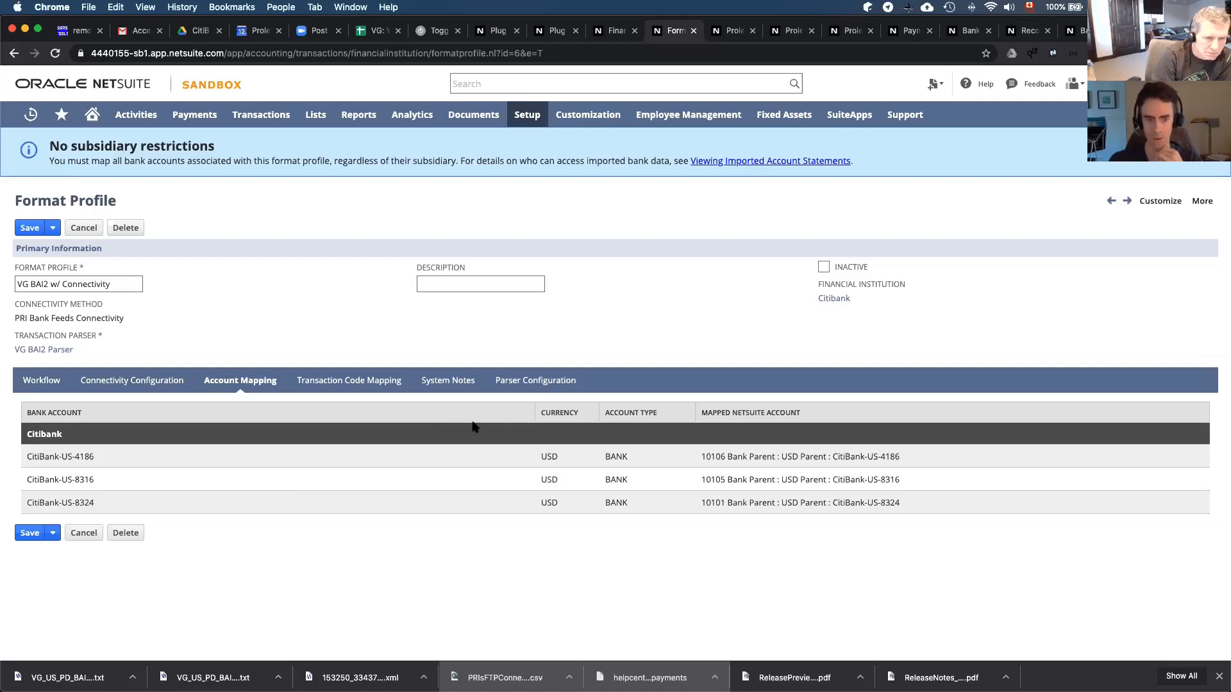
{"action": "mouse_move", "coordinate": [724, 428]}
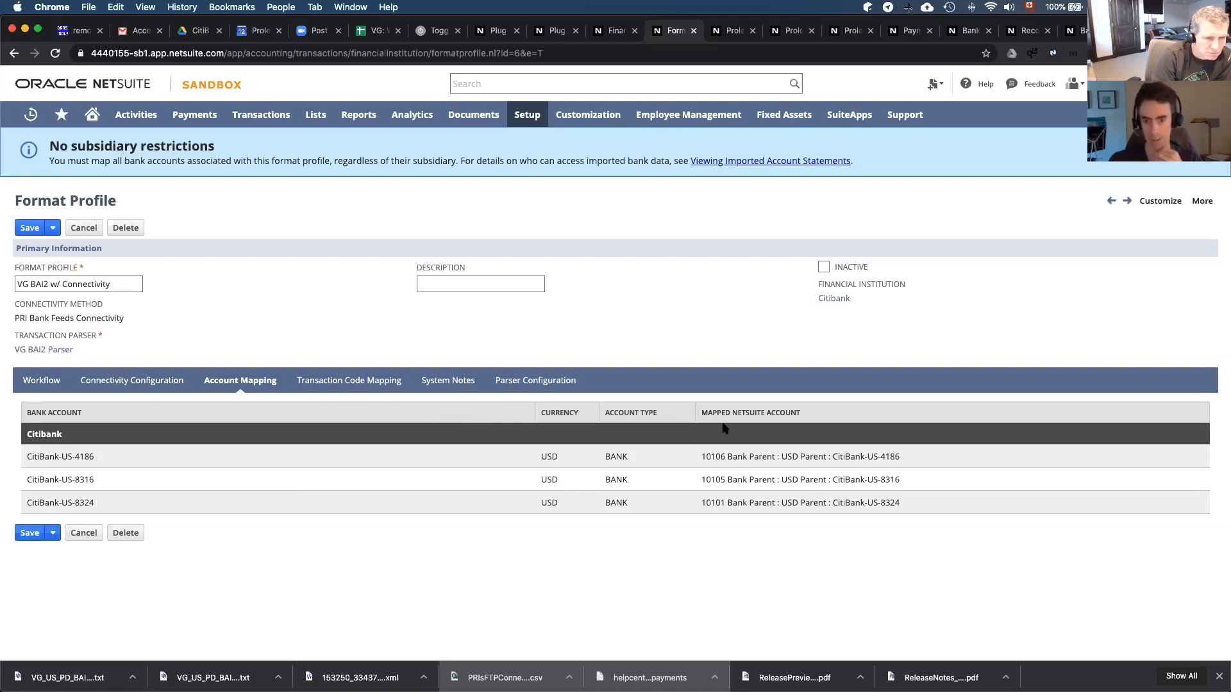
{"action": "mouse_move", "coordinate": [31, 497]}
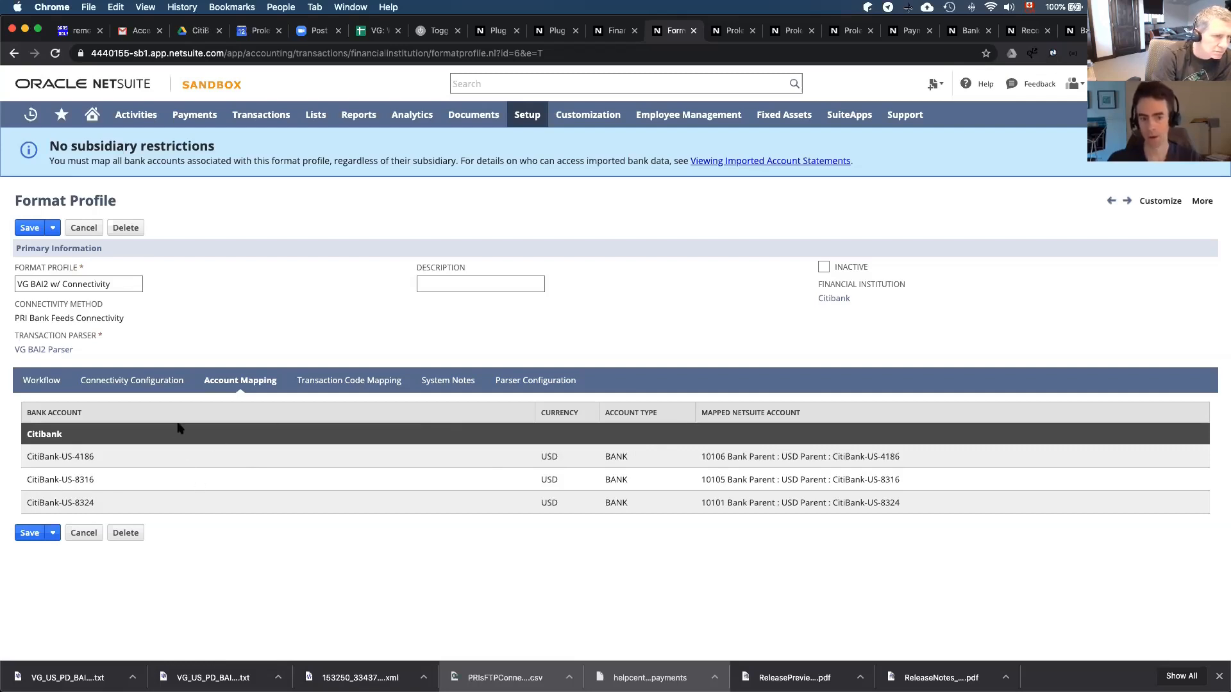
{"action": "mouse_move", "coordinate": [357, 260]}
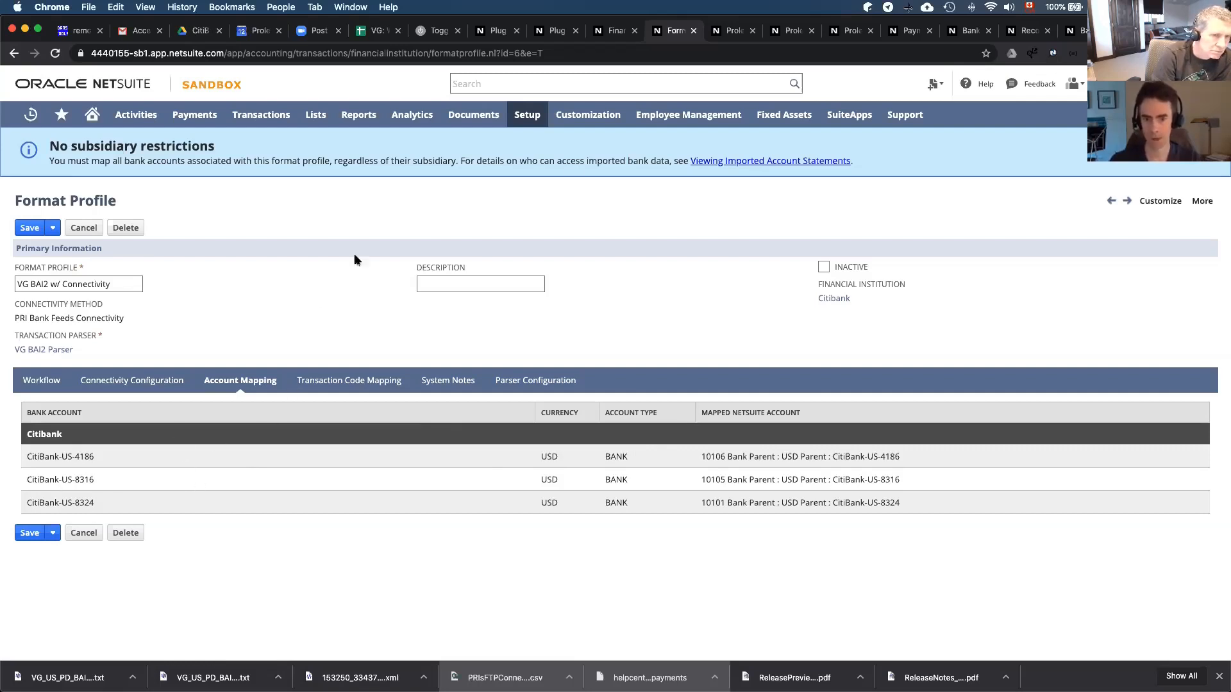
Filter Record Types to those not from a bundle and find 'velocity', then 'pri' on the page
{"action": "left_click", "coordinate": [587, 114]}
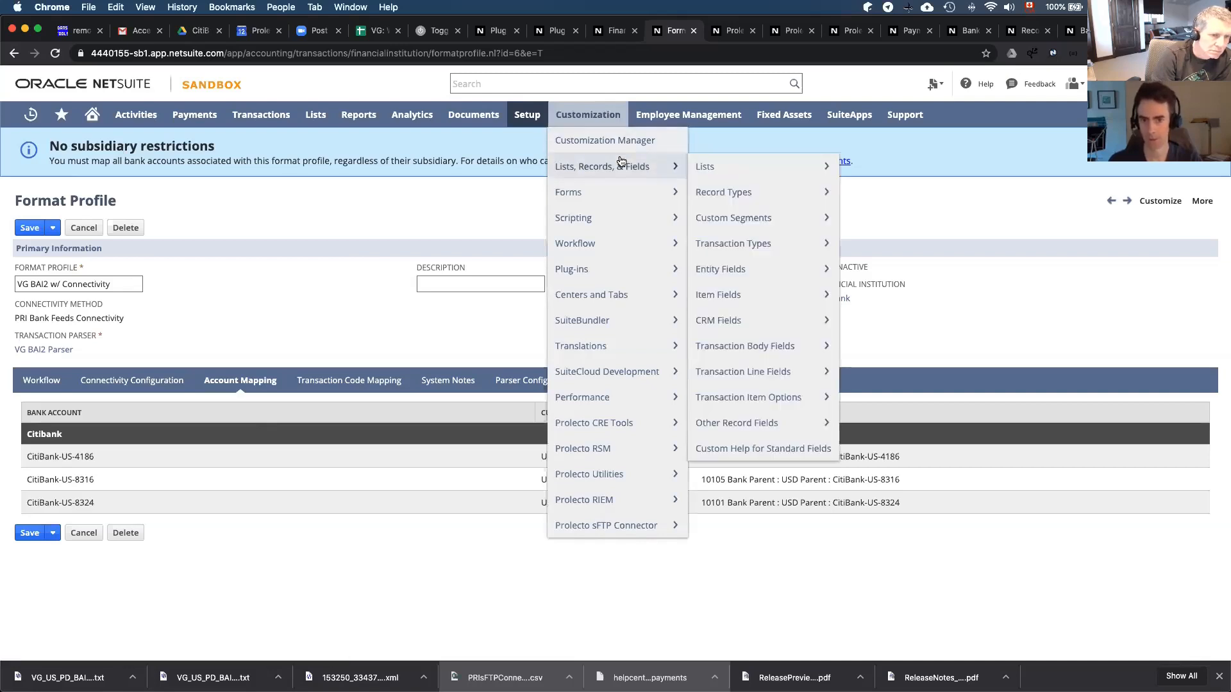
{"action": "mouse_move", "coordinate": [741, 195]}
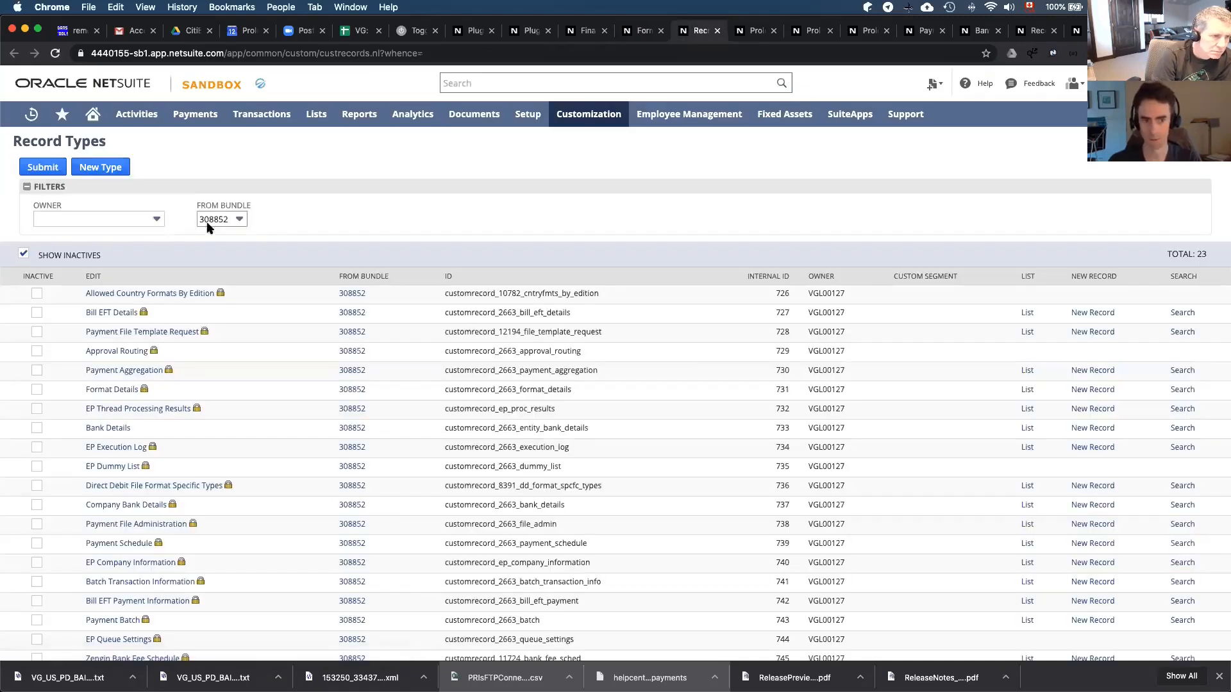
{"action": "left_click", "coordinate": [238, 218]}
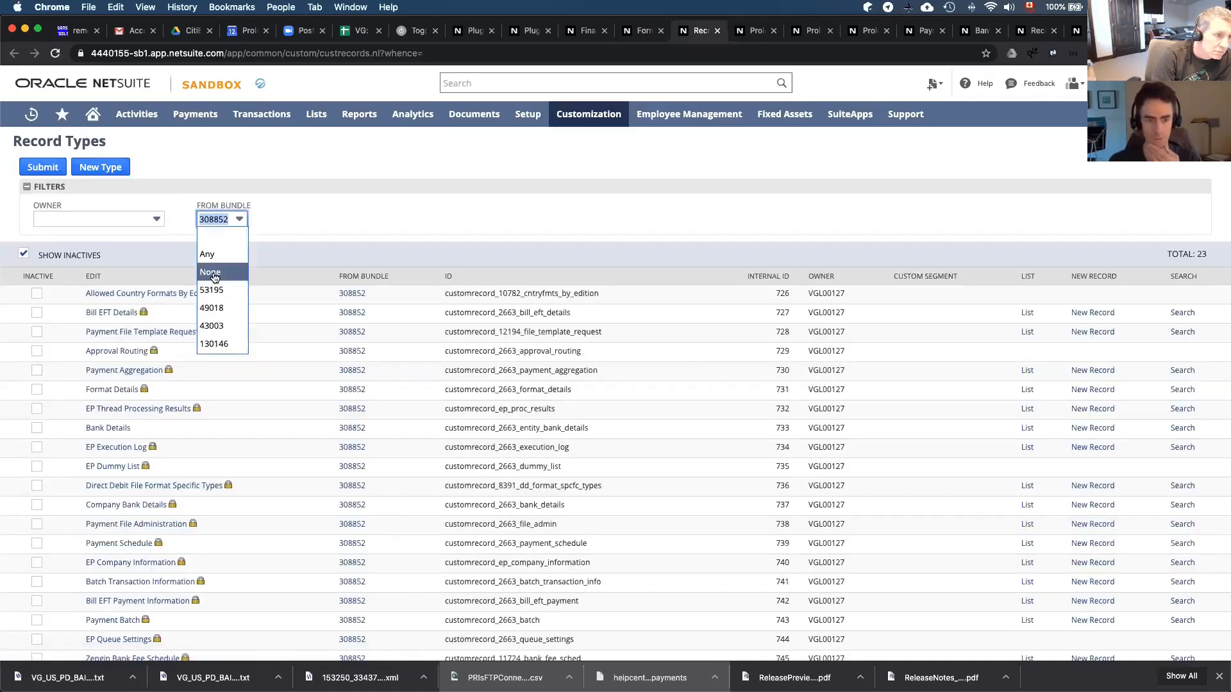
{"action": "left_click", "coordinate": [210, 271]}
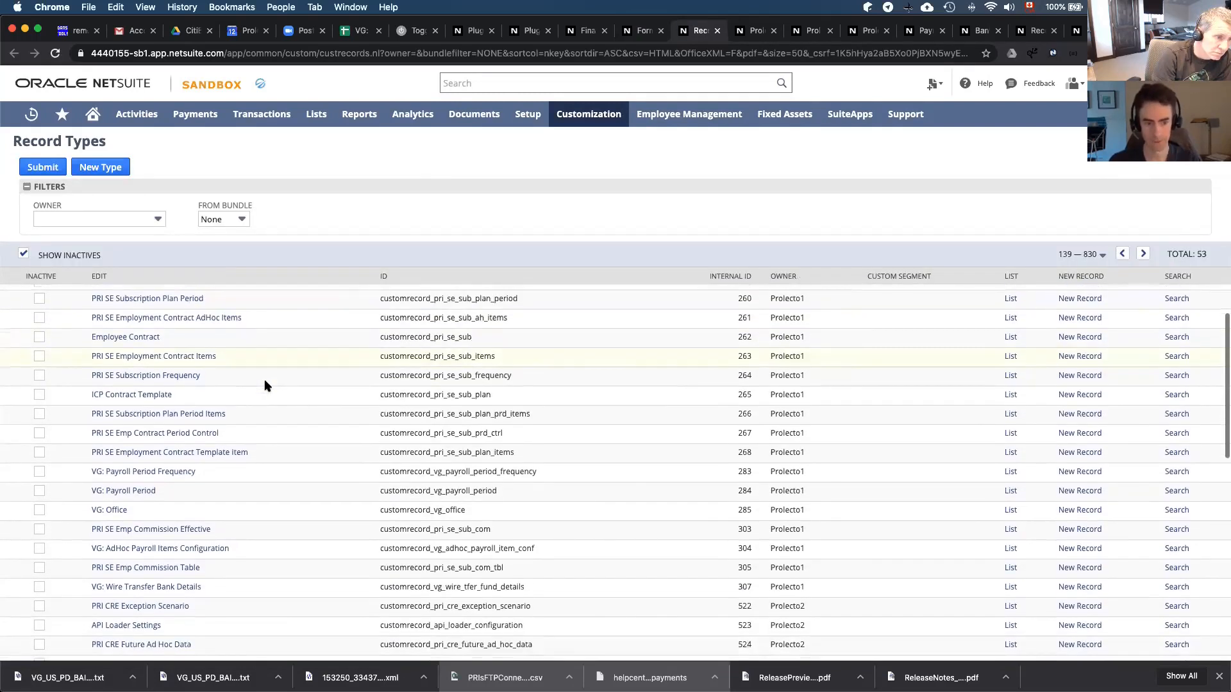
{"action": "scroll", "scroll_direction": "down", "scroll_amount": 3}
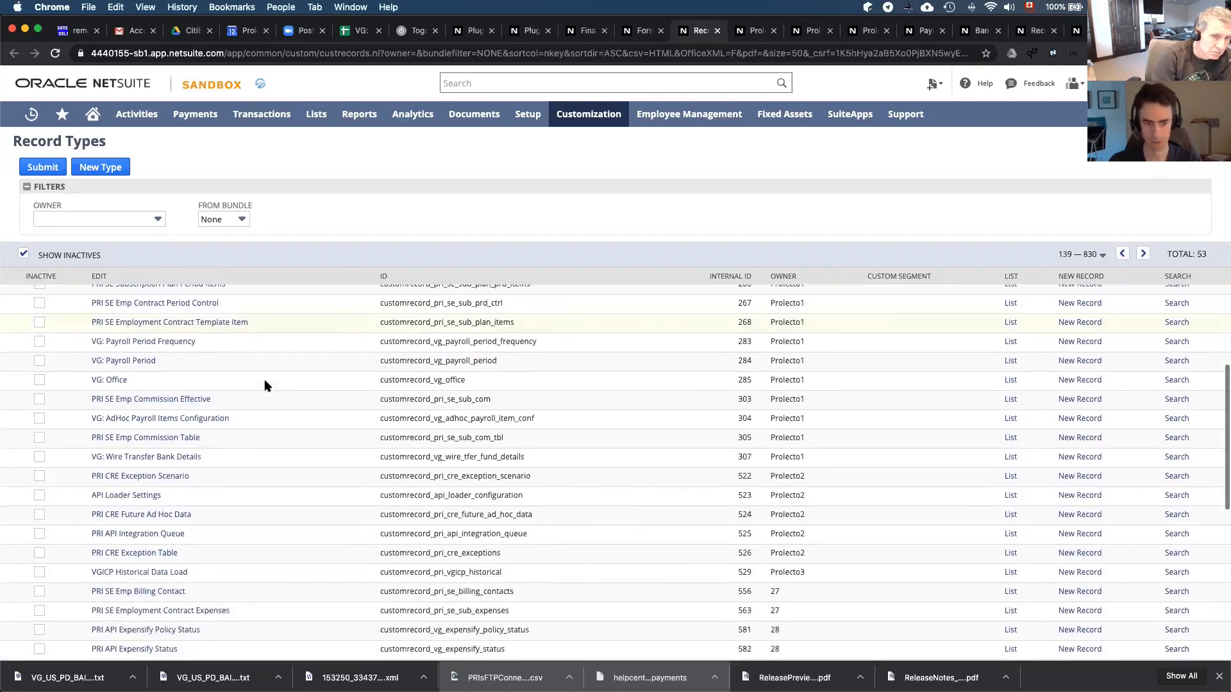
{"action": "scroll", "scroll_direction": "down", "scroll_amount": 3}
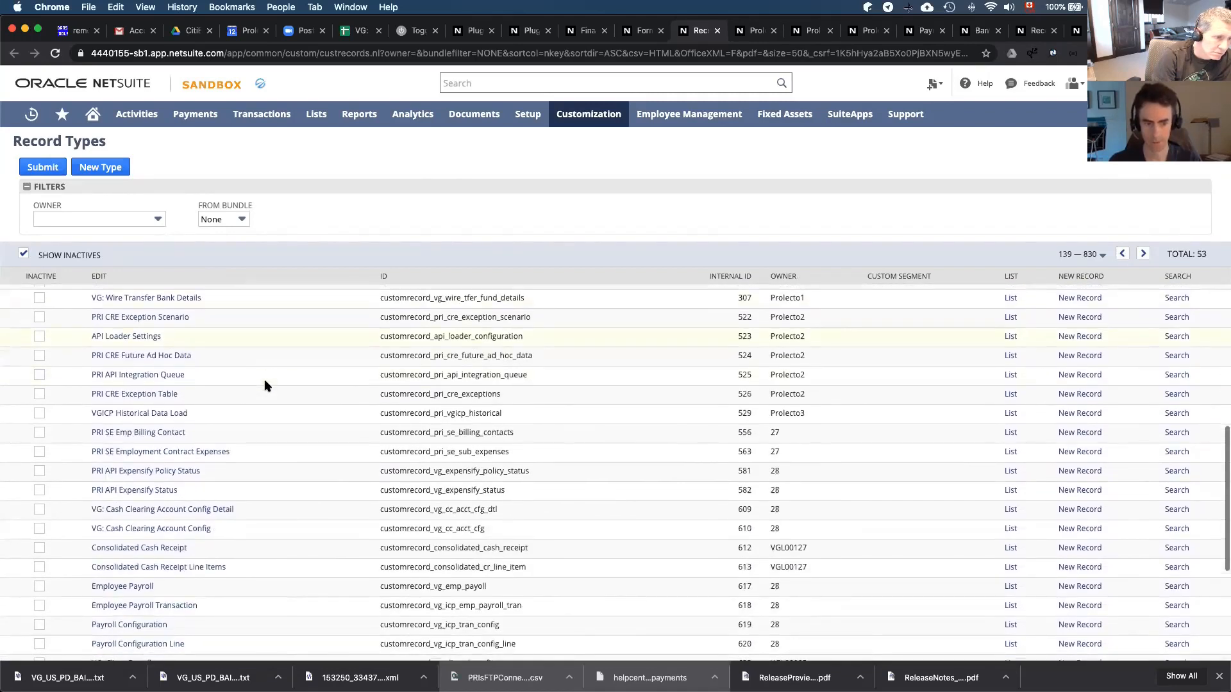
{"action": "type", "text": "velocity"}
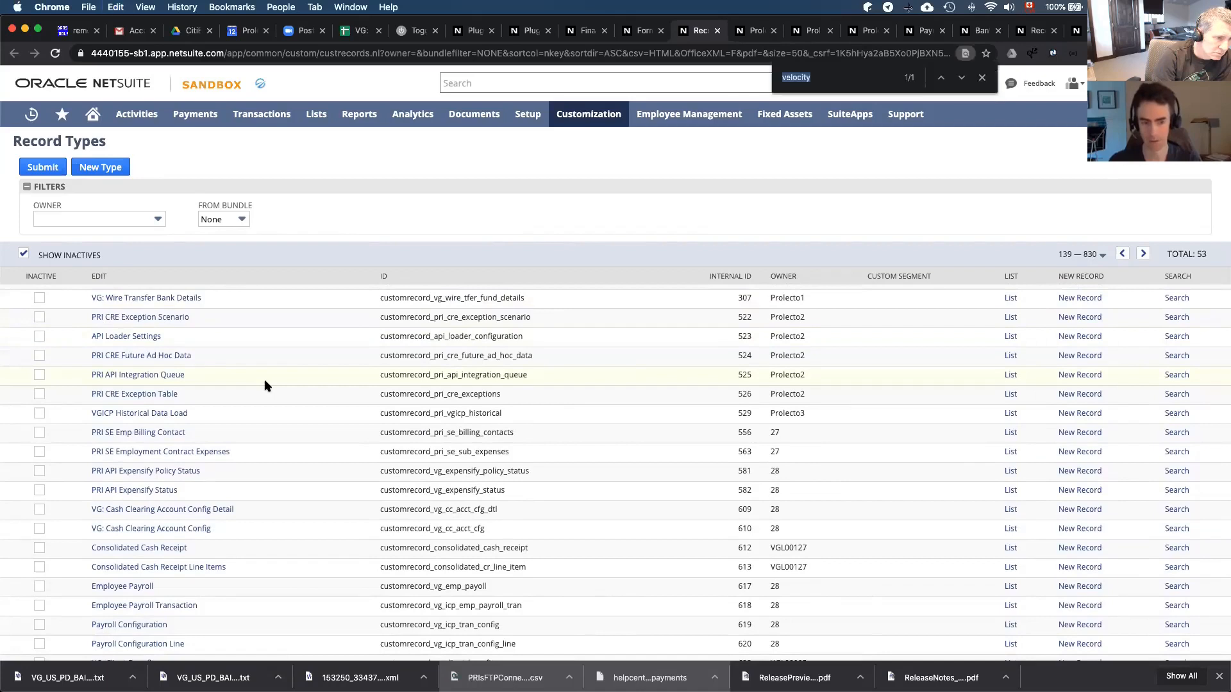
{"action": "type", "text": "pri"}
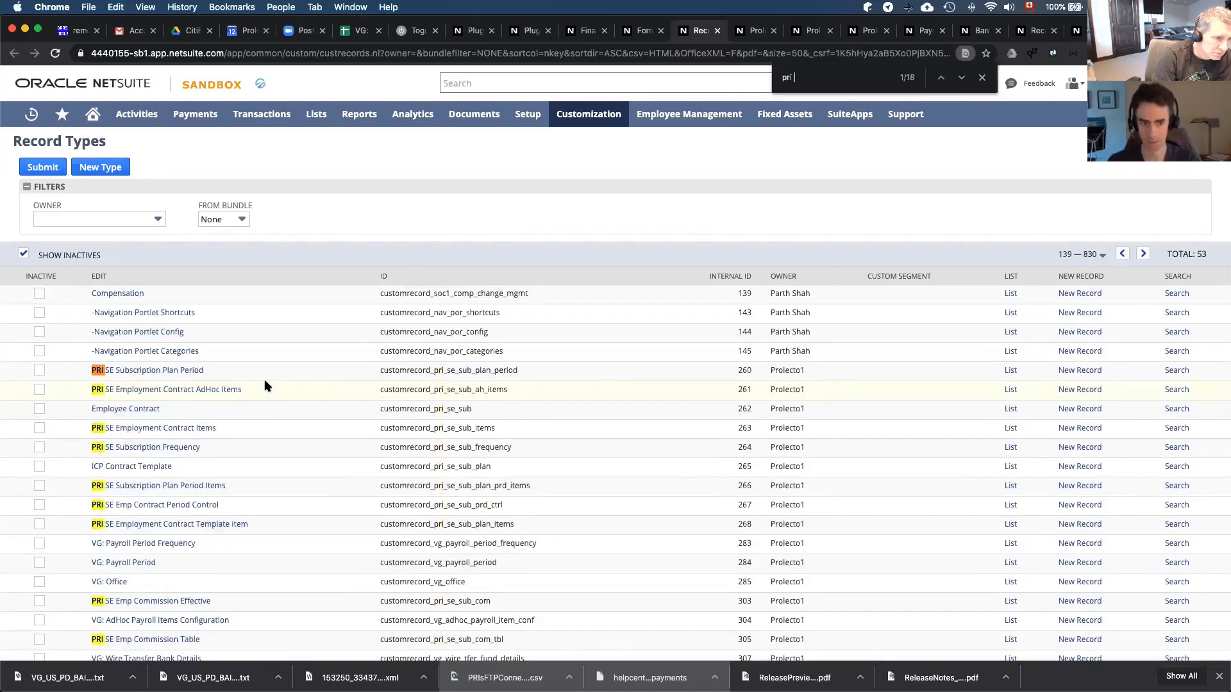
{"action": "scroll", "scroll_direction": "down", "scroll_amount": 3}
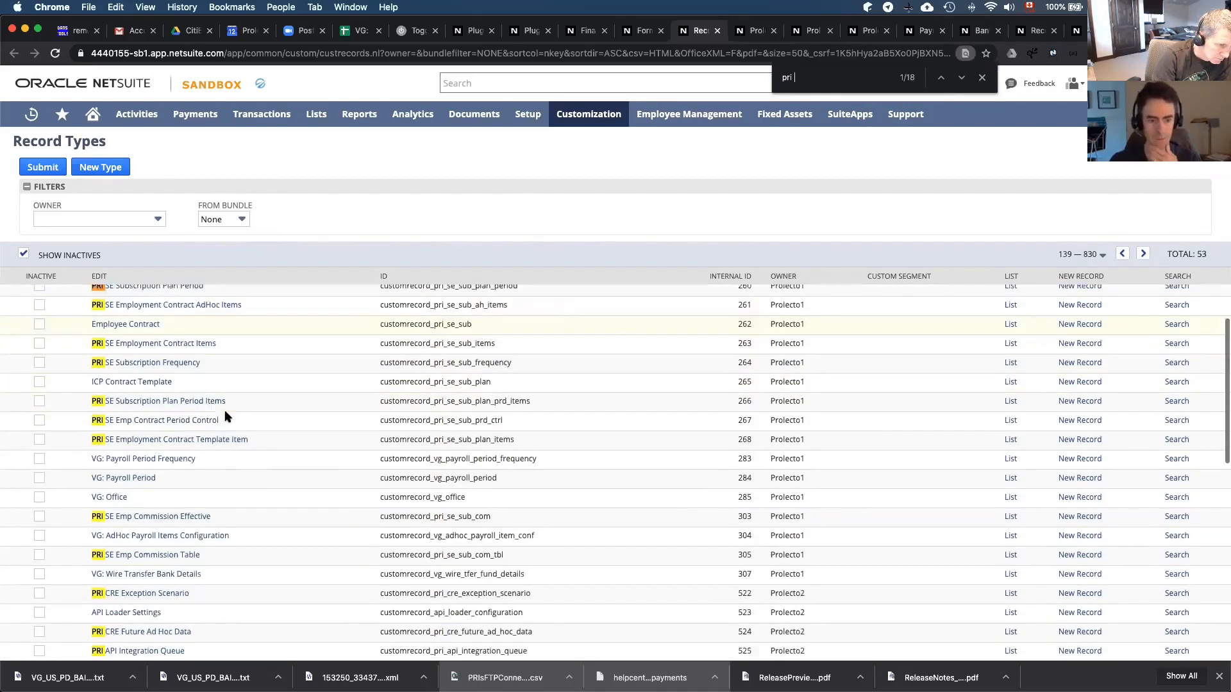
{"action": "scroll", "scroll_direction": "down", "scroll_amount": 3}
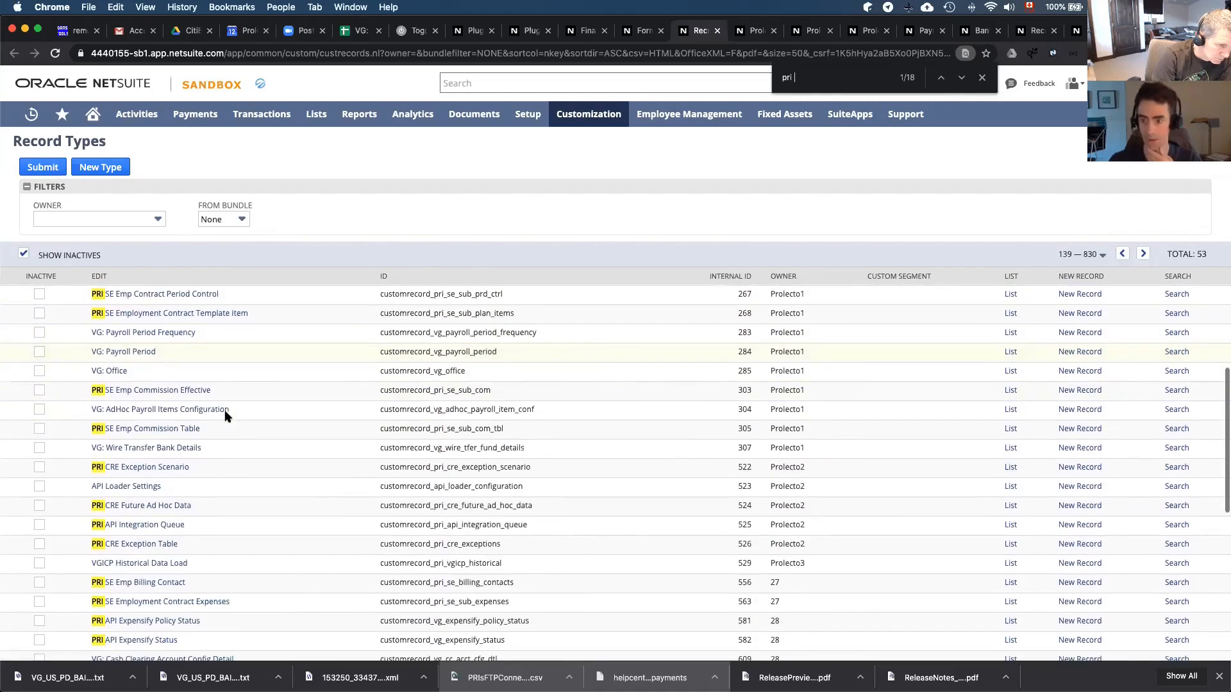
Jump to the last page range, record types 832 to 923, showing the PRI connect profile records
{"action": "left_click", "coordinate": [1102, 254]}
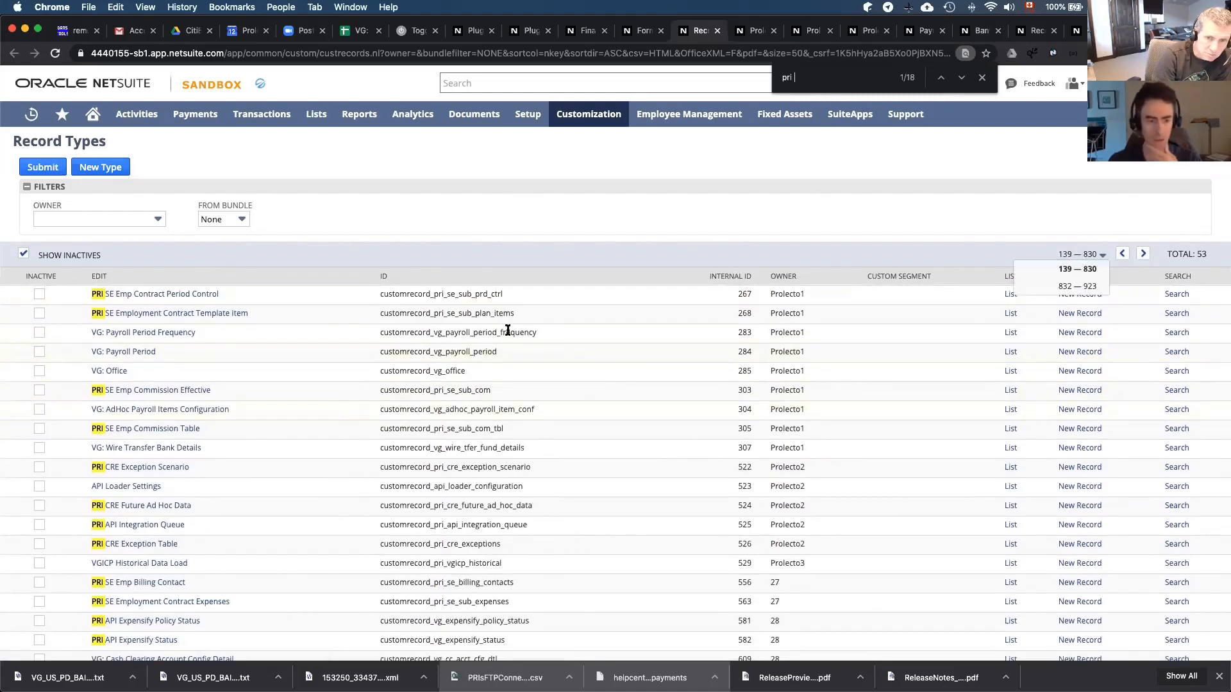
{"action": "scroll", "scroll_direction": "down", "scroll_amount": 3}
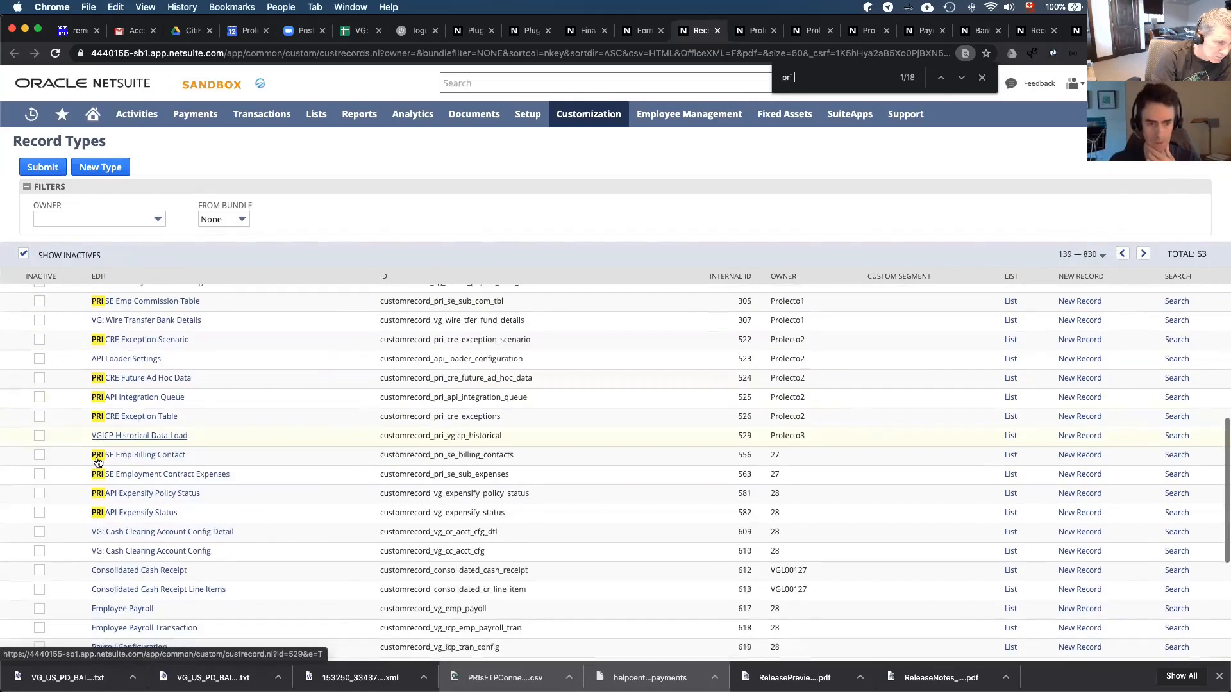
{"action": "scroll", "scroll_direction": "down", "scroll_amount": 3}
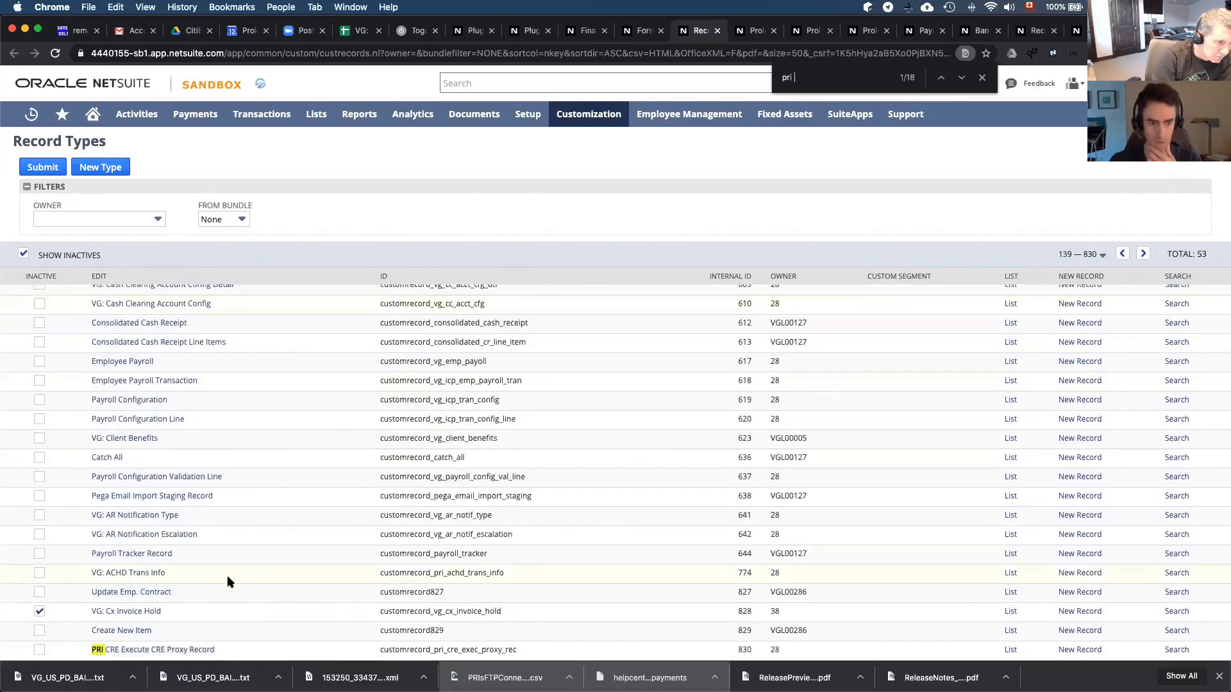
{"action": "left_click", "coordinate": [1099, 254]}
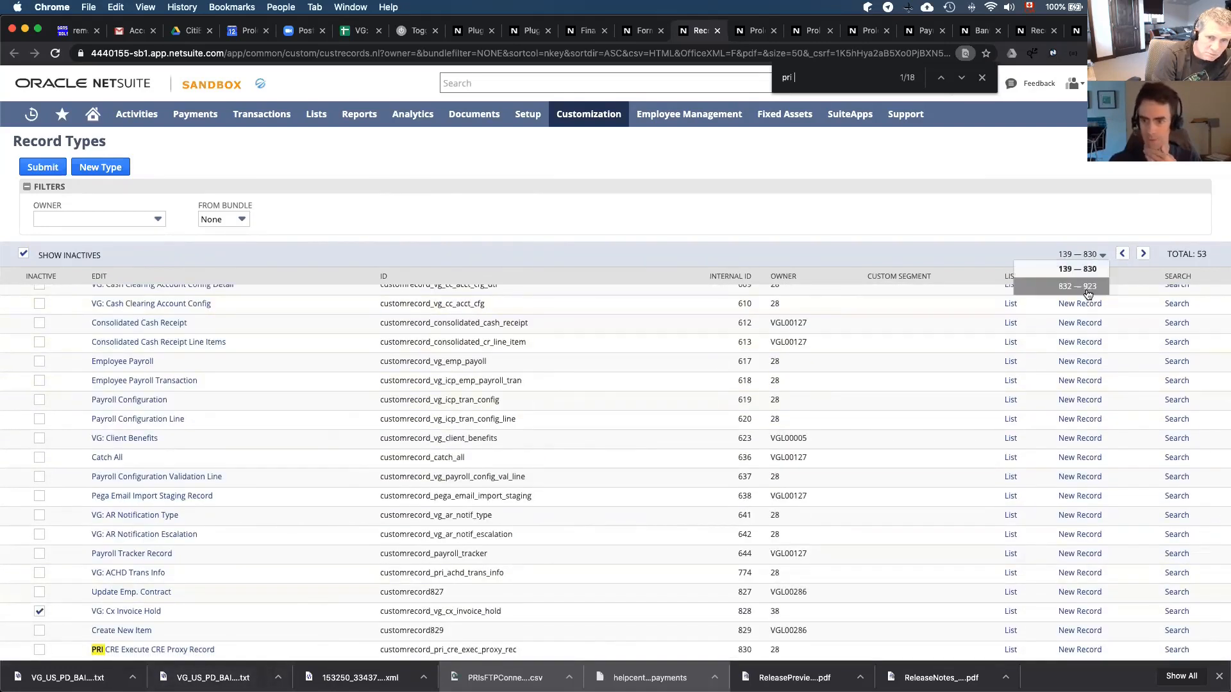
{"action": "left_click", "coordinate": [1076, 285]}
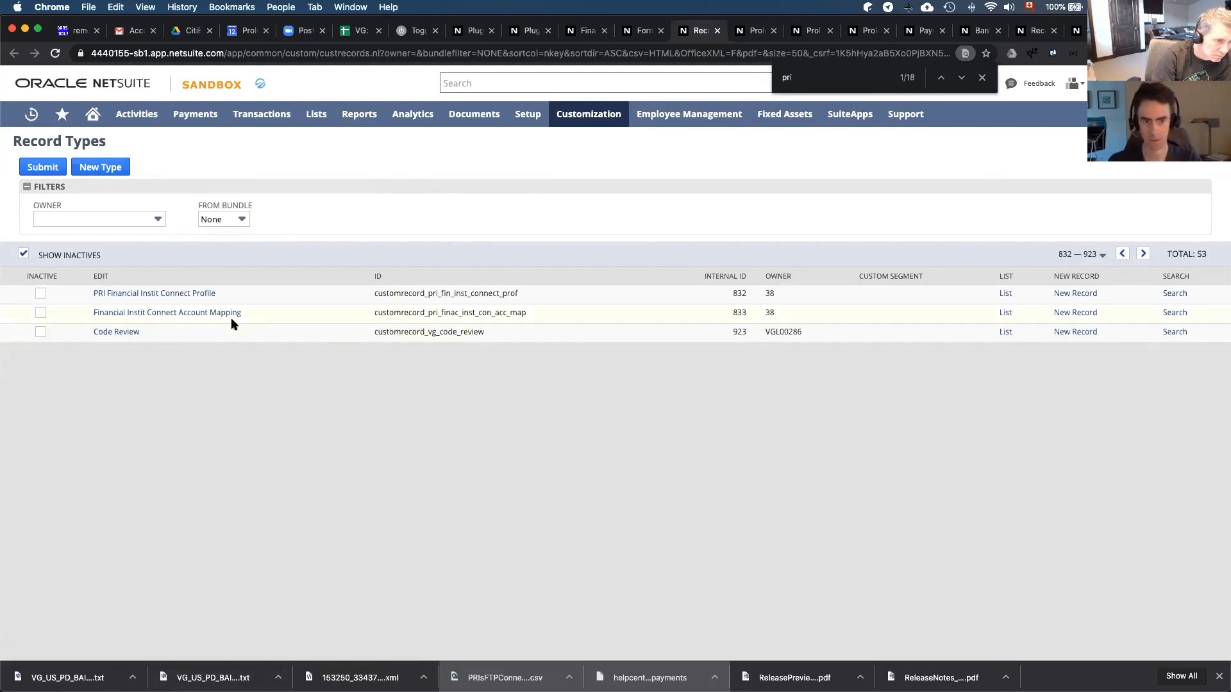
{"action": "mouse_move", "coordinate": [198, 340]}
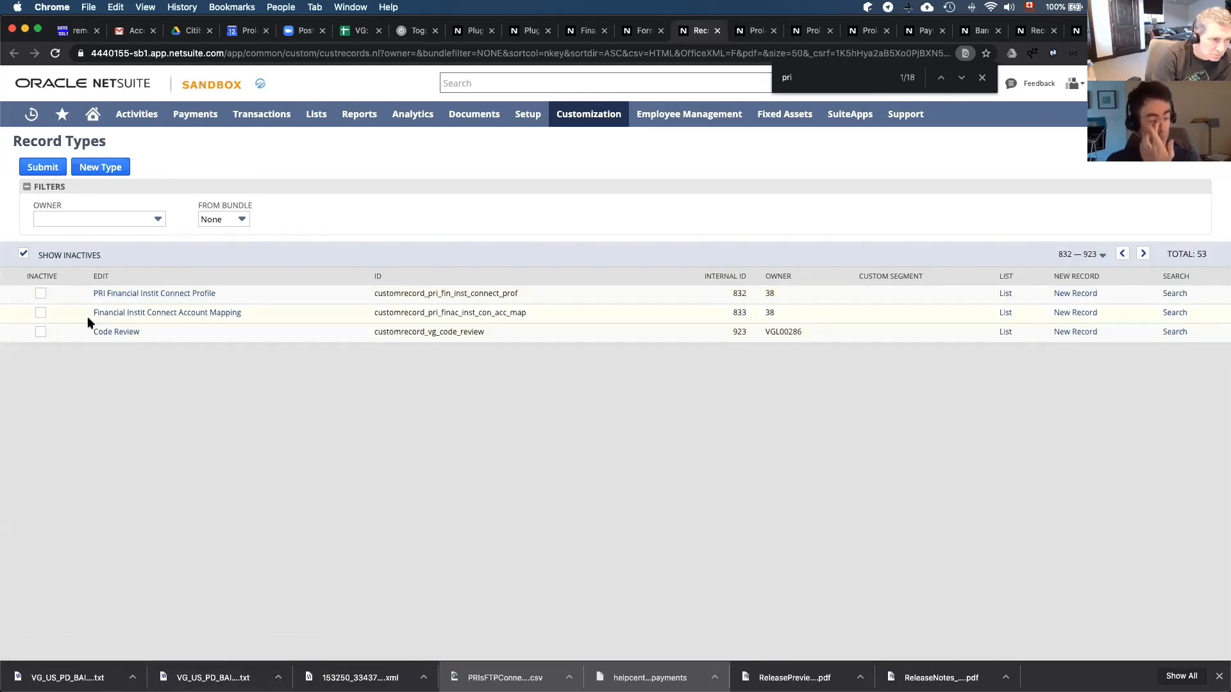
{"action": "mouse_move", "coordinate": [159, 296]}
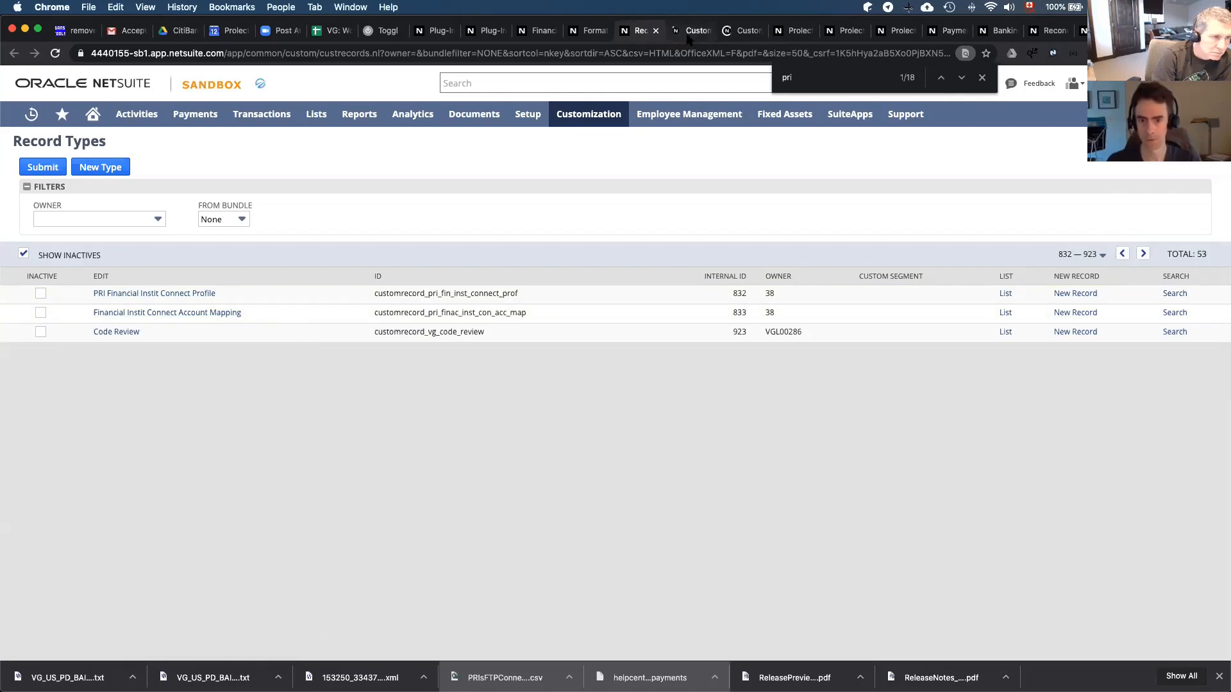
Review the PRI Financial Instit Connect Profile record type's Fields subtab
{"action": "left_click", "coordinate": [154, 292]}
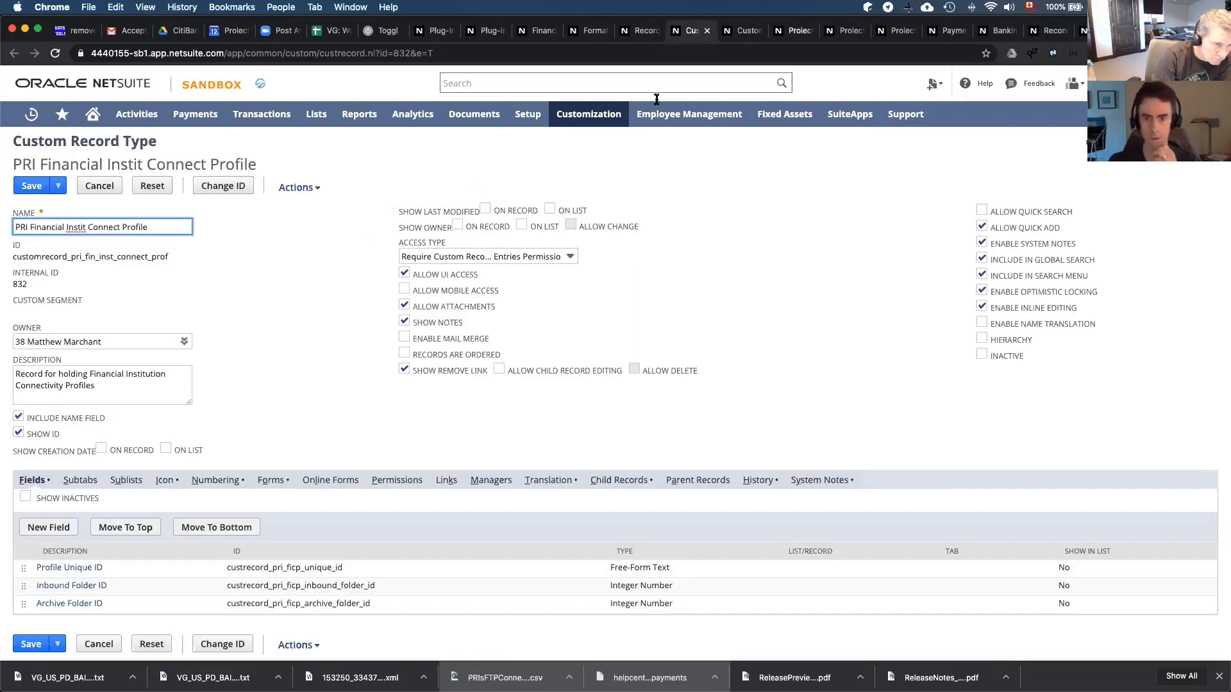
{"action": "left_click", "coordinate": [741, 31]}
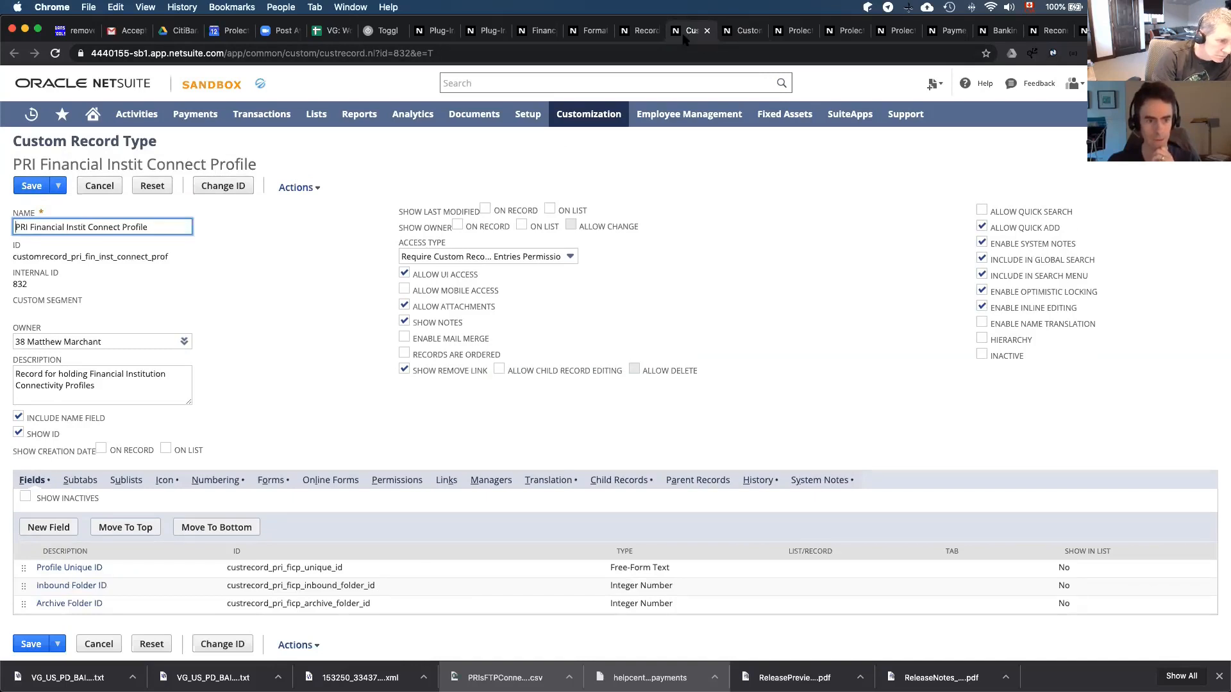
{"action": "scroll", "scroll_direction": "down", "scroll_amount": 3}
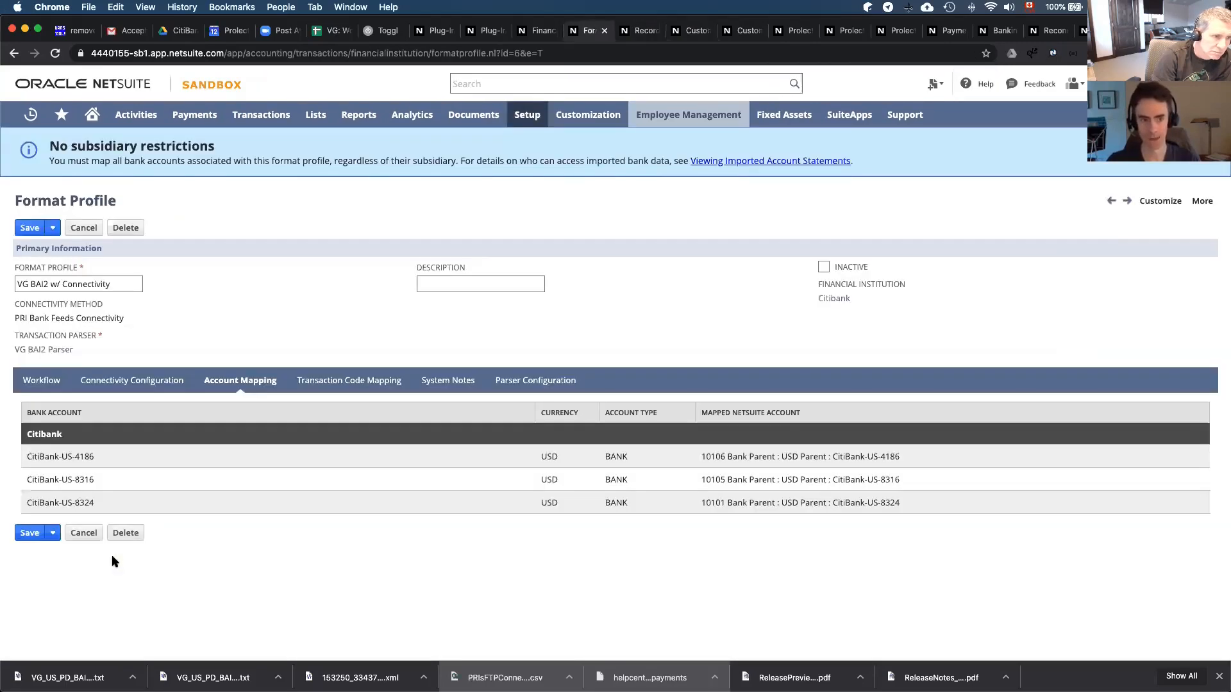
{"action": "mouse_move", "coordinate": [360, 193]}
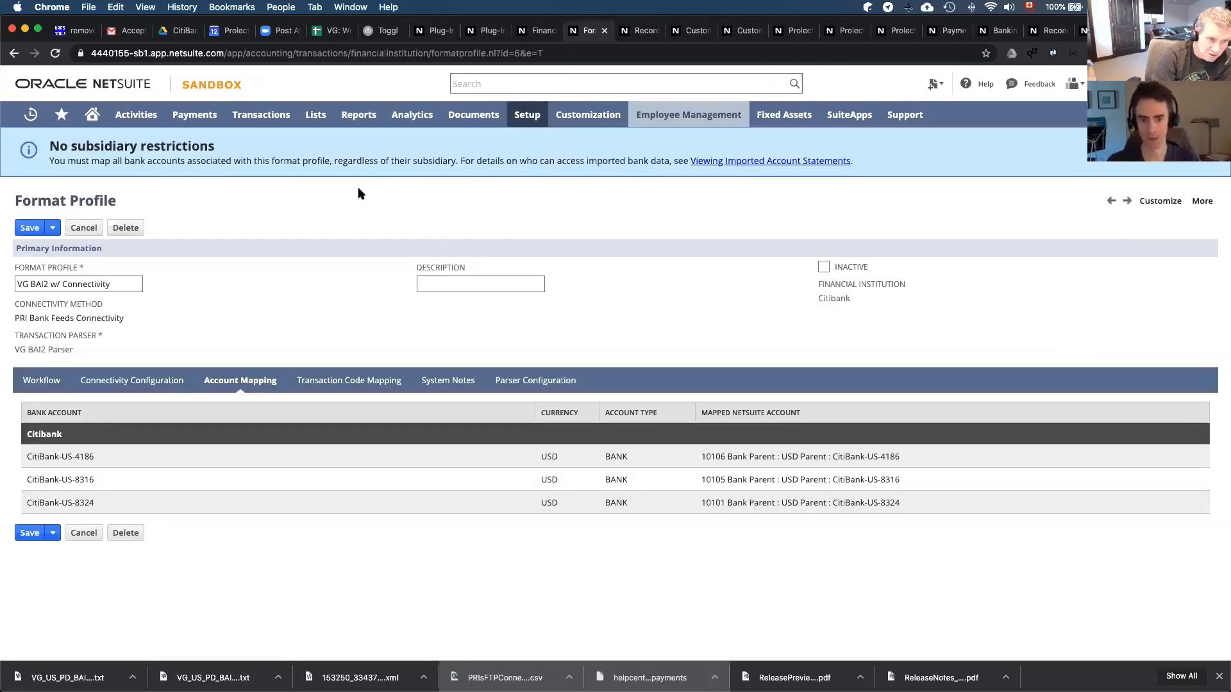
{"action": "mouse_move", "coordinate": [511, 172]}
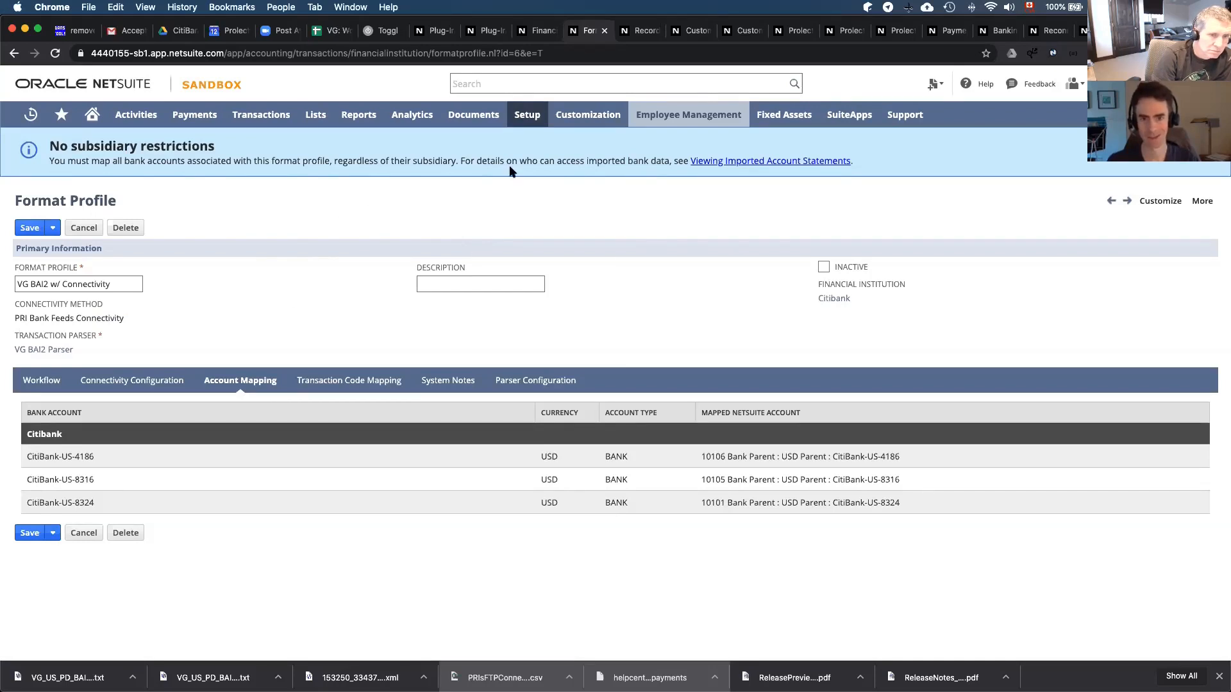
{"action": "mouse_move", "coordinate": [275, 268]}
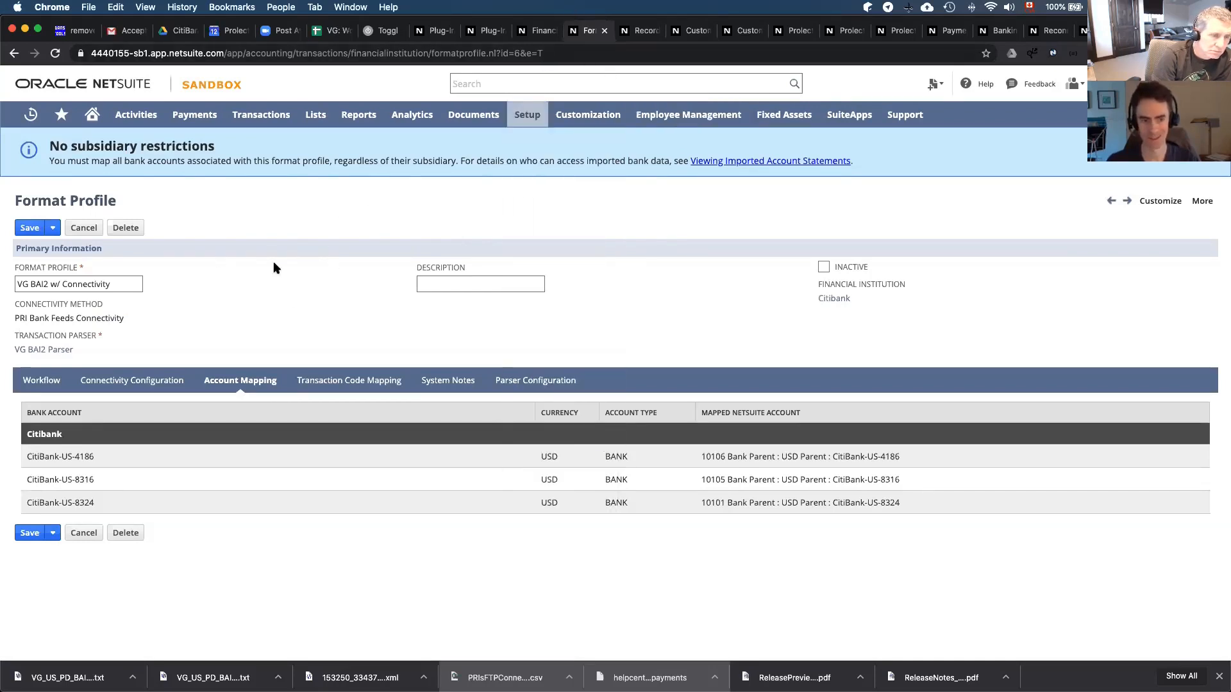
{"action": "mouse_move", "coordinate": [297, 266]}
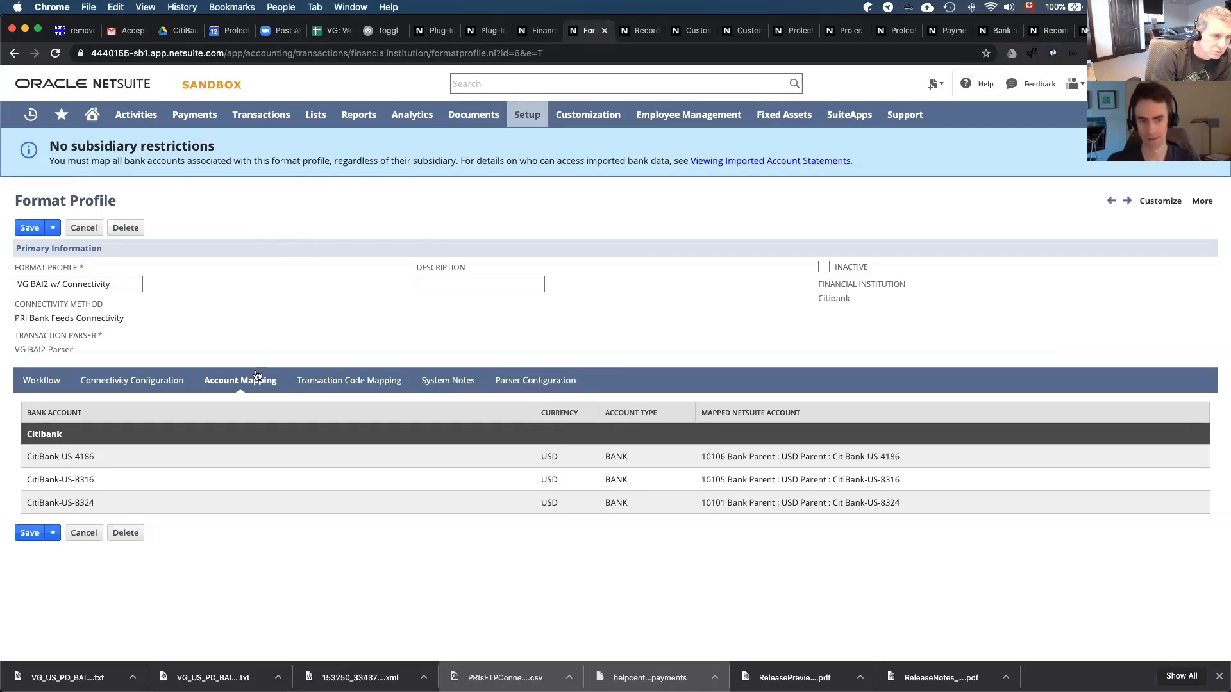
{"action": "mouse_move", "coordinate": [261, 337]}
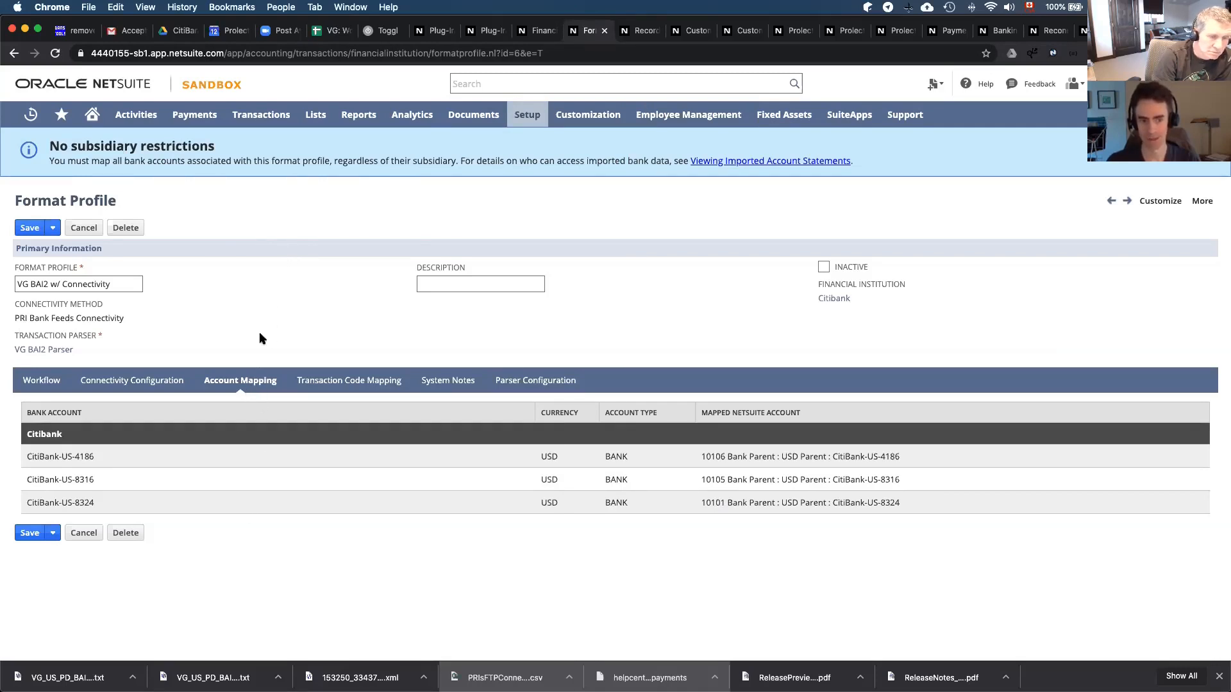
{"action": "mouse_move", "coordinate": [293, 217]}
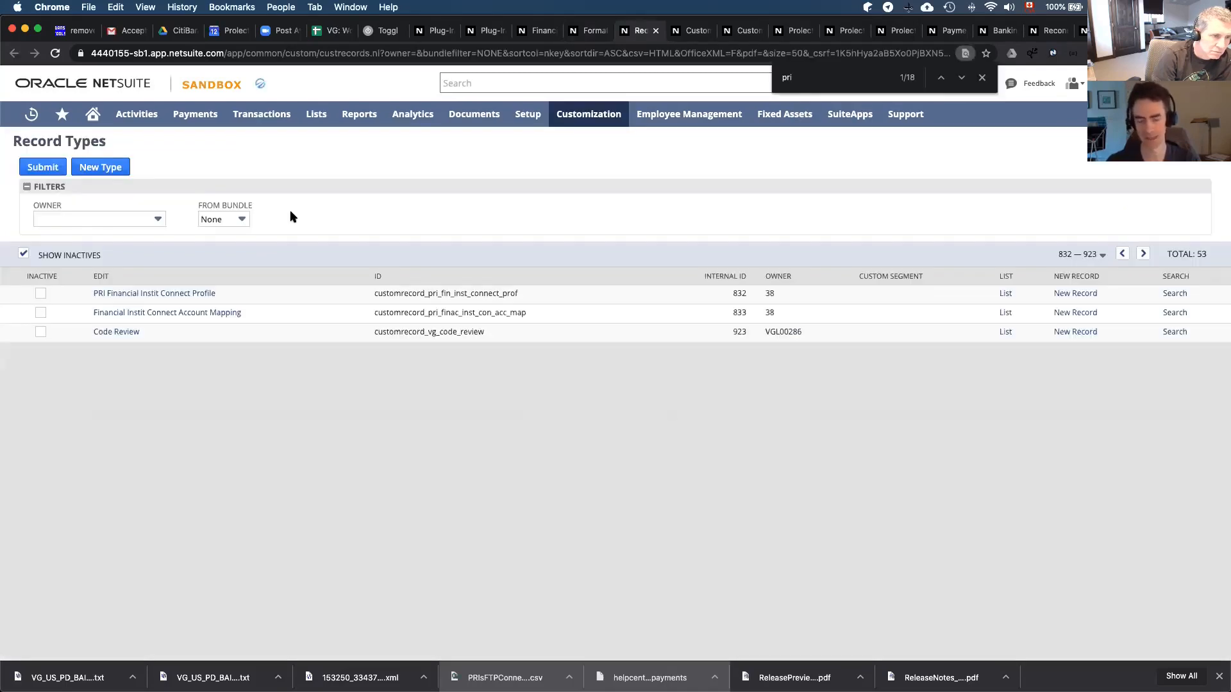
View Records for the connect profile type and view the VG Citibank Connectivity entry
{"action": "left_click", "coordinate": [154, 292]}
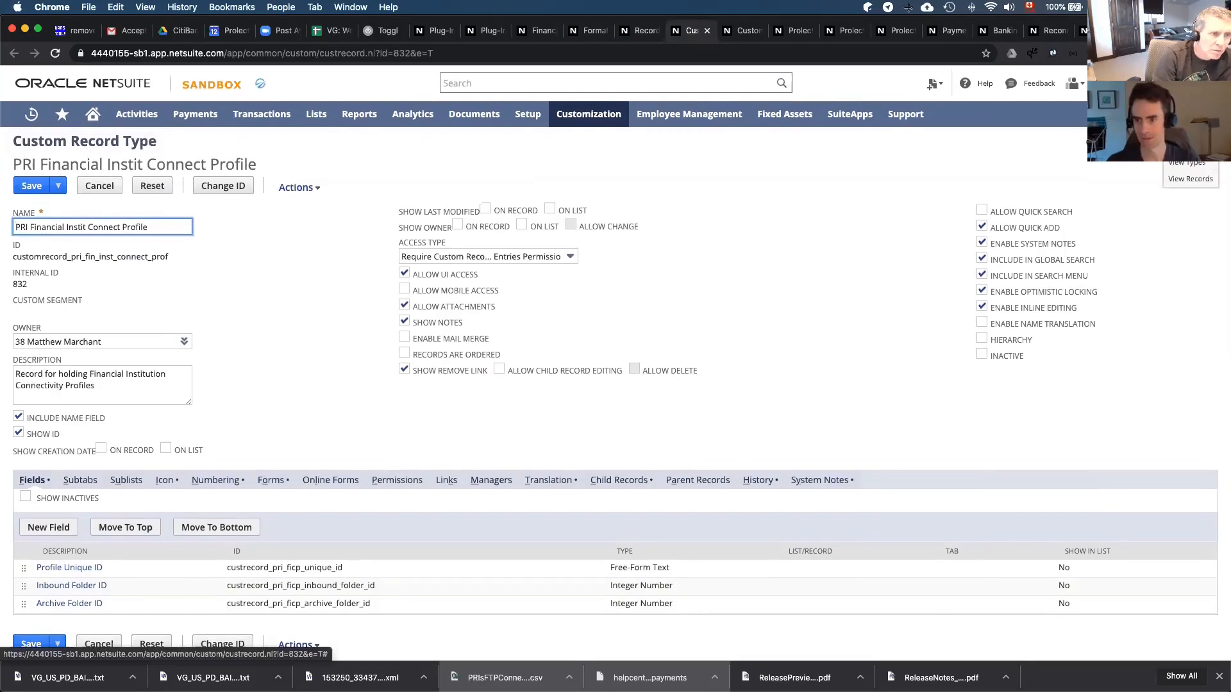
{"action": "mouse_move", "coordinate": [1190, 179]}
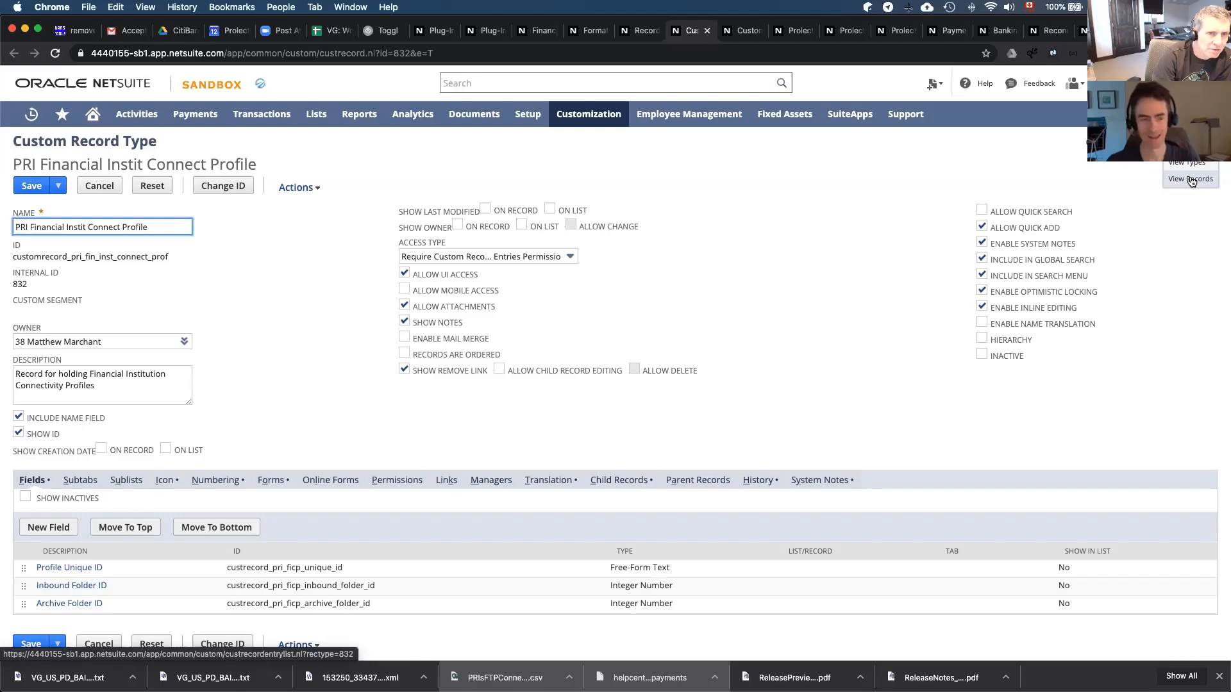
{"action": "left_click", "coordinate": [1189, 178]}
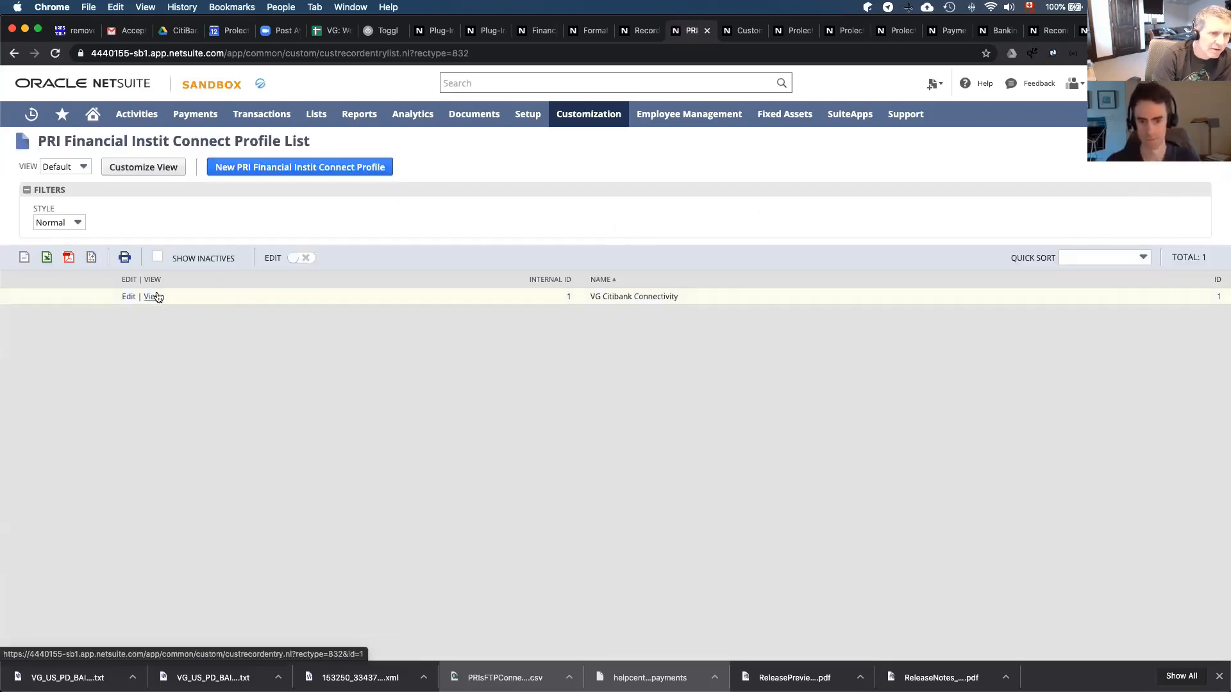
{"action": "left_click", "coordinate": [150, 296]}
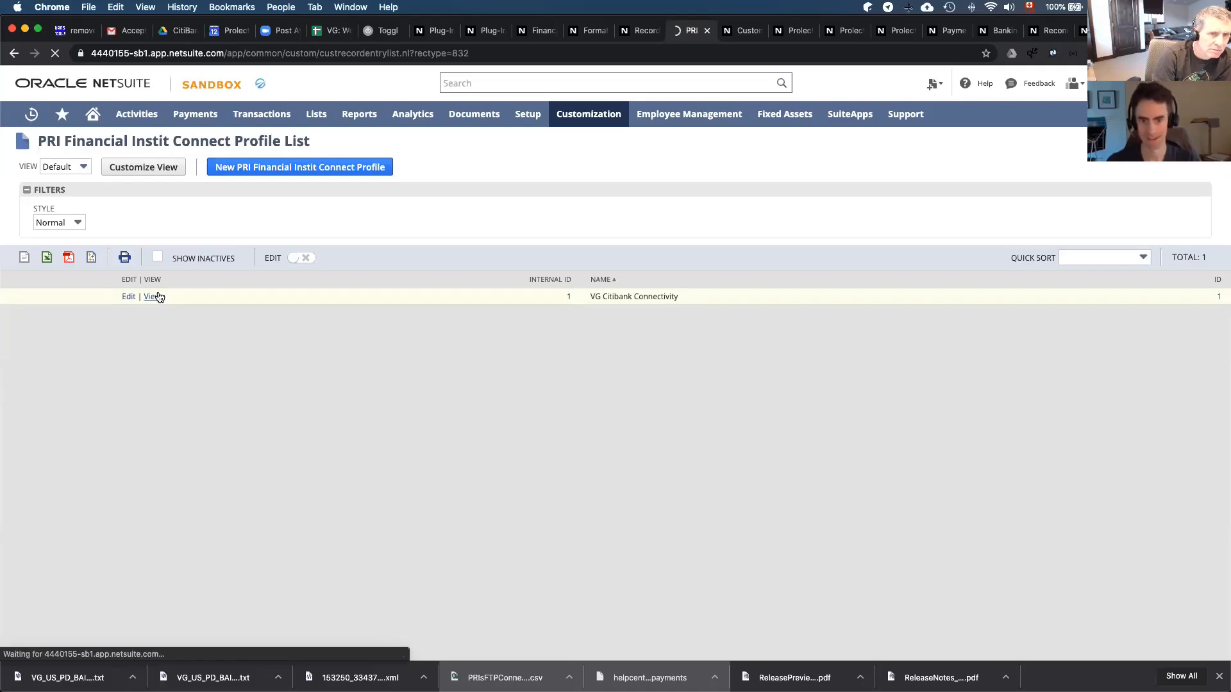
{"action": "left_click", "coordinate": [149, 296]}
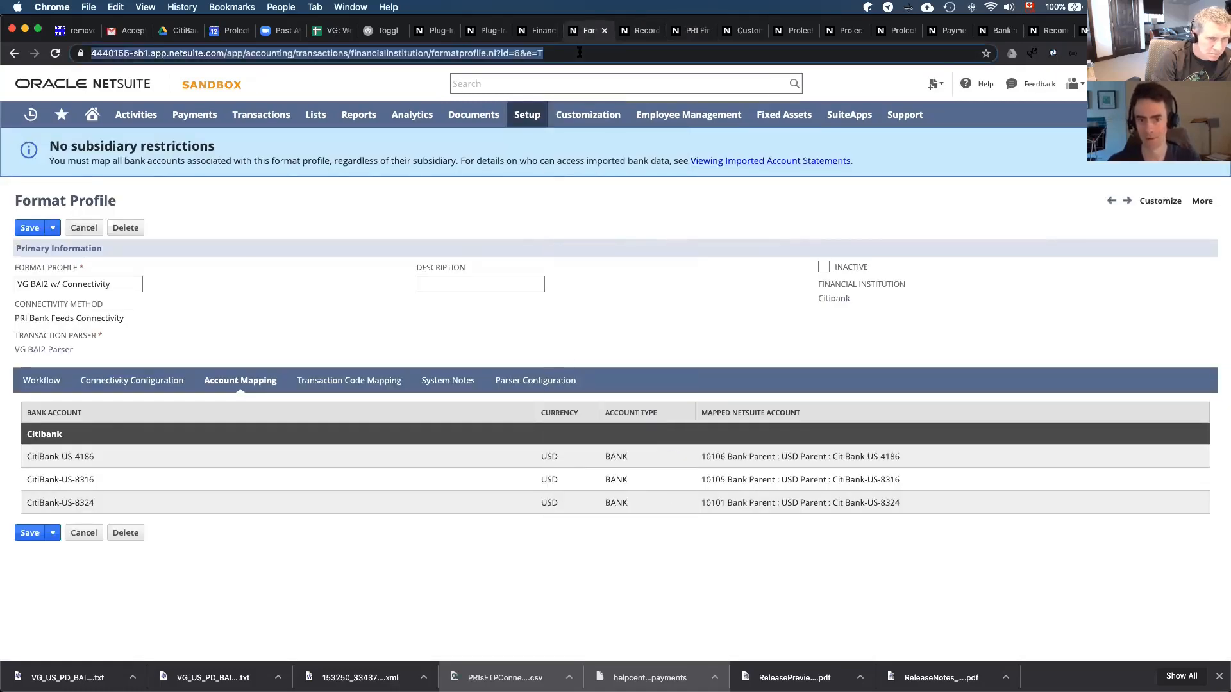
Select the format profile page's address to copy the profile unique ID
{"action": "left_click", "coordinate": [313, 50]}
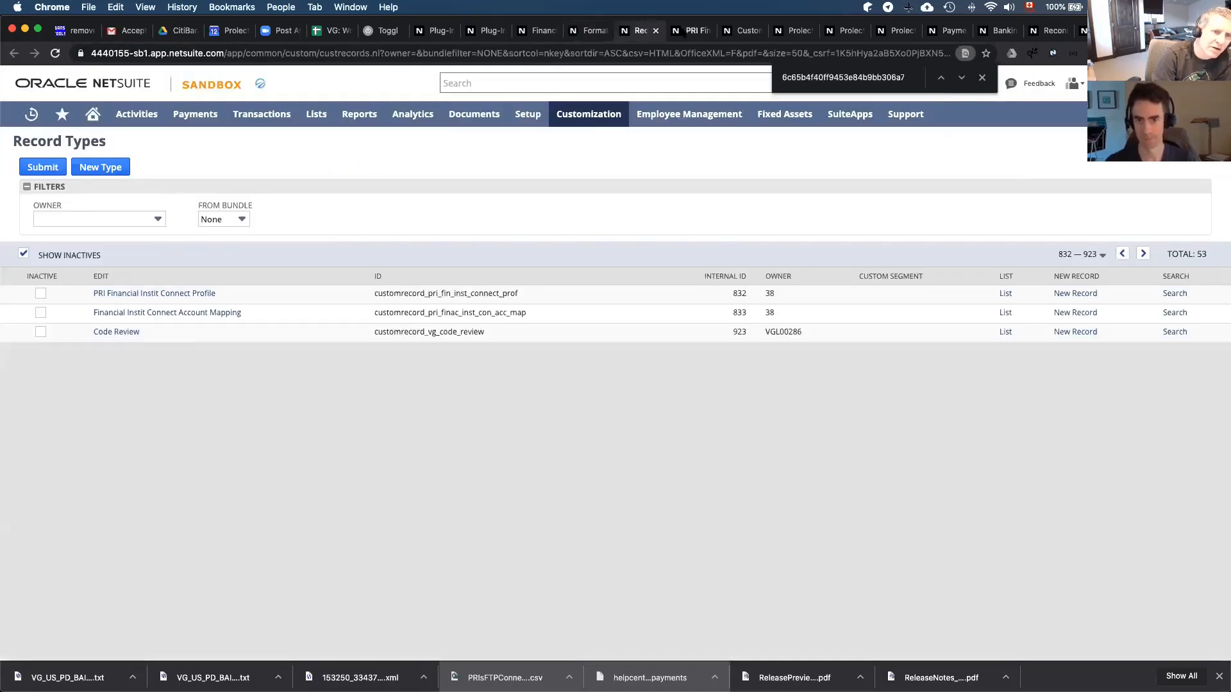
{"action": "left_click", "coordinate": [153, 292]}
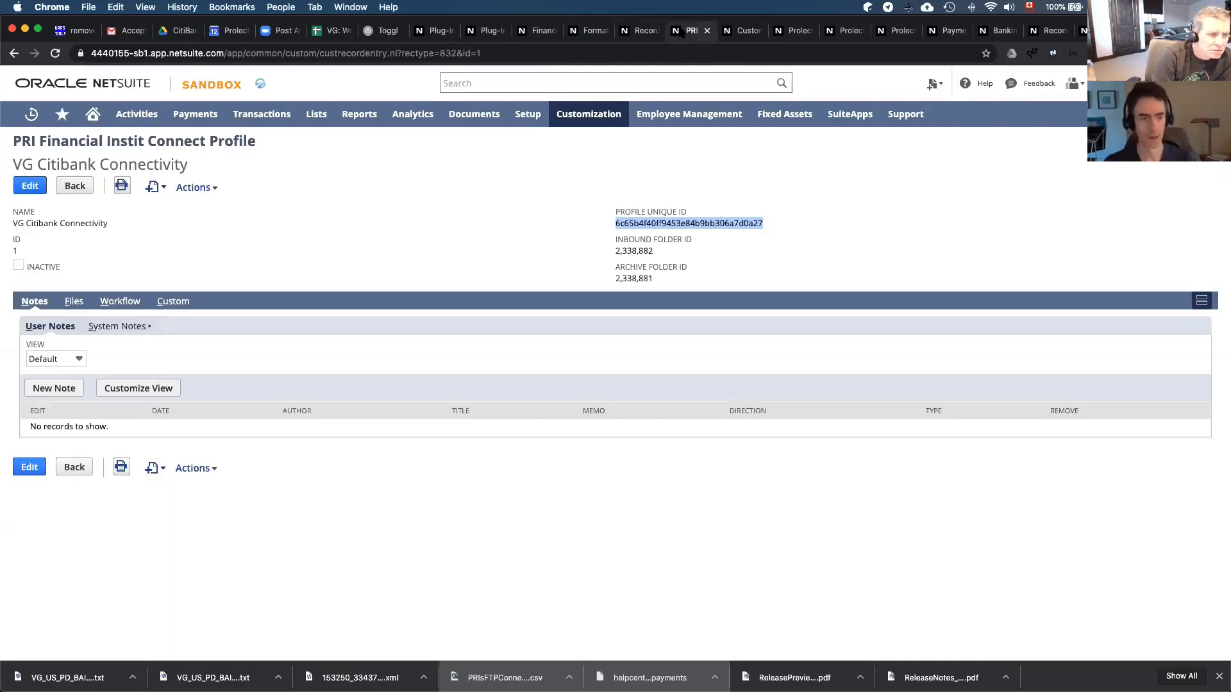
{"action": "mouse_move", "coordinate": [677, 31]}
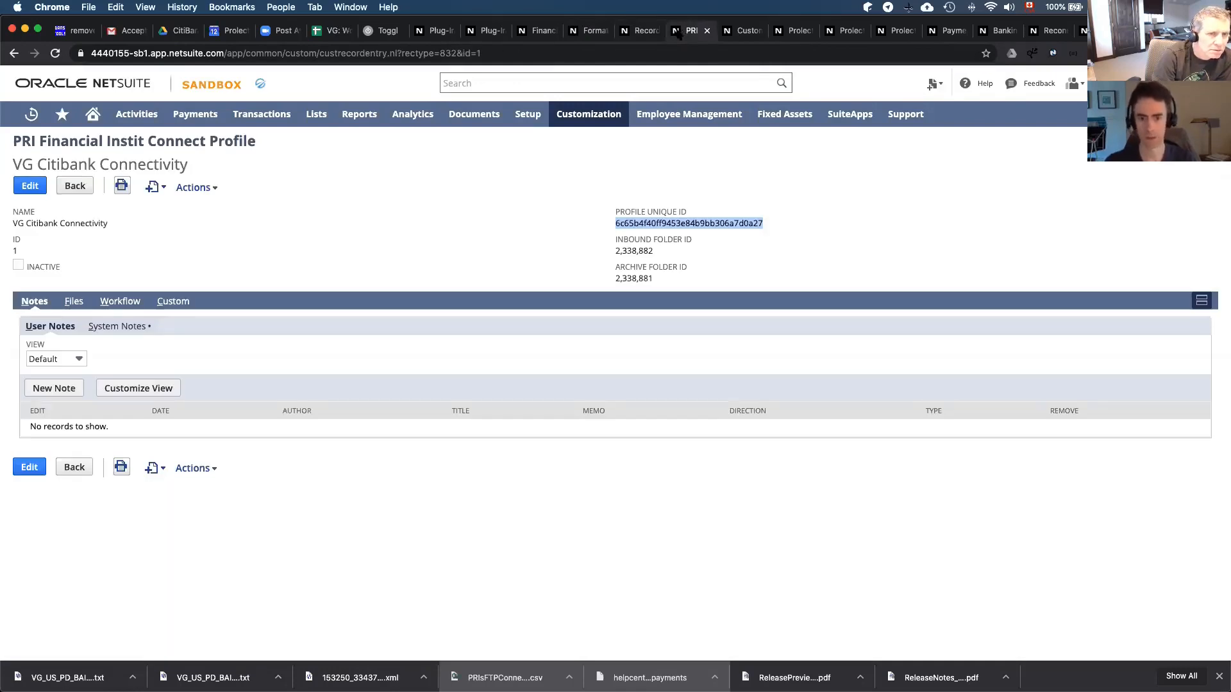
{"action": "mouse_move", "coordinate": [737, 217]}
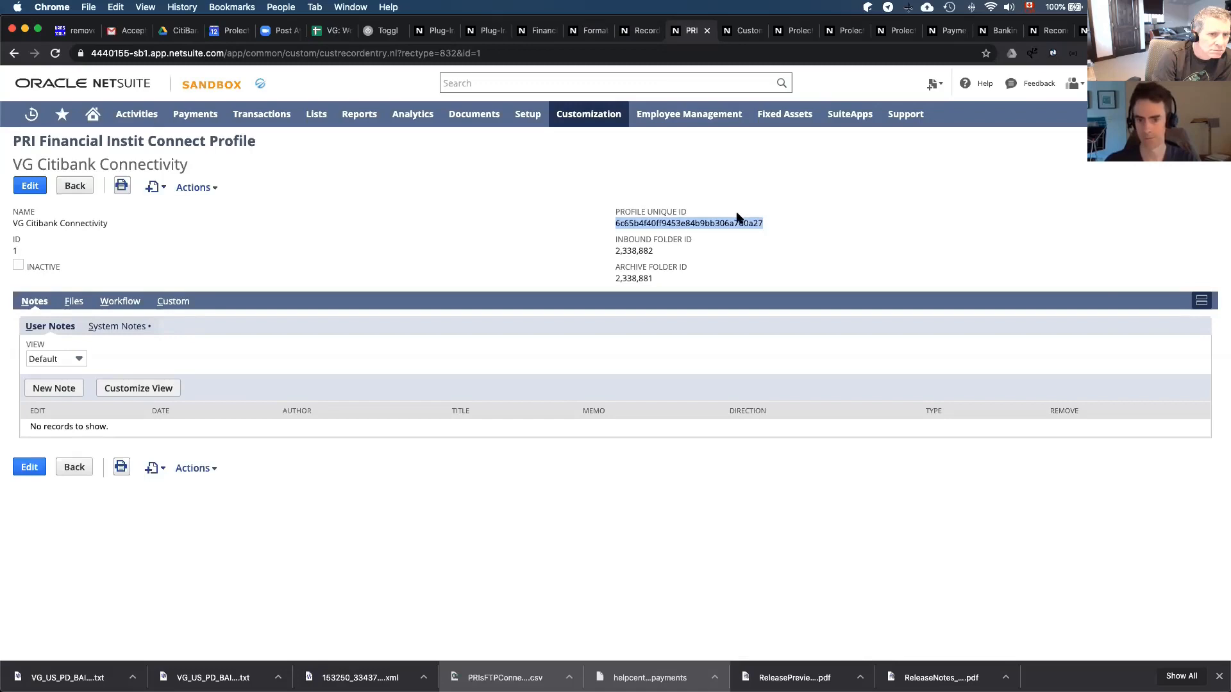
{"action": "mouse_move", "coordinate": [730, 219]}
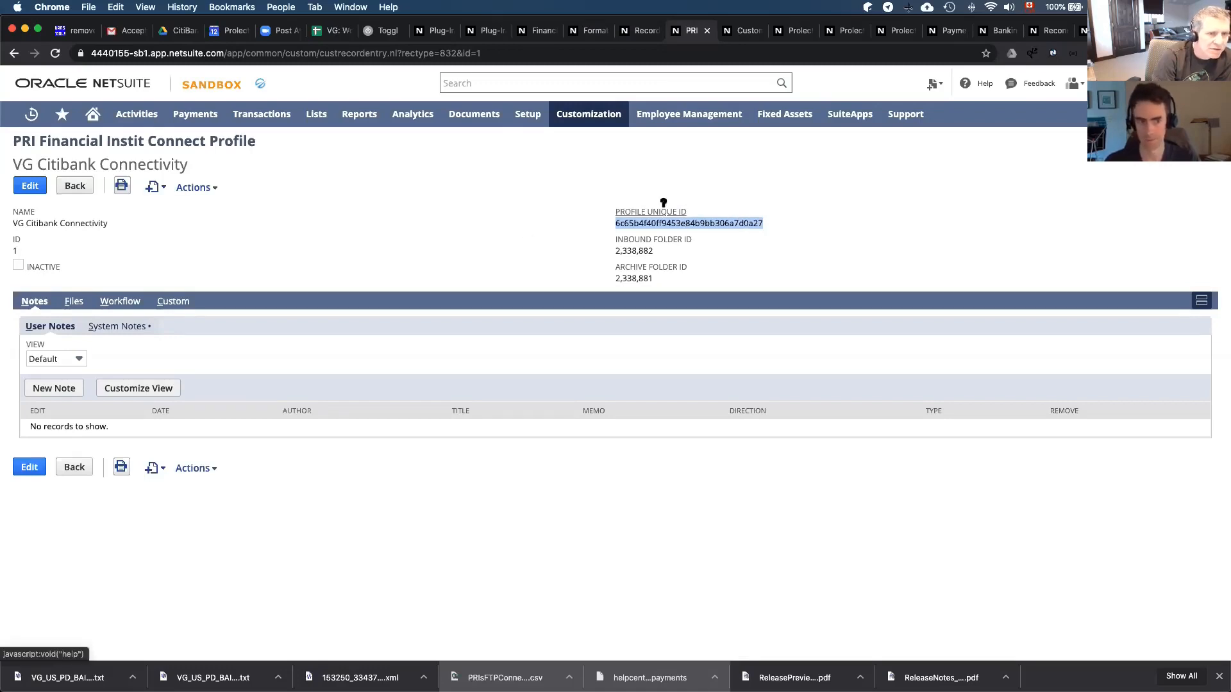
{"action": "mouse_move", "coordinate": [575, 169]}
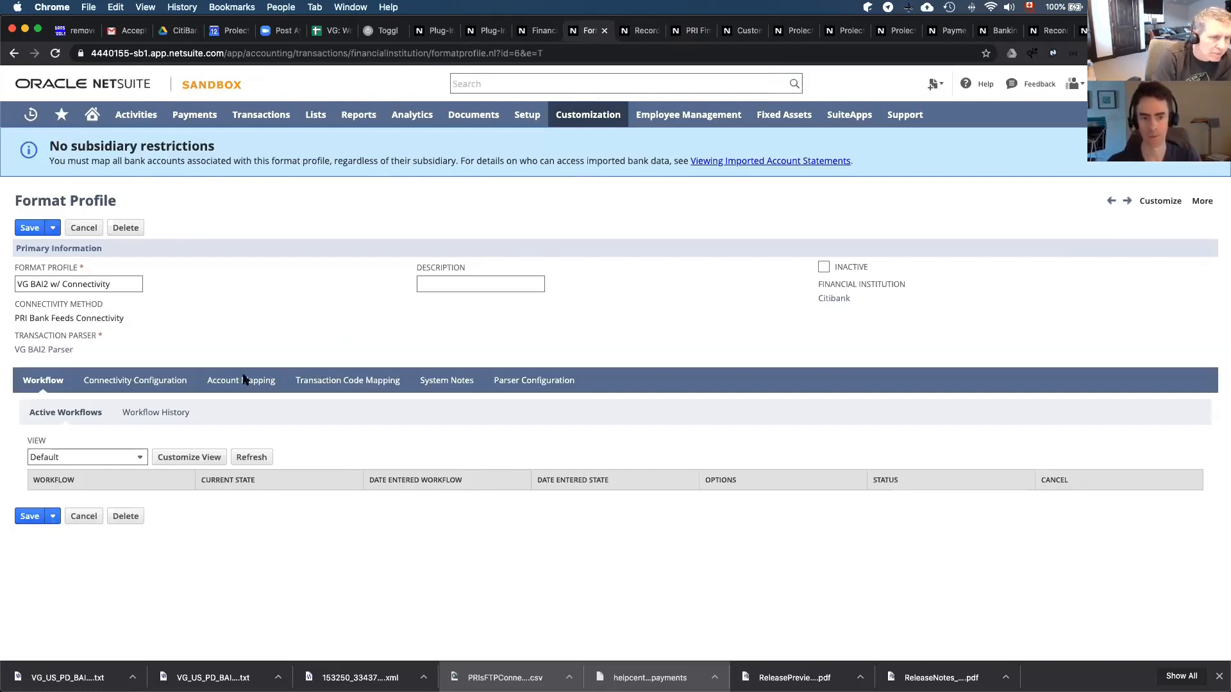
Show the format profile's three Citibank bank account mappings
{"action": "left_click", "coordinate": [240, 379]}
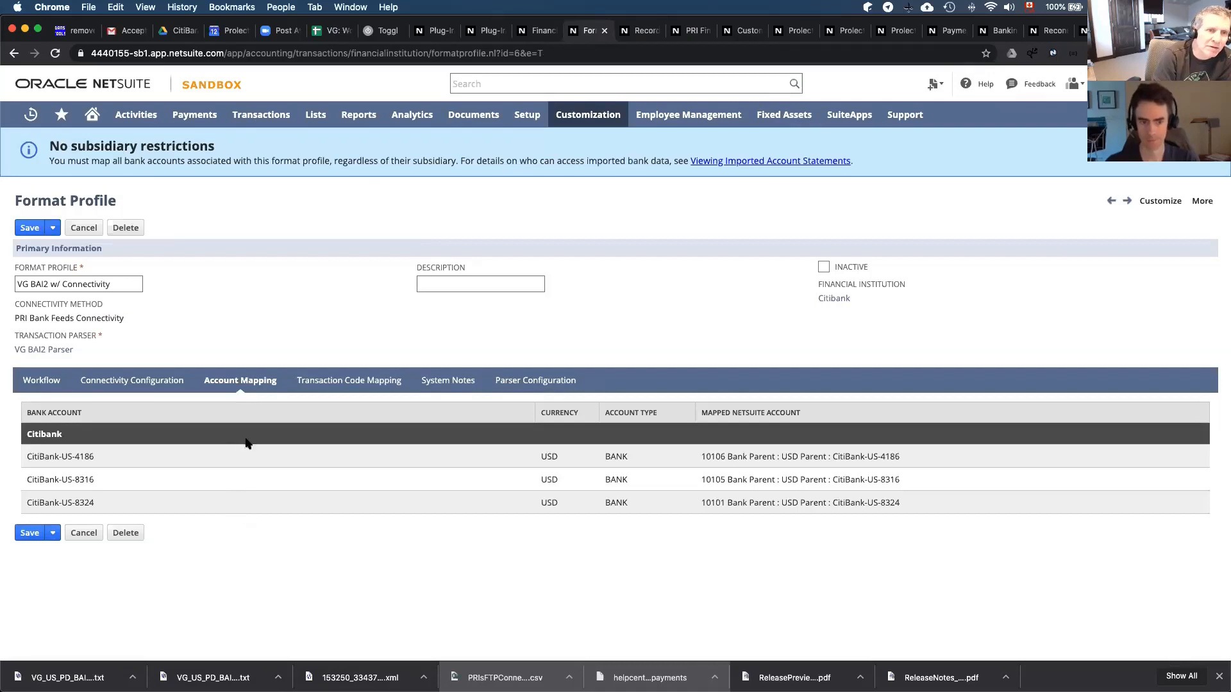
{"action": "mouse_move", "coordinate": [255, 459]}
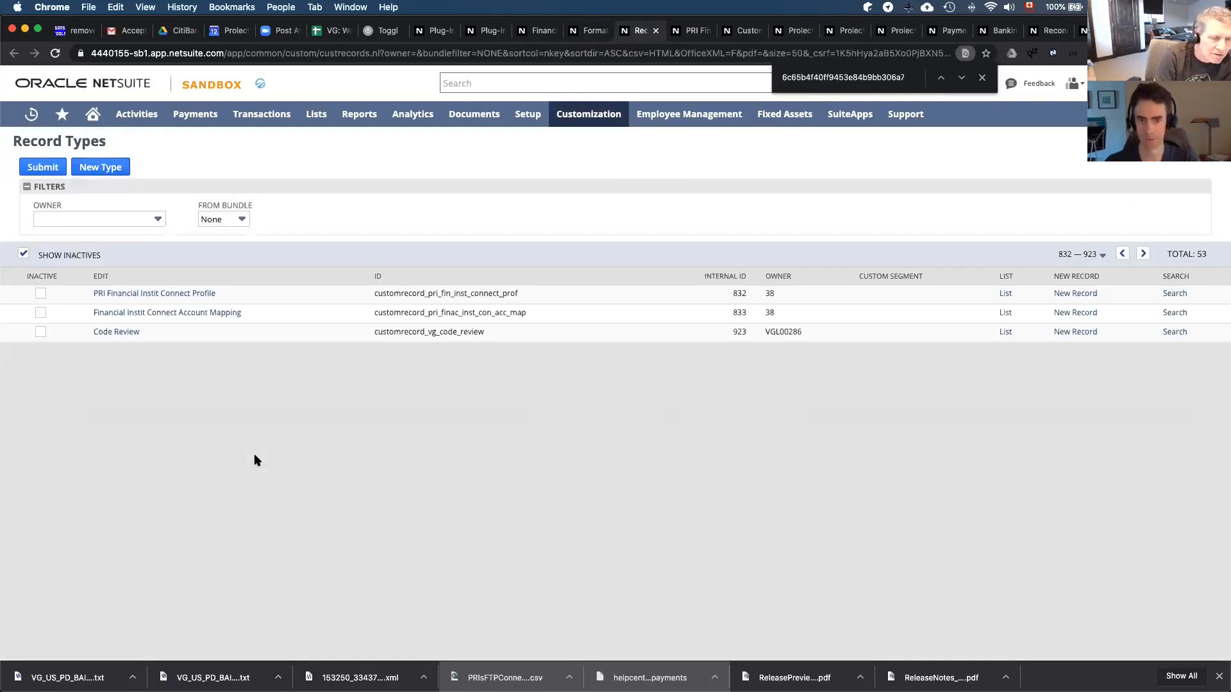
Review the VG Citibank Connectivity profile's account mappings and its Create New options without creating anything
{"action": "left_click", "coordinate": [154, 292]}
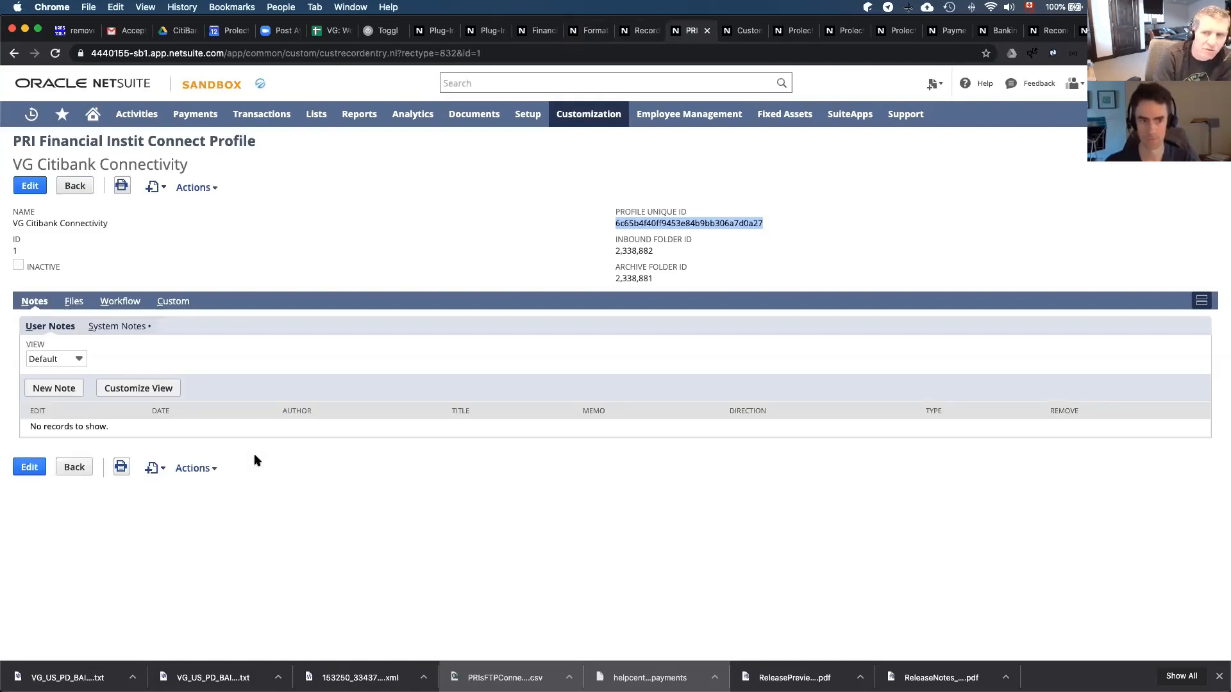
{"action": "left_click", "coordinate": [172, 300]}
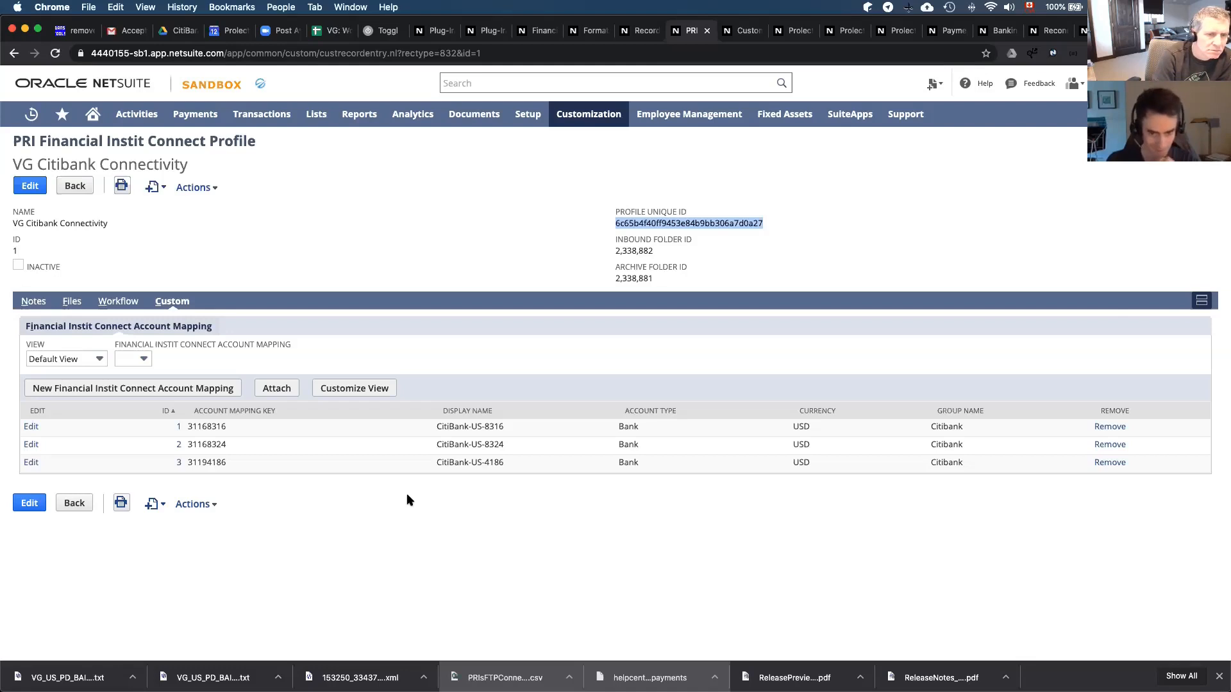
{"action": "left_click", "coordinate": [152, 504]}
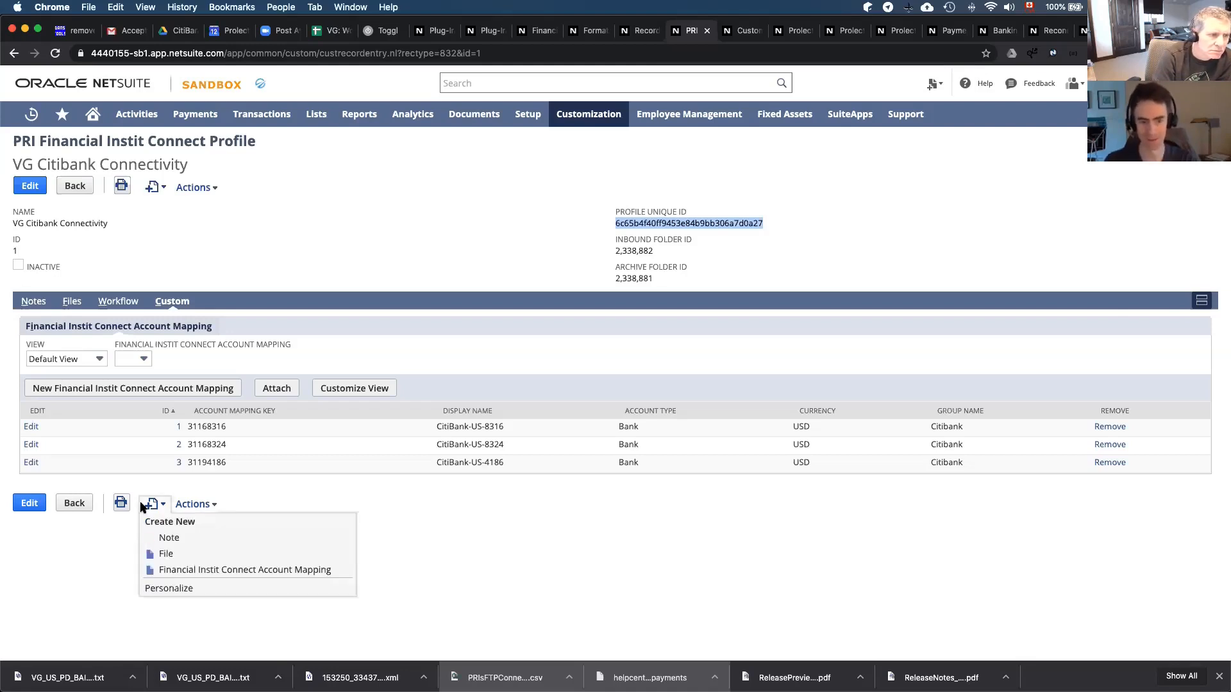
{"action": "left_click", "coordinate": [409, 514]}
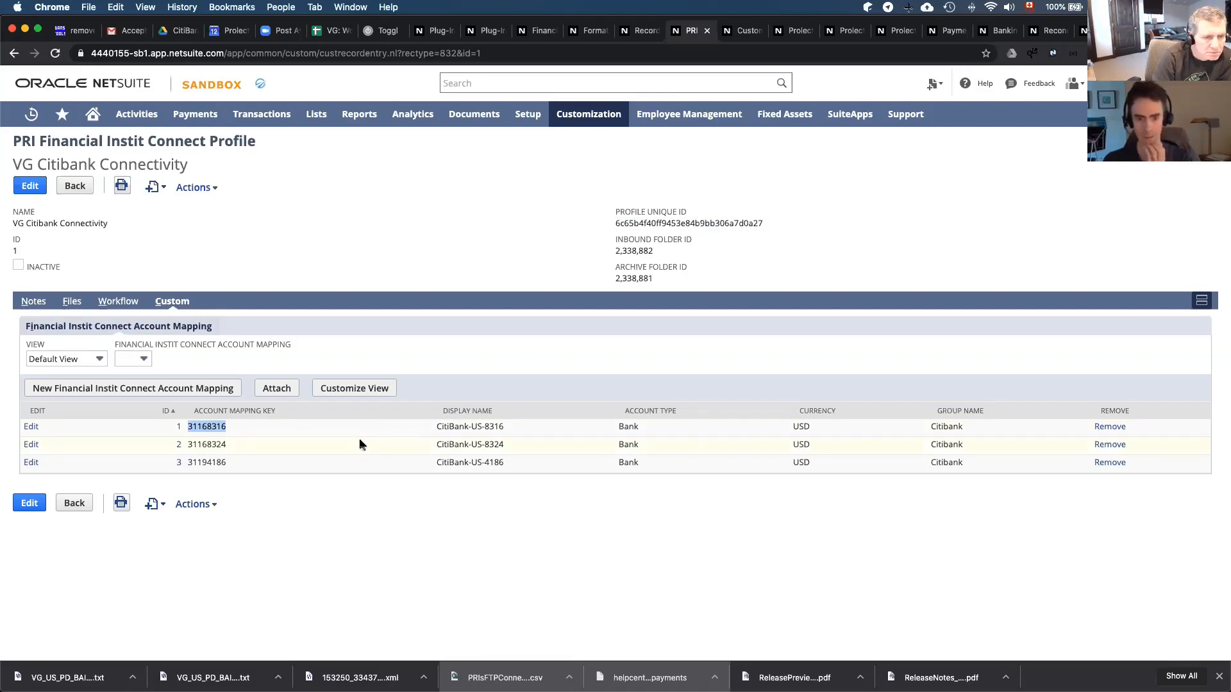
{"action": "mouse_move", "coordinate": [519, 449]}
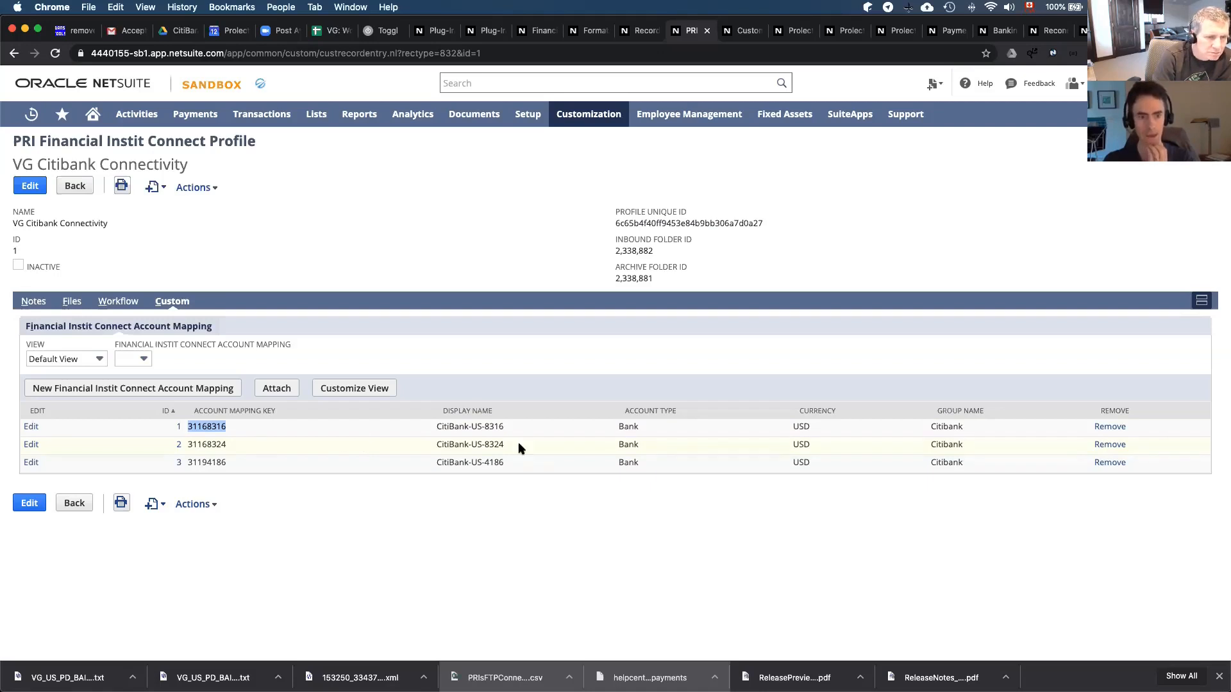
{"action": "mouse_move", "coordinate": [582, 447]}
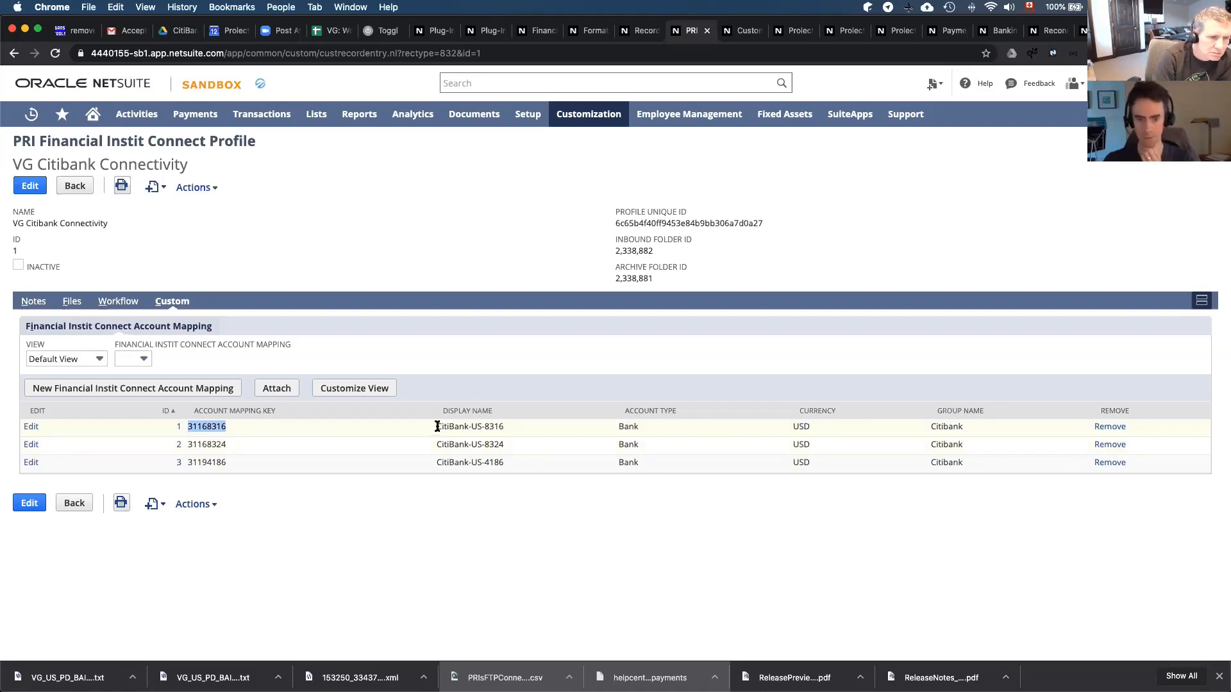
{"action": "mouse_move", "coordinate": [462, 449]}
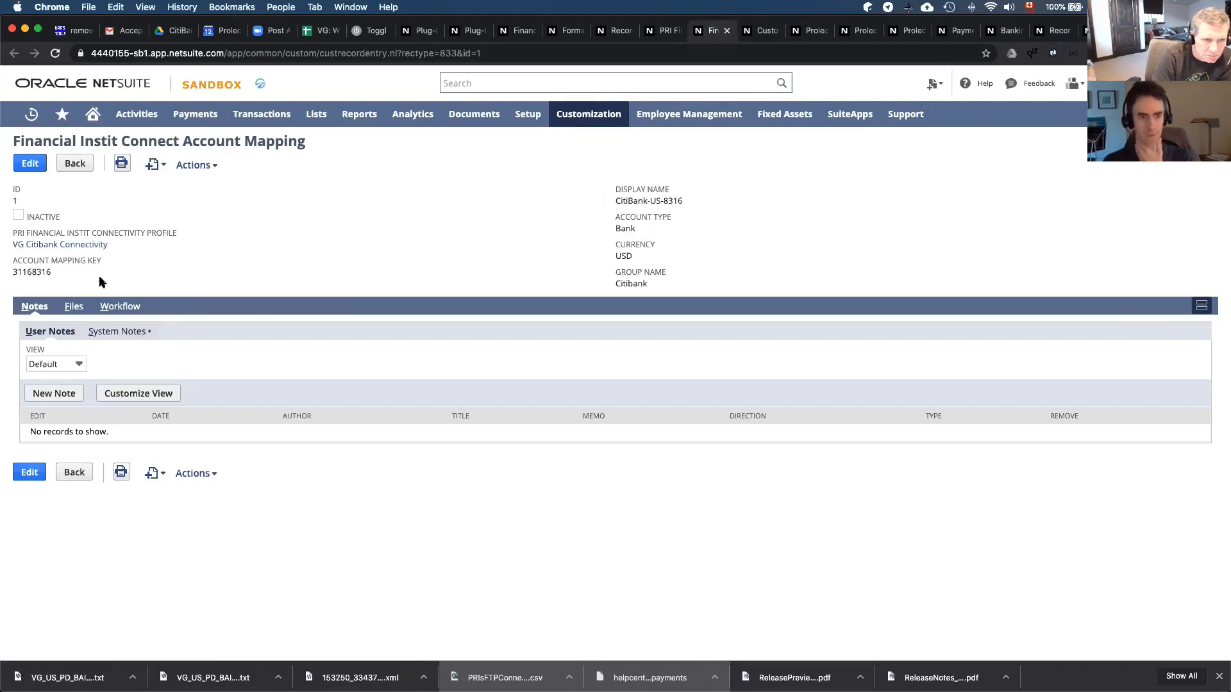
{"action": "double_click", "coordinate": [32, 272]}
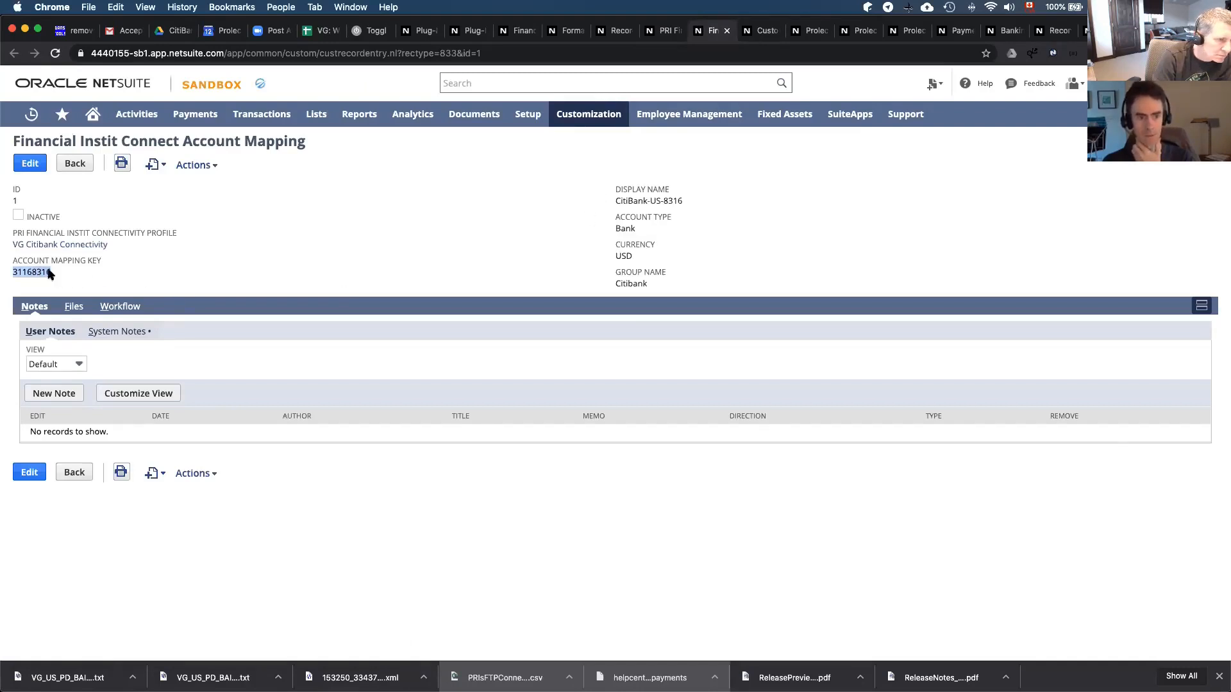
{"action": "left_click", "coordinate": [57, 261]}
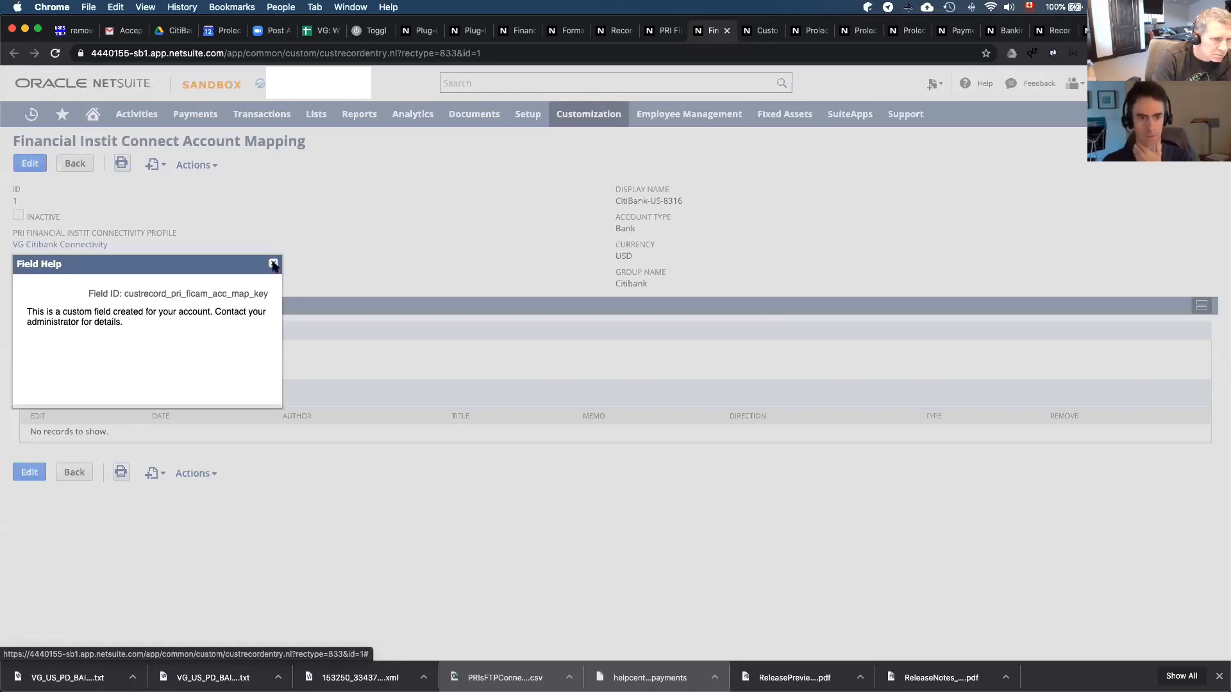
{"action": "left_click", "coordinate": [272, 264]}
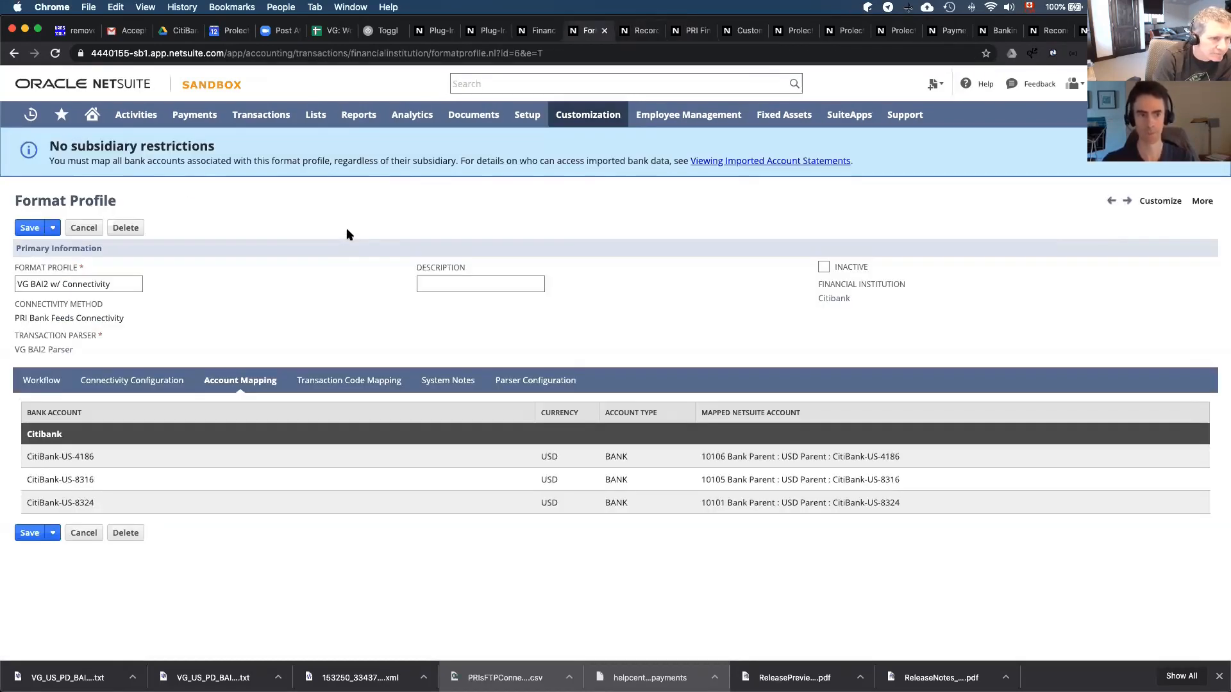
{"action": "mouse_move", "coordinate": [262, 231]}
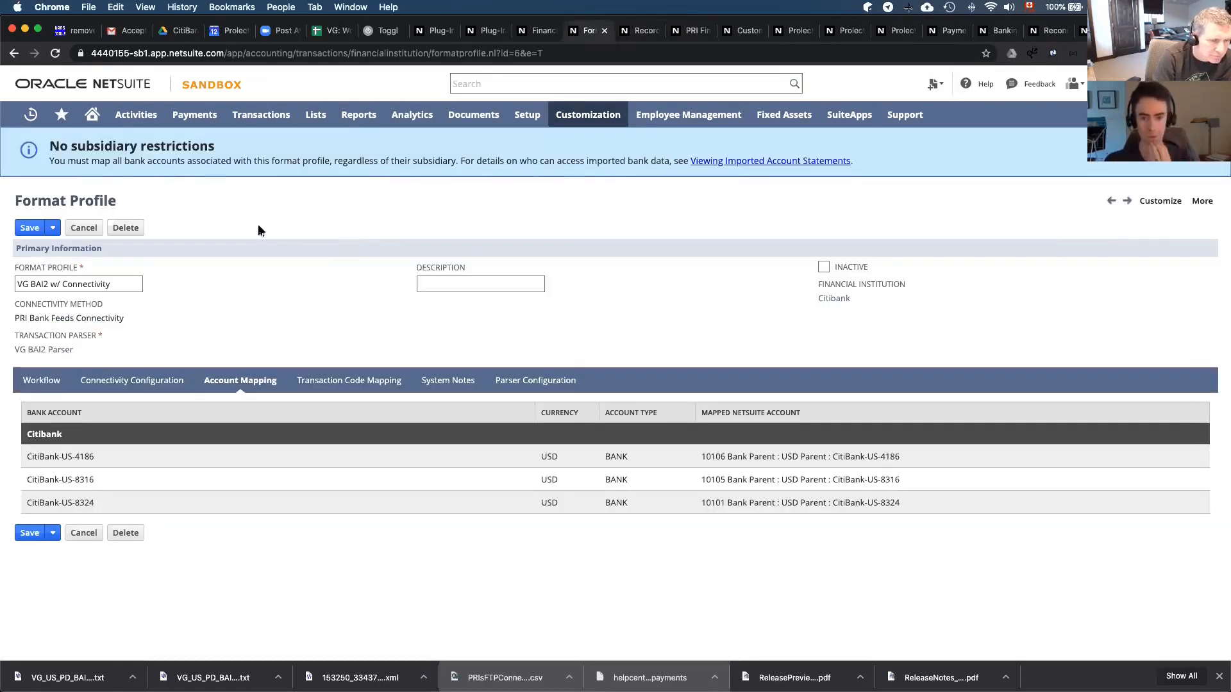
{"action": "mouse_move", "coordinate": [323, 391]}
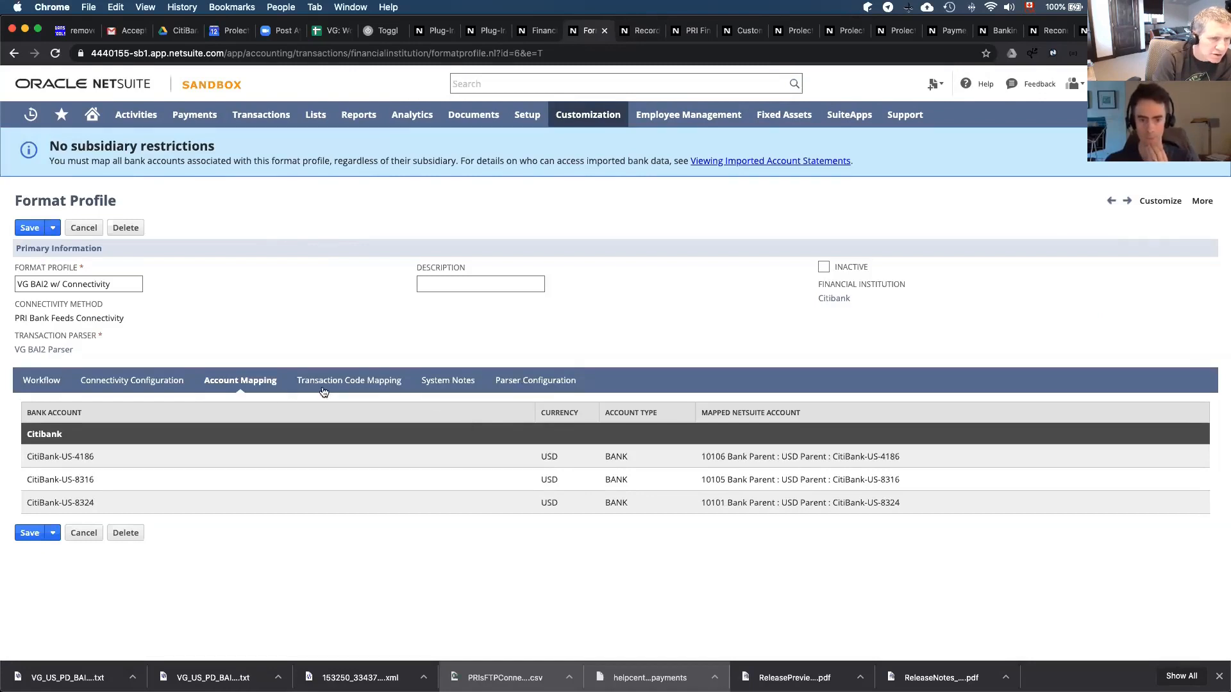
Show the format profile's Transaction Code Mapping list with its single empty code row
{"action": "left_click", "coordinate": [347, 380]}
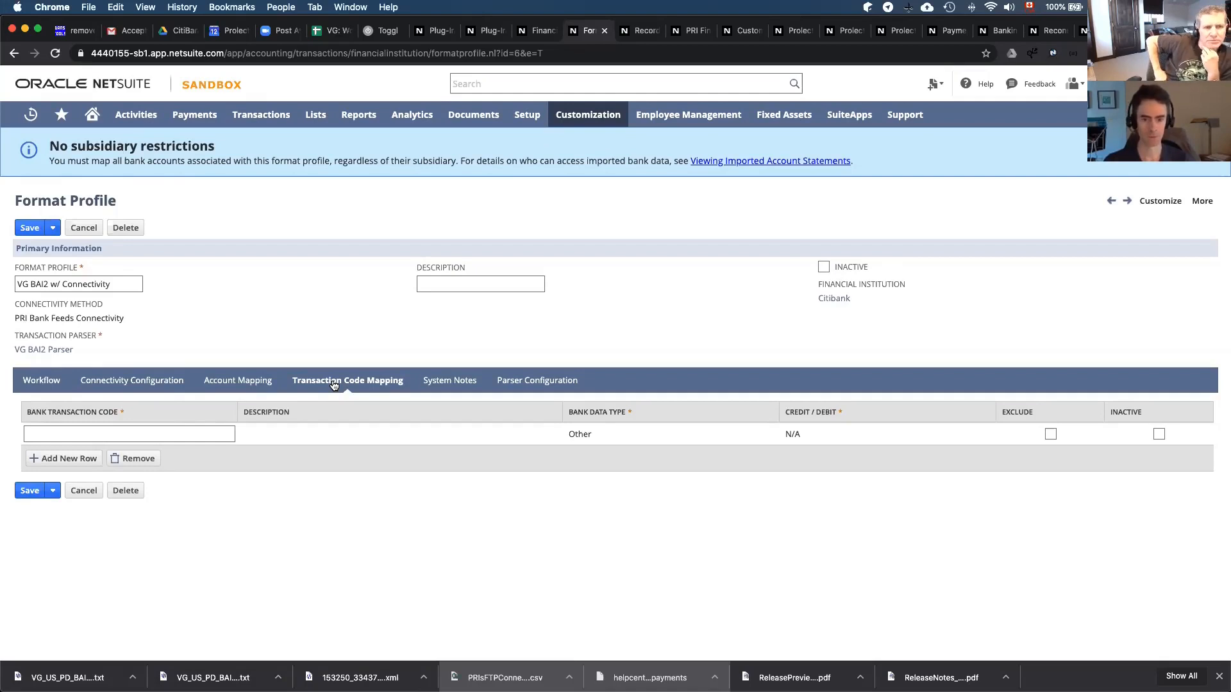
{"action": "mouse_move", "coordinate": [351, 412]}
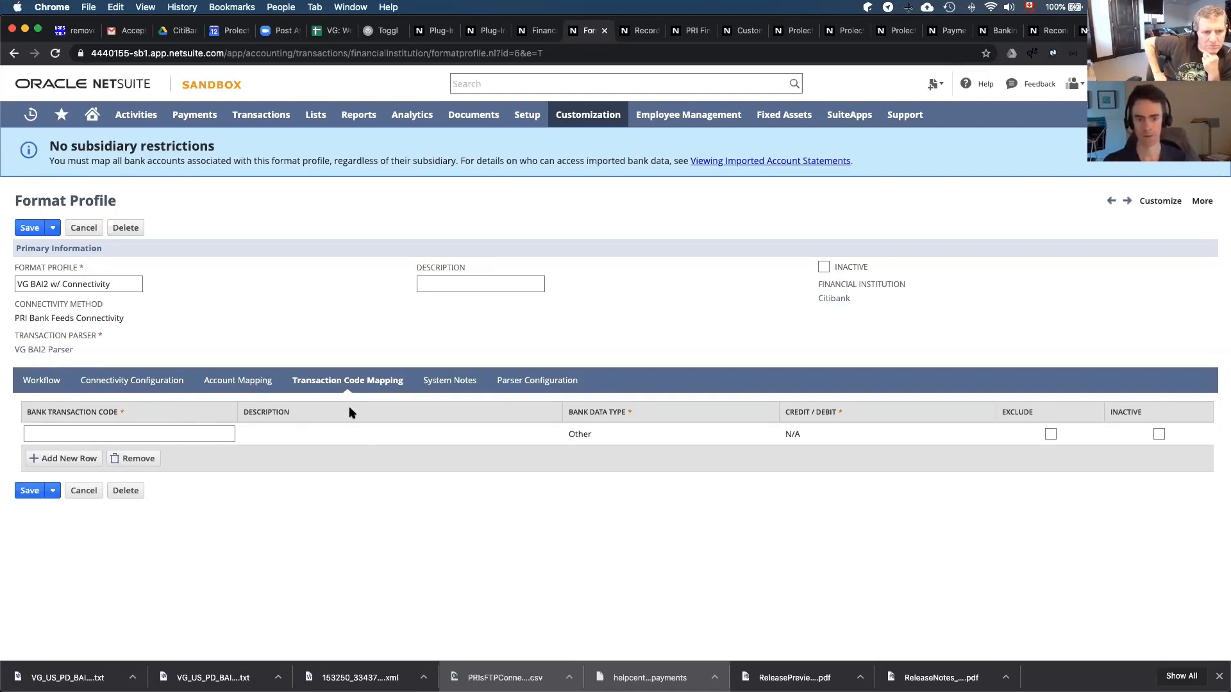
{"action": "mouse_move", "coordinate": [345, 396]}
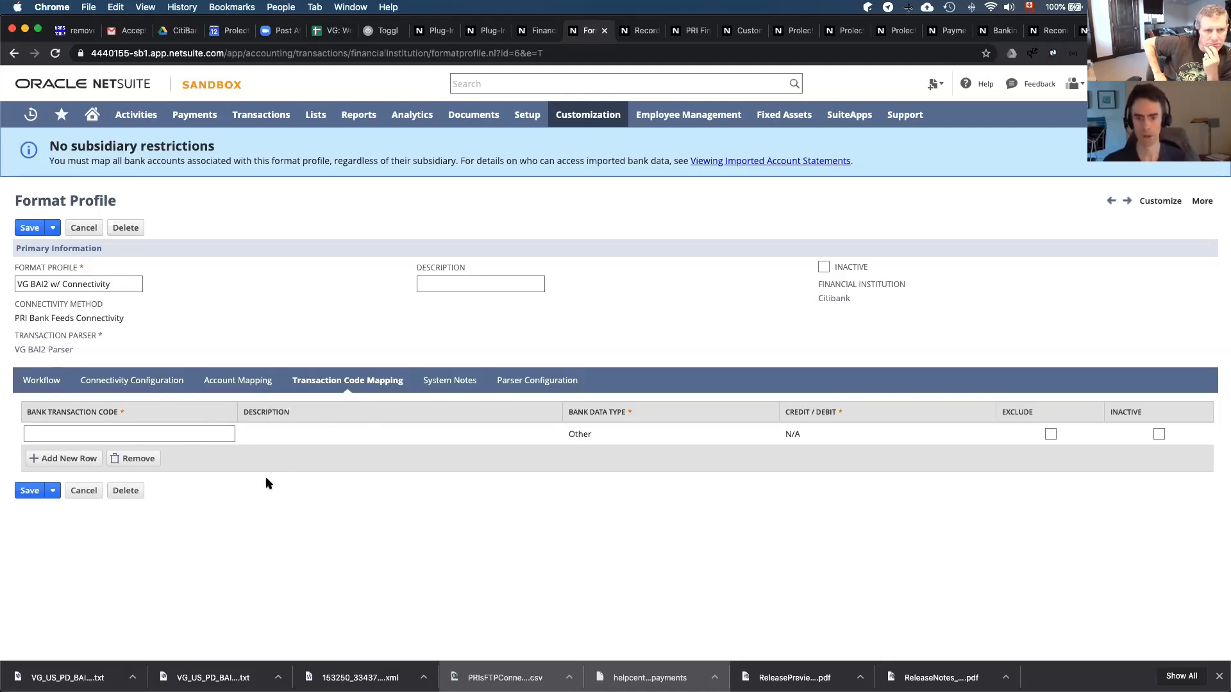
{"action": "mouse_move", "coordinate": [211, 446]}
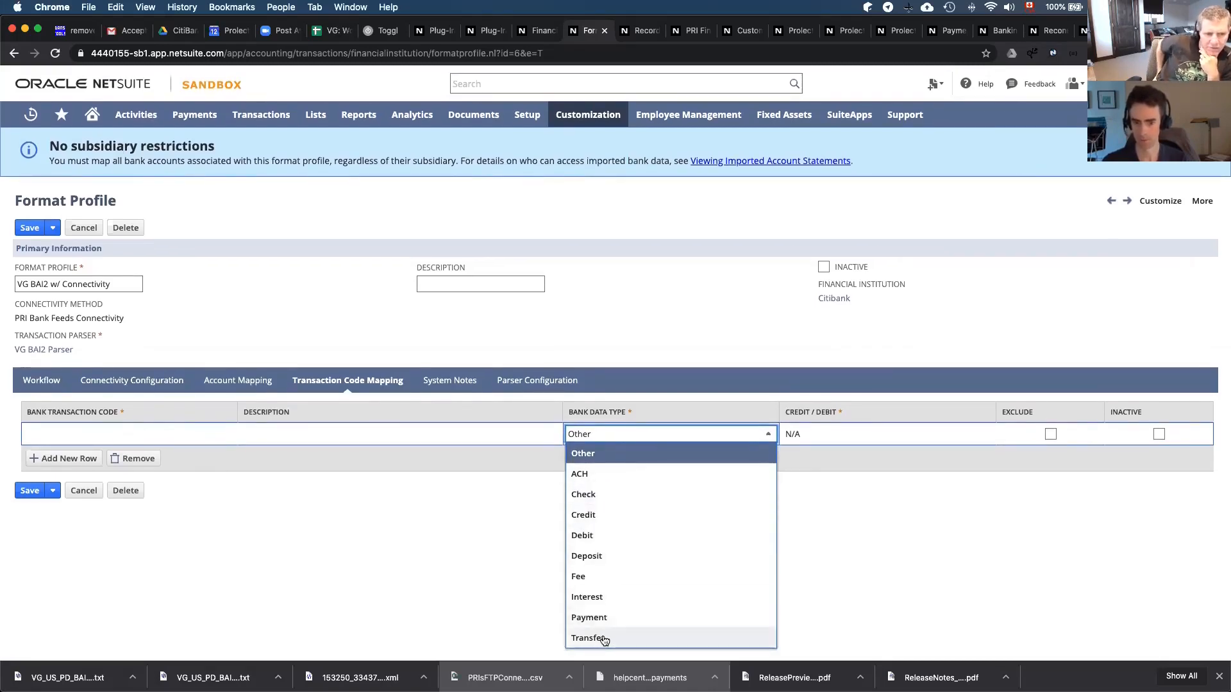
{"action": "mouse_move", "coordinate": [600, 500]}
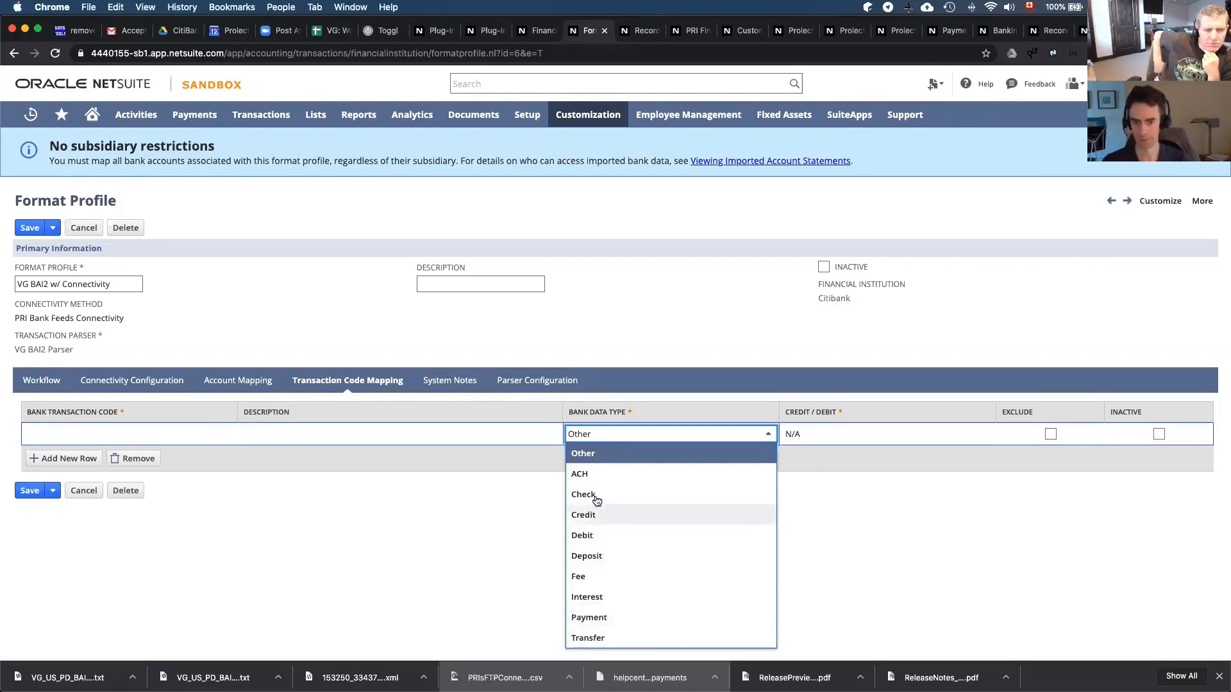
{"action": "mouse_move", "coordinate": [882, 430]}
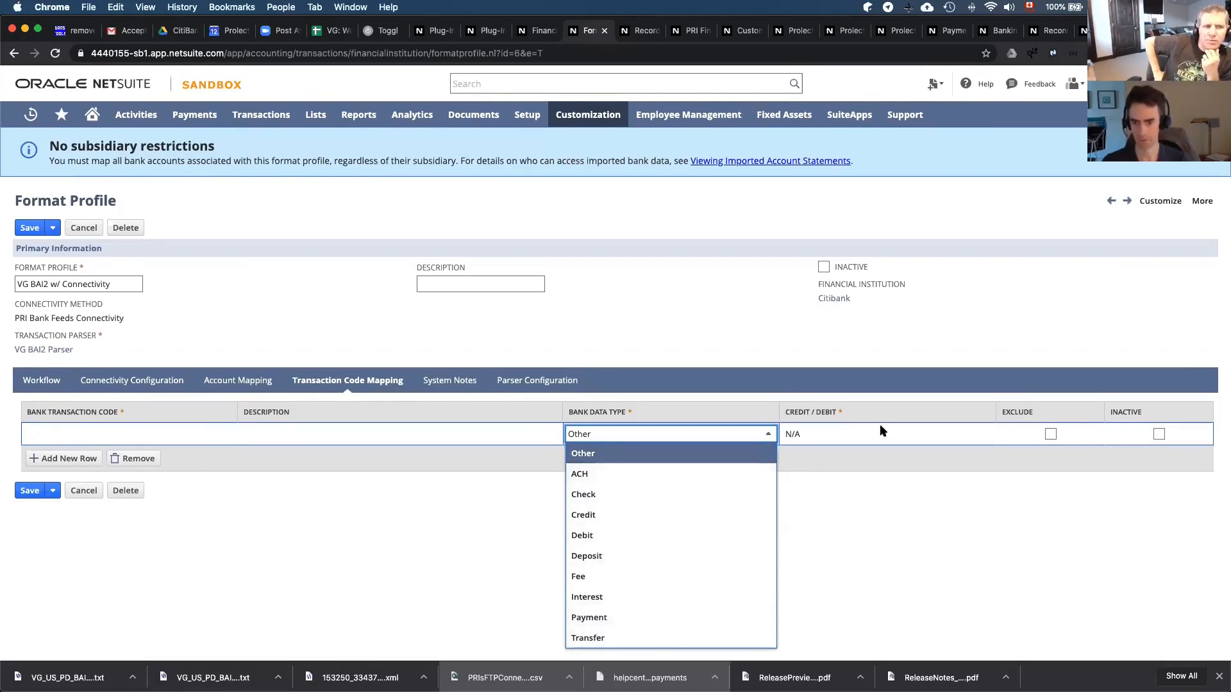
Review the empty code row's credit/debit and bank data type choices, keeping Other as the type
{"action": "left_click", "coordinate": [885, 434]}
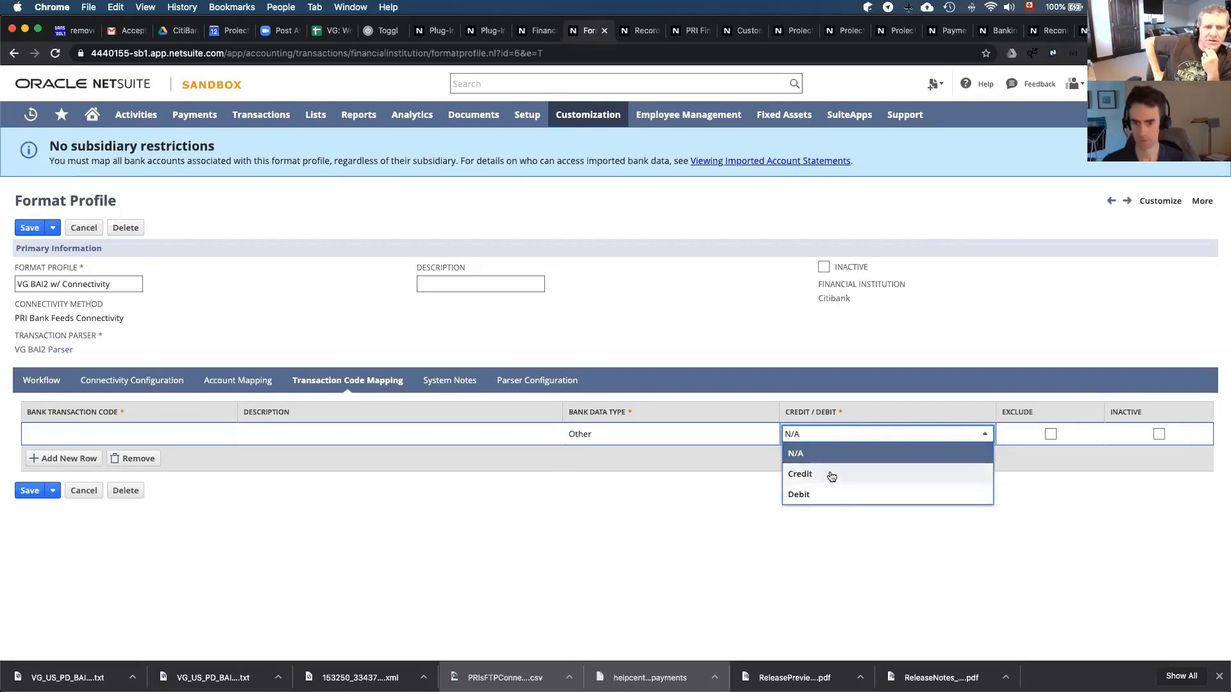
{"action": "left_click", "coordinate": [669, 433]}
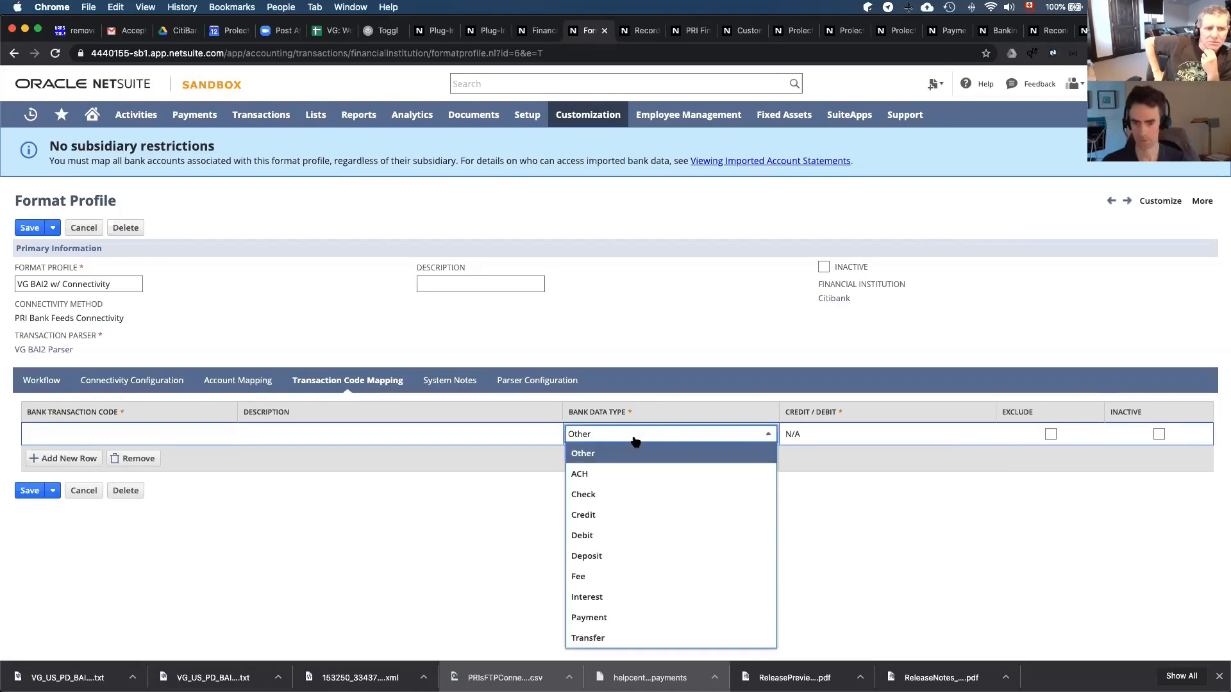
{"action": "mouse_move", "coordinate": [631, 473]}
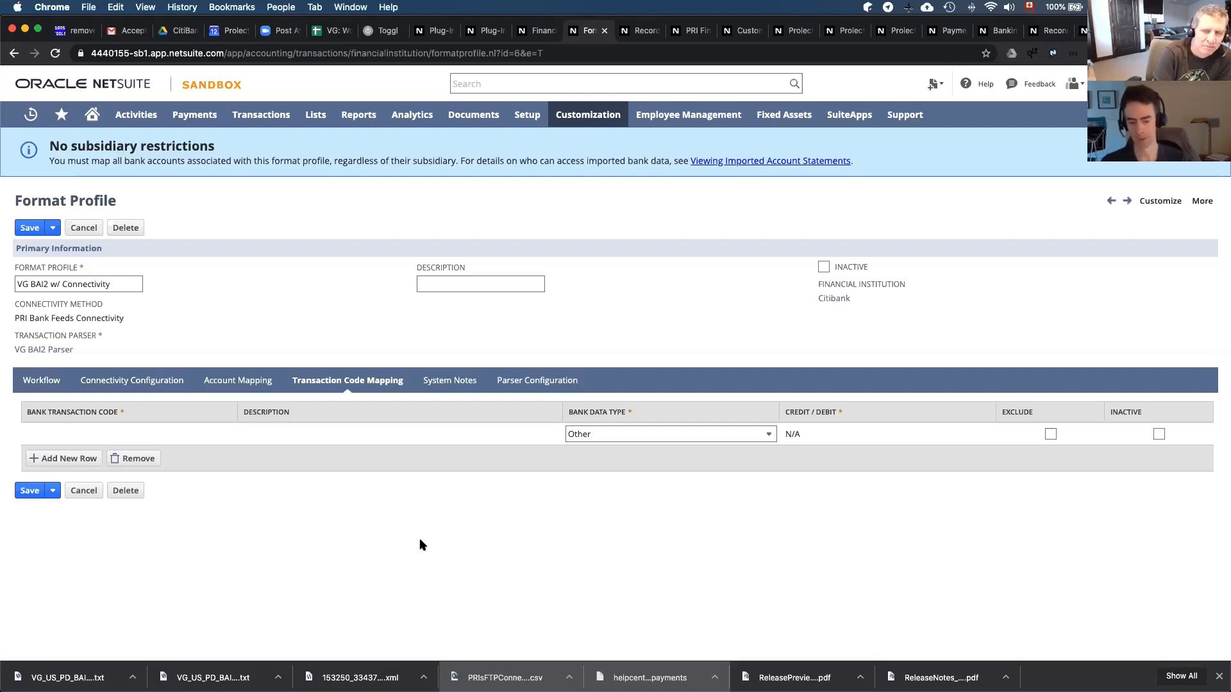
{"action": "mouse_move", "coordinate": [700, 433]}
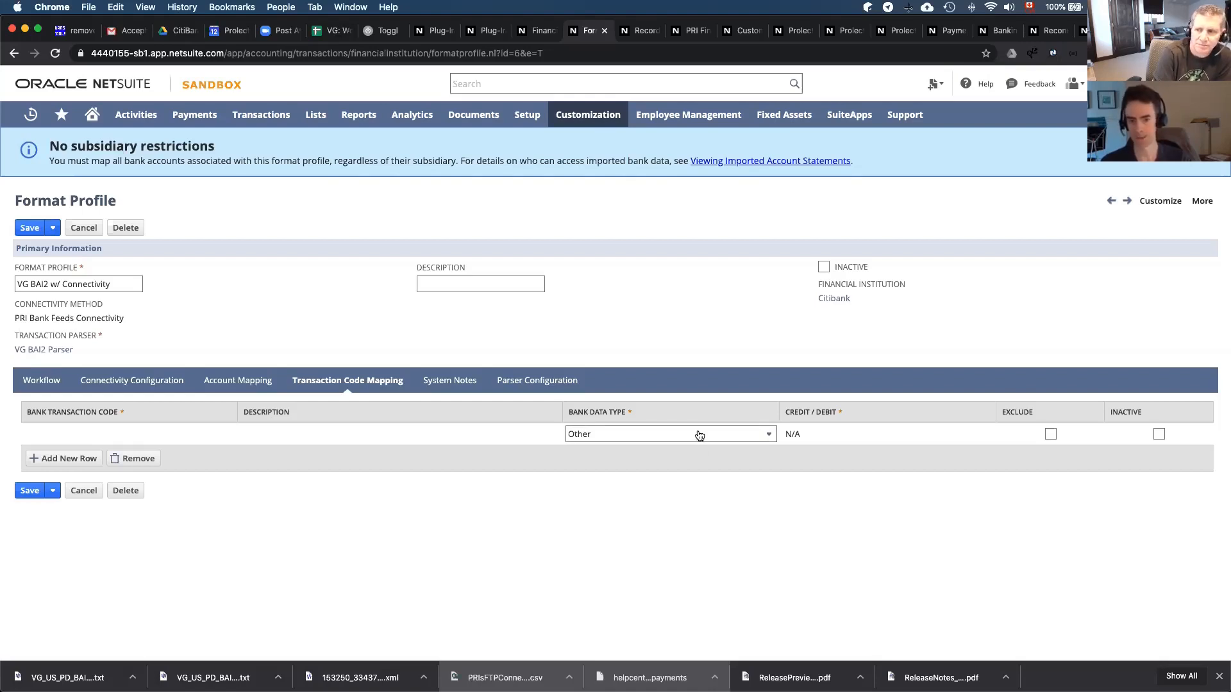
{"action": "mouse_move", "coordinate": [700, 434]}
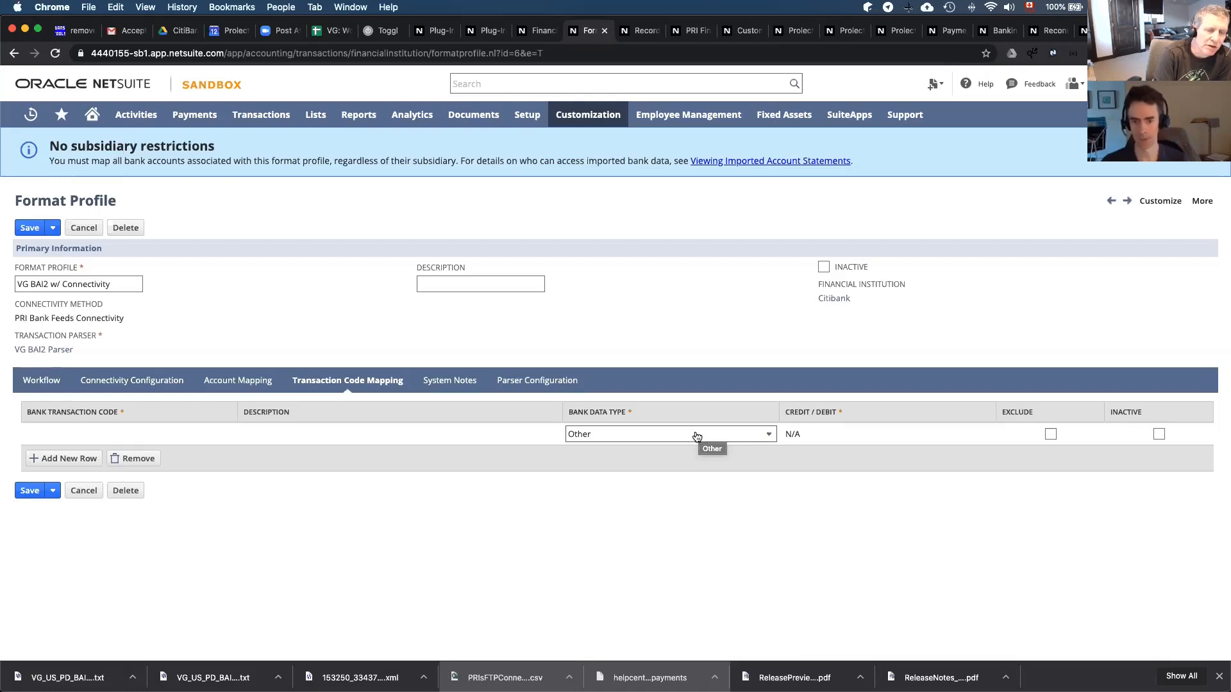
{"action": "left_click", "coordinate": [697, 433]}
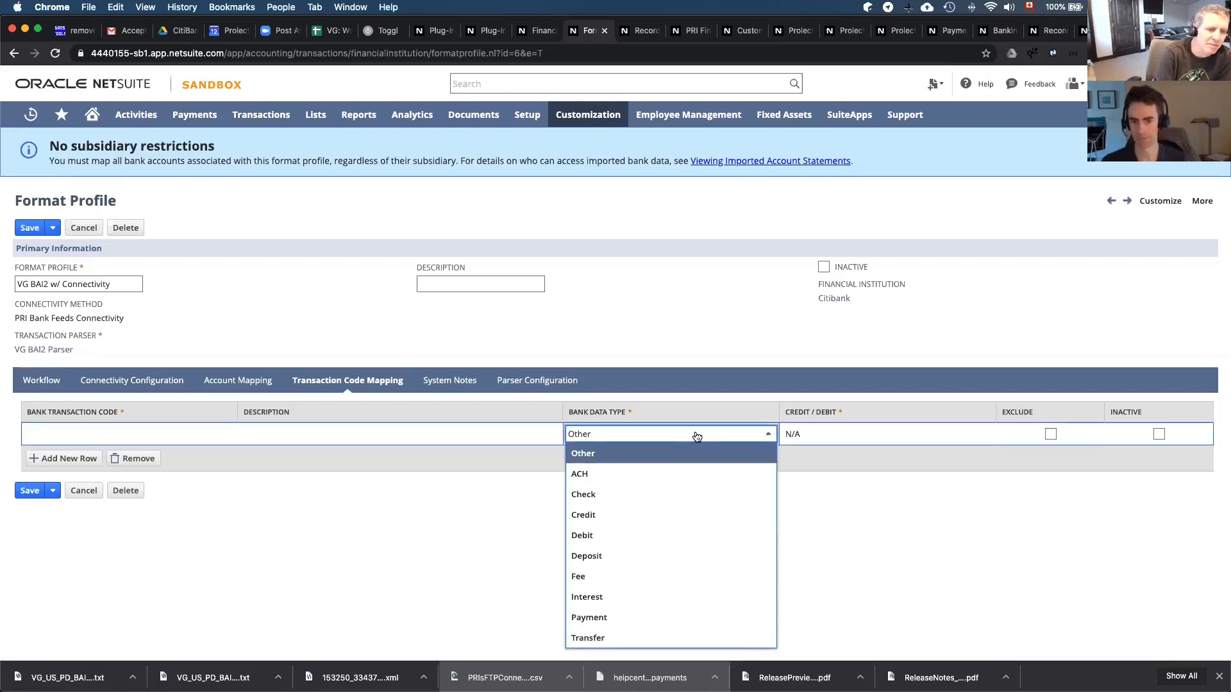
{"action": "mouse_move", "coordinate": [582, 433]}
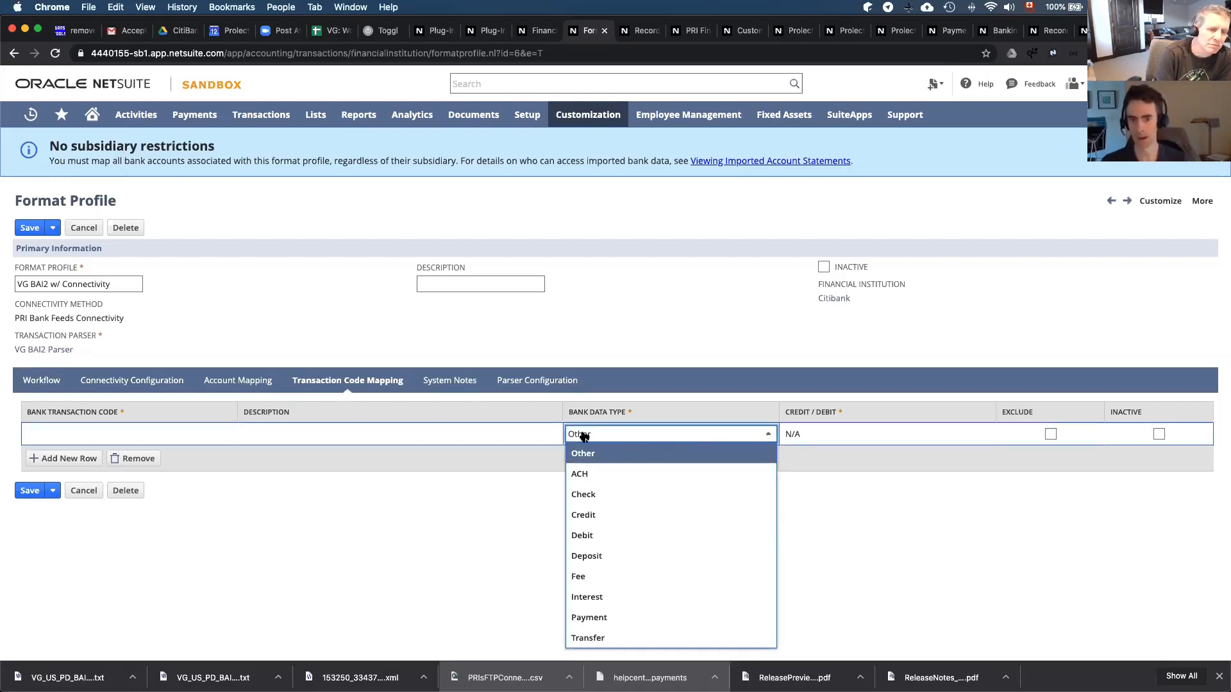
{"action": "left_click", "coordinate": [582, 454]}
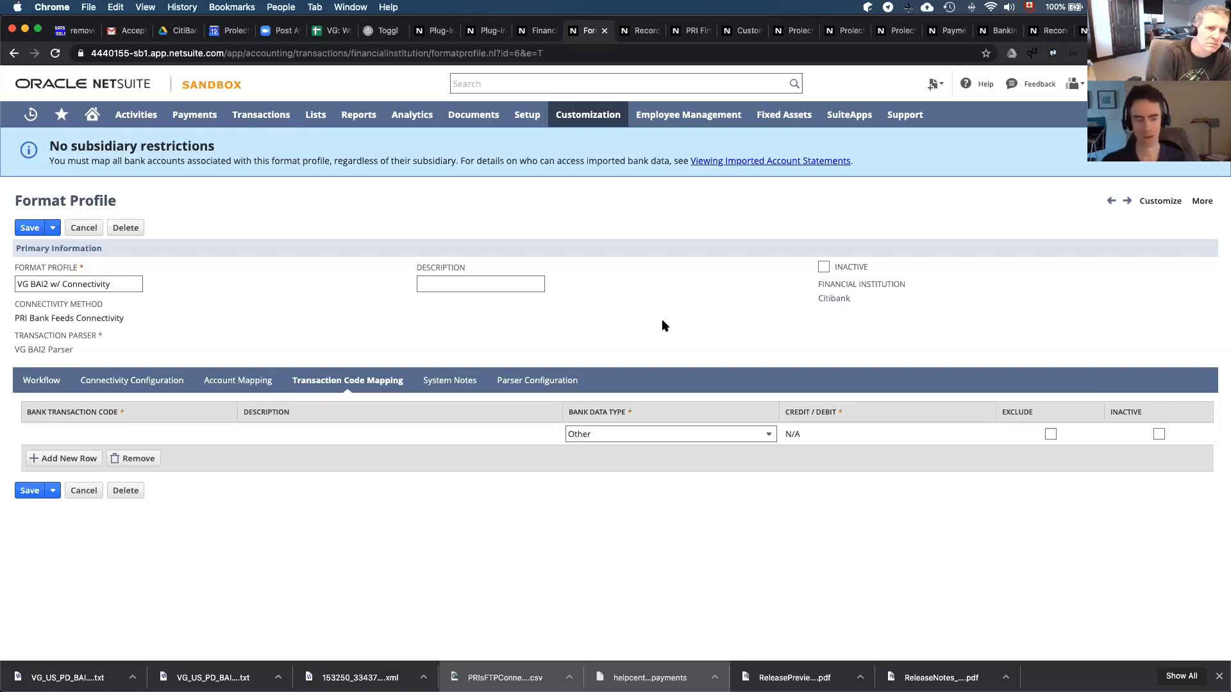
{"action": "mouse_move", "coordinate": [620, 357]}
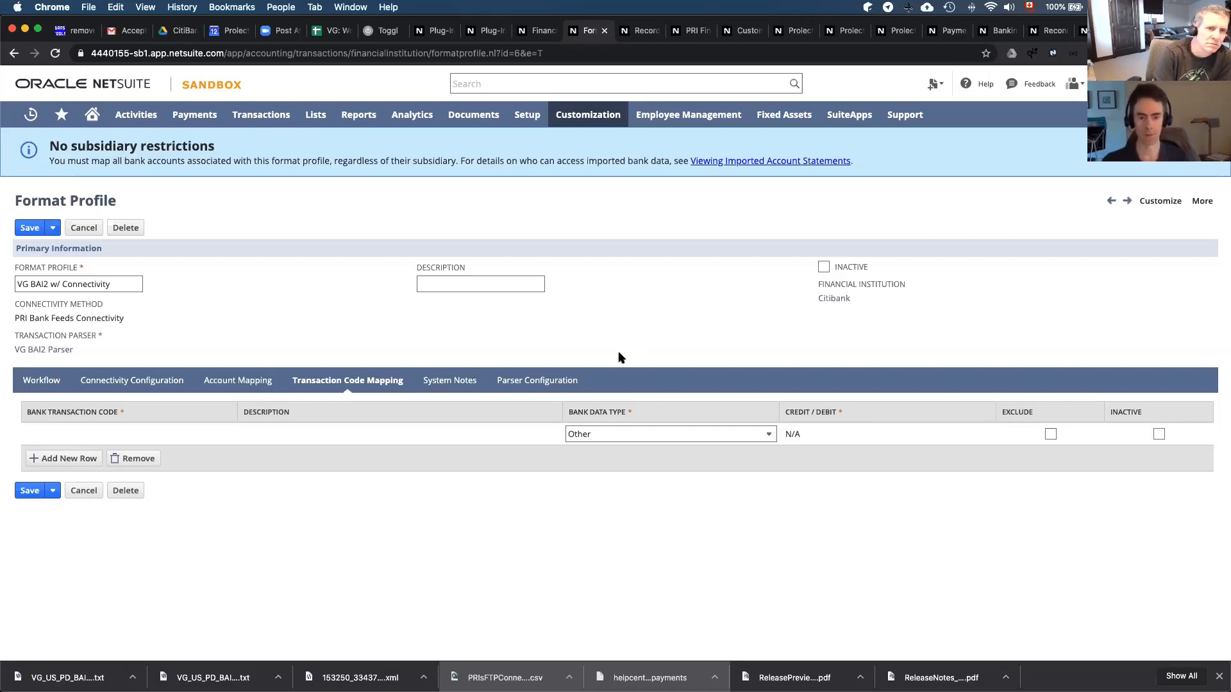
{"action": "mouse_move", "coordinate": [616, 359]}
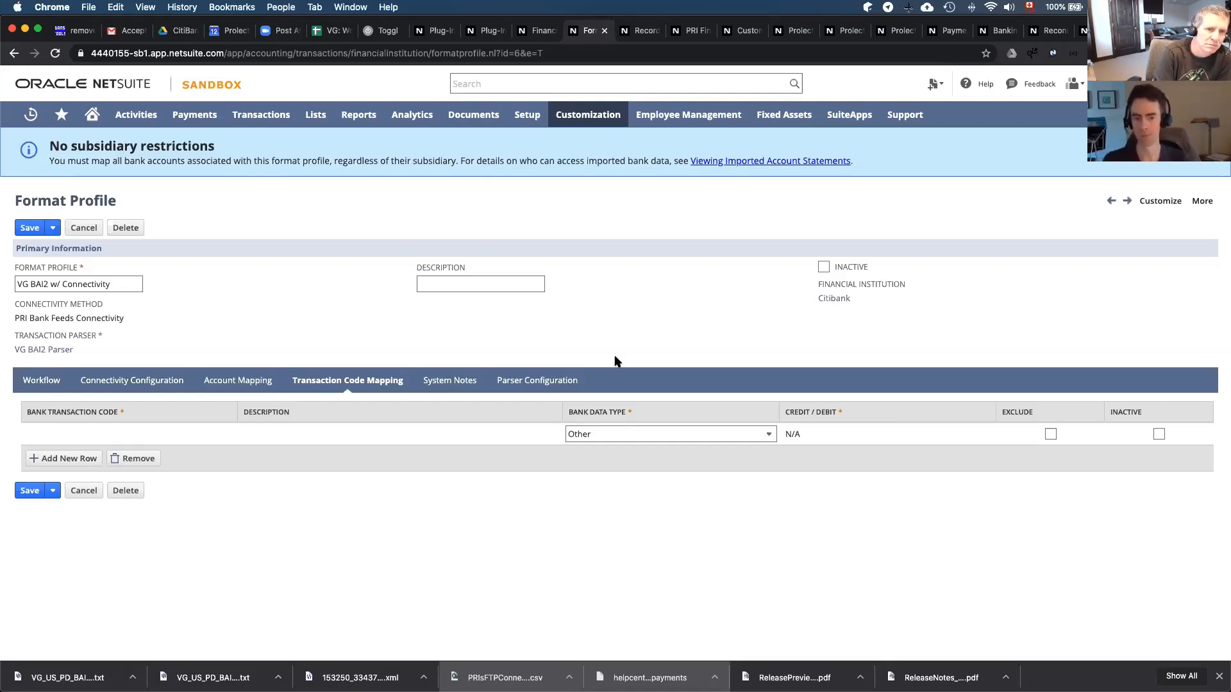
{"action": "mouse_move", "coordinate": [612, 429]}
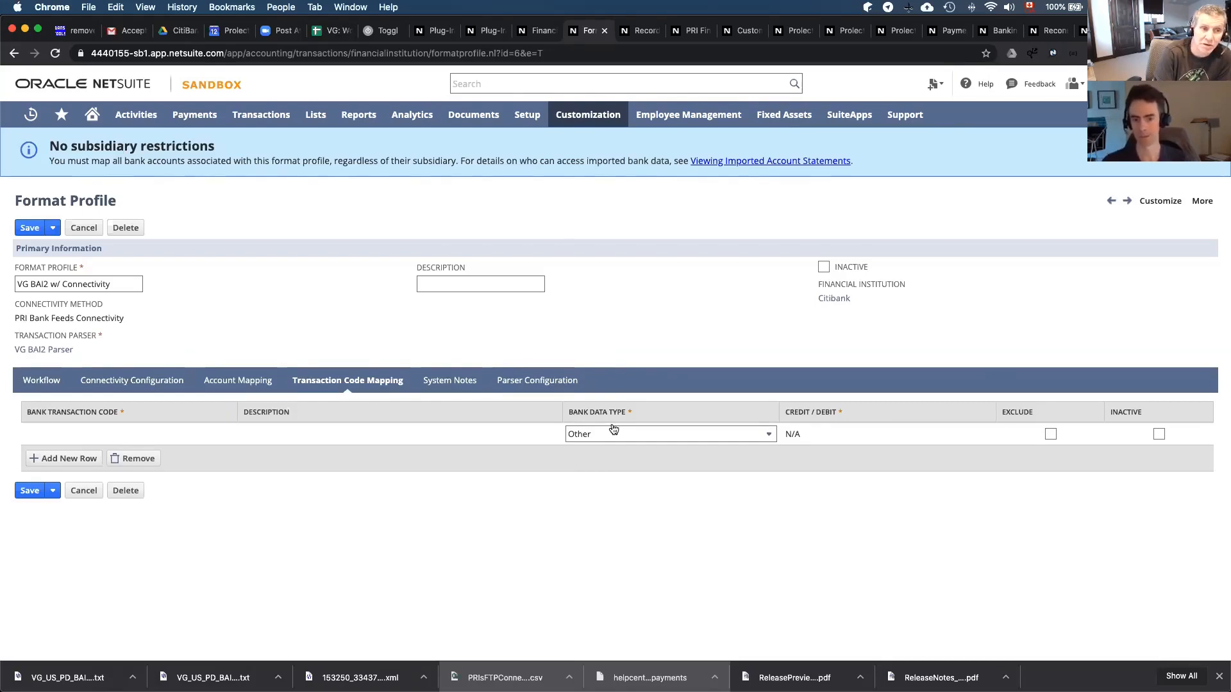
{"action": "mouse_move", "coordinate": [619, 433]}
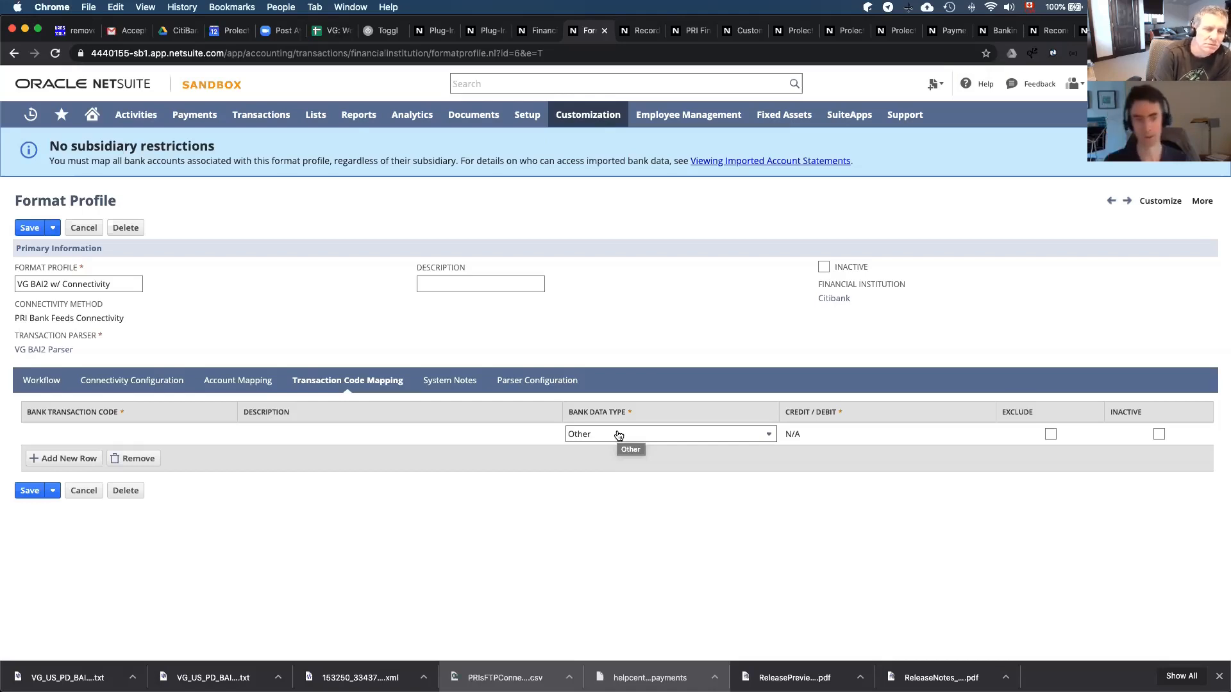
{"action": "left_click", "coordinate": [261, 114]}
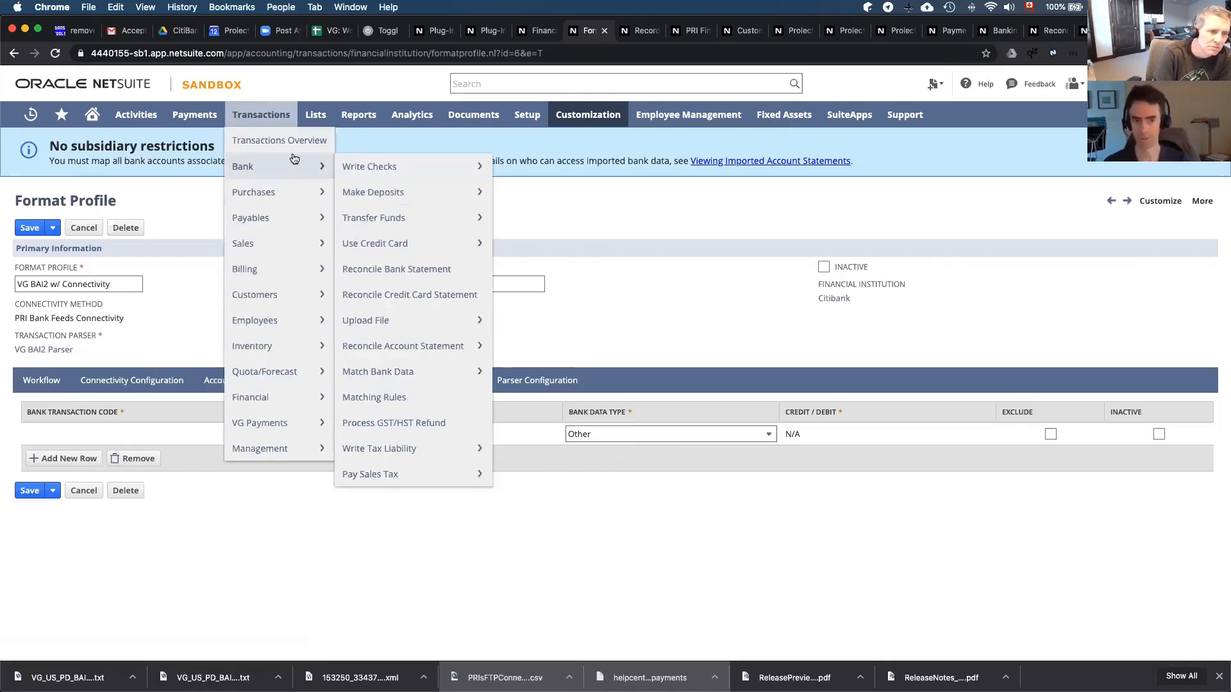
{"action": "mouse_move", "coordinate": [405, 379]}
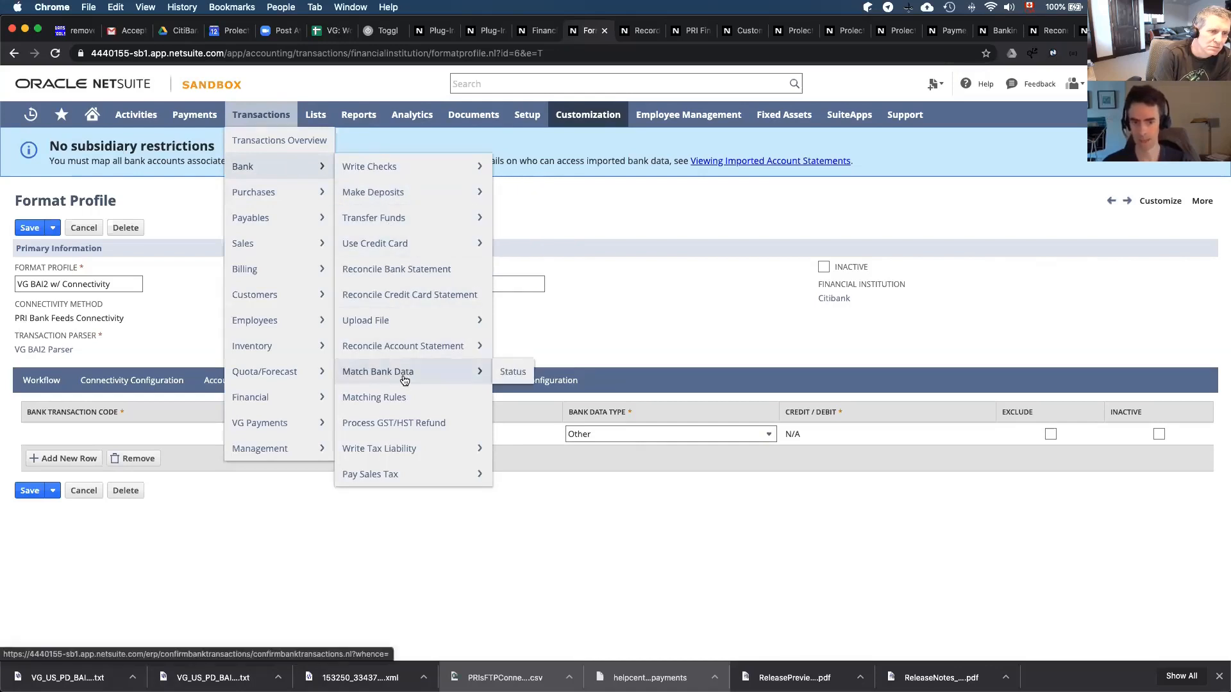
{"action": "mouse_move", "coordinate": [365, 320]}
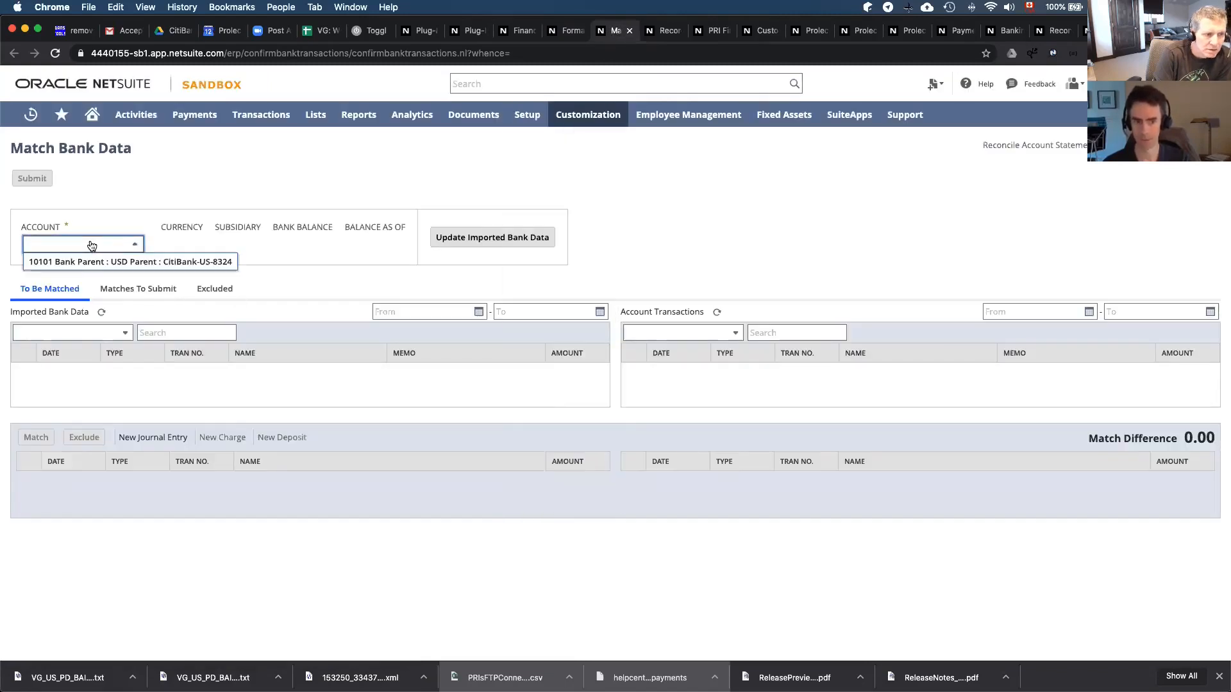
Load Match Bank Data for 10101 Bank Parent : USD Parent : CitiBank-US-8324, showing 105 imported and 804 account transactions
{"action": "left_click", "coordinate": [129, 262]}
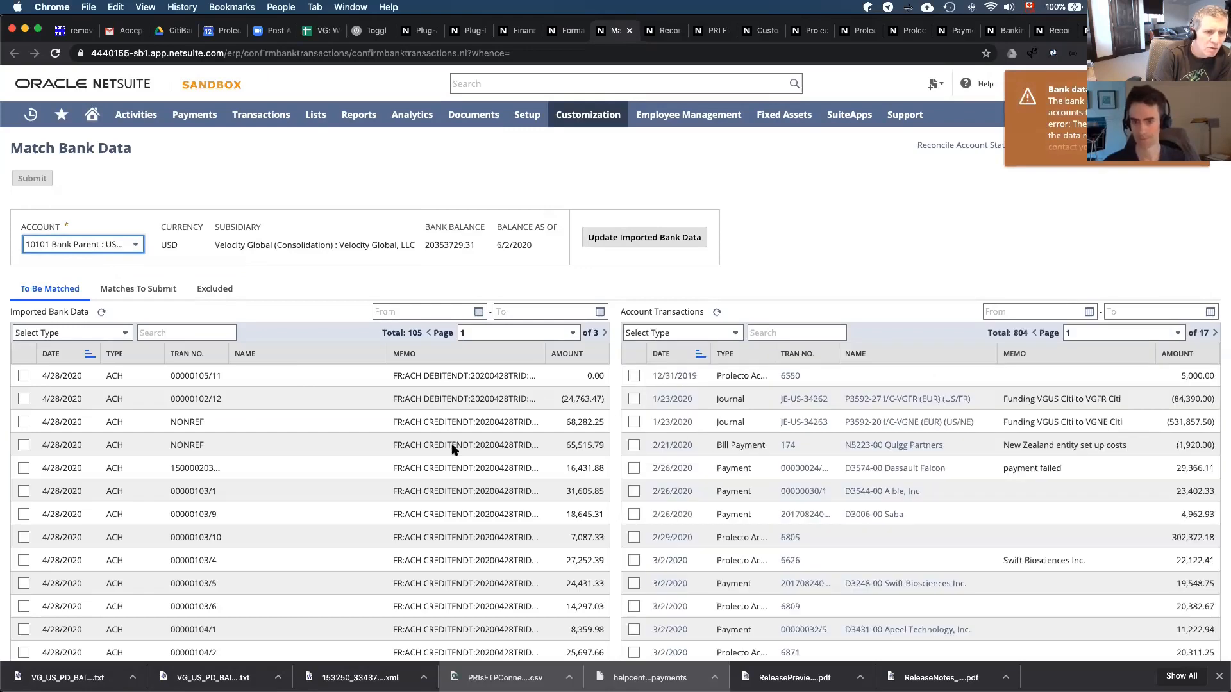
{"action": "scroll", "scroll_direction": "down", "scroll_amount": 3}
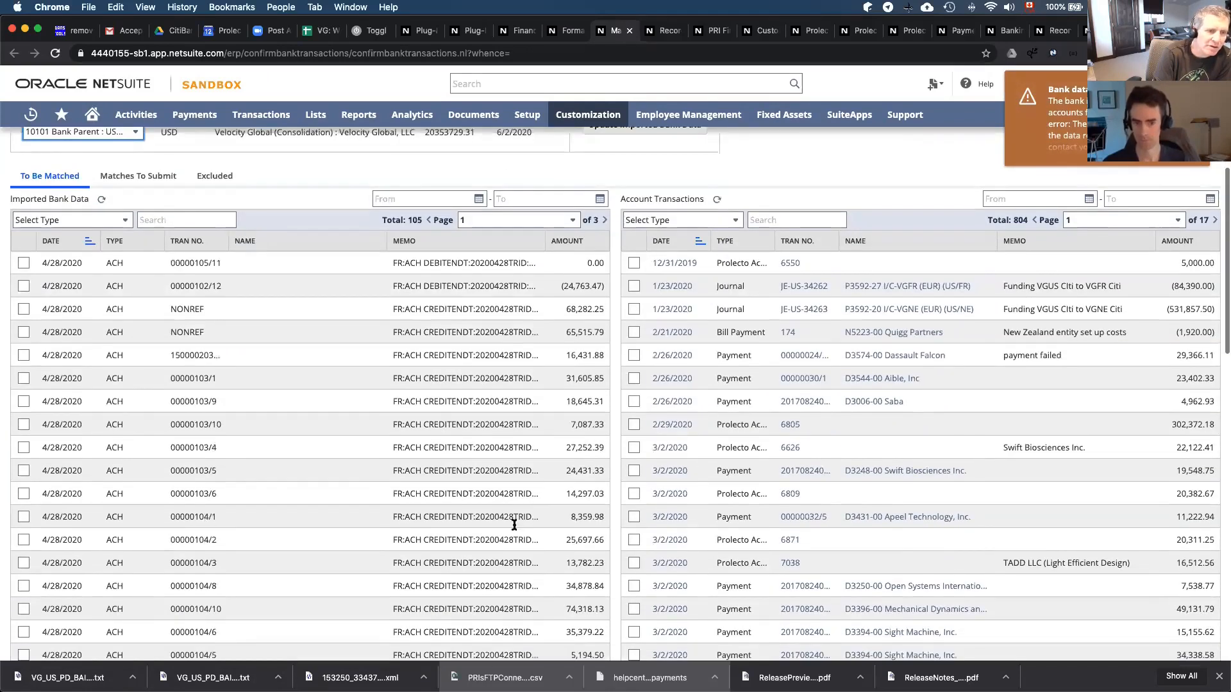
{"action": "mouse_move", "coordinate": [370, 526]}
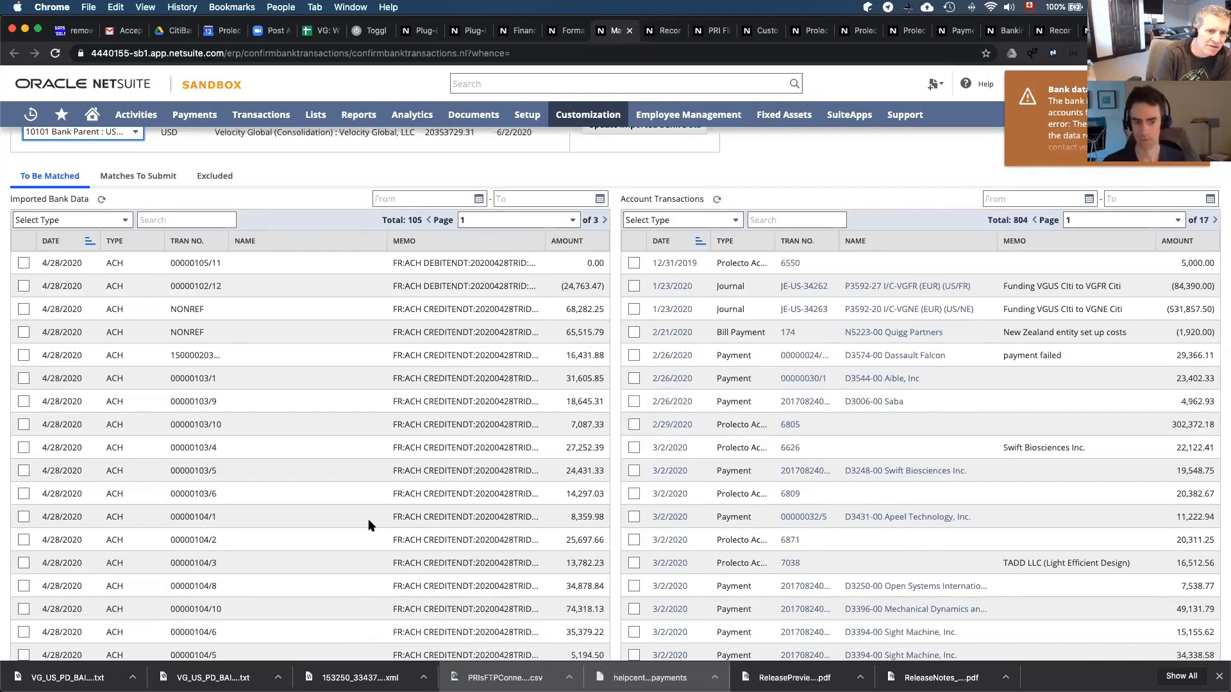
{"action": "scroll", "scroll_direction": "down", "scroll_amount": 3}
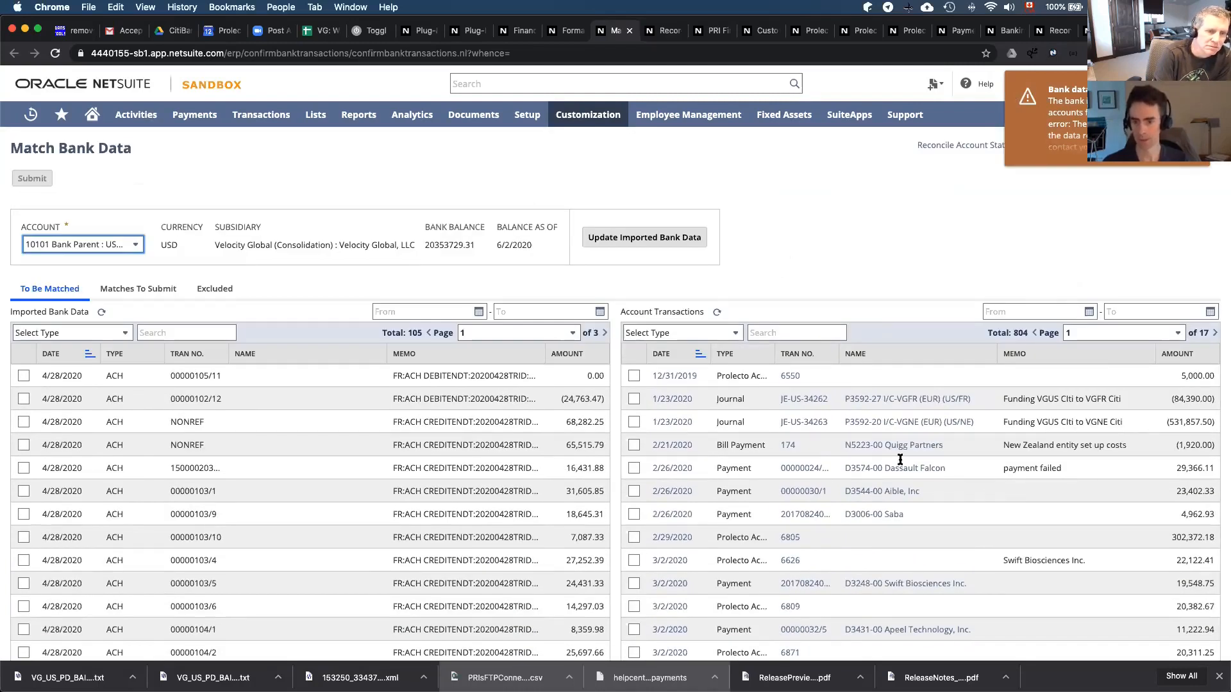
{"action": "mouse_move", "coordinate": [804, 401]}
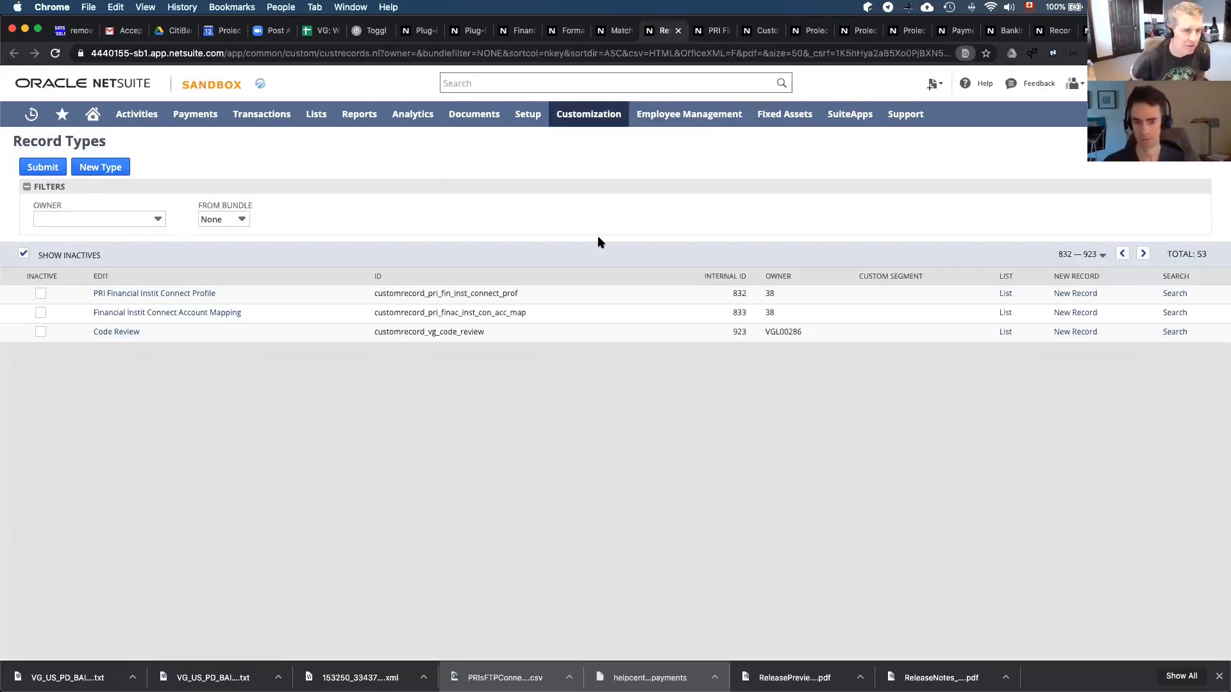
Return to the VG BAI2 w/ Connectivity format profile after a brief stop at Record Types
{"action": "left_click", "coordinate": [154, 292]}
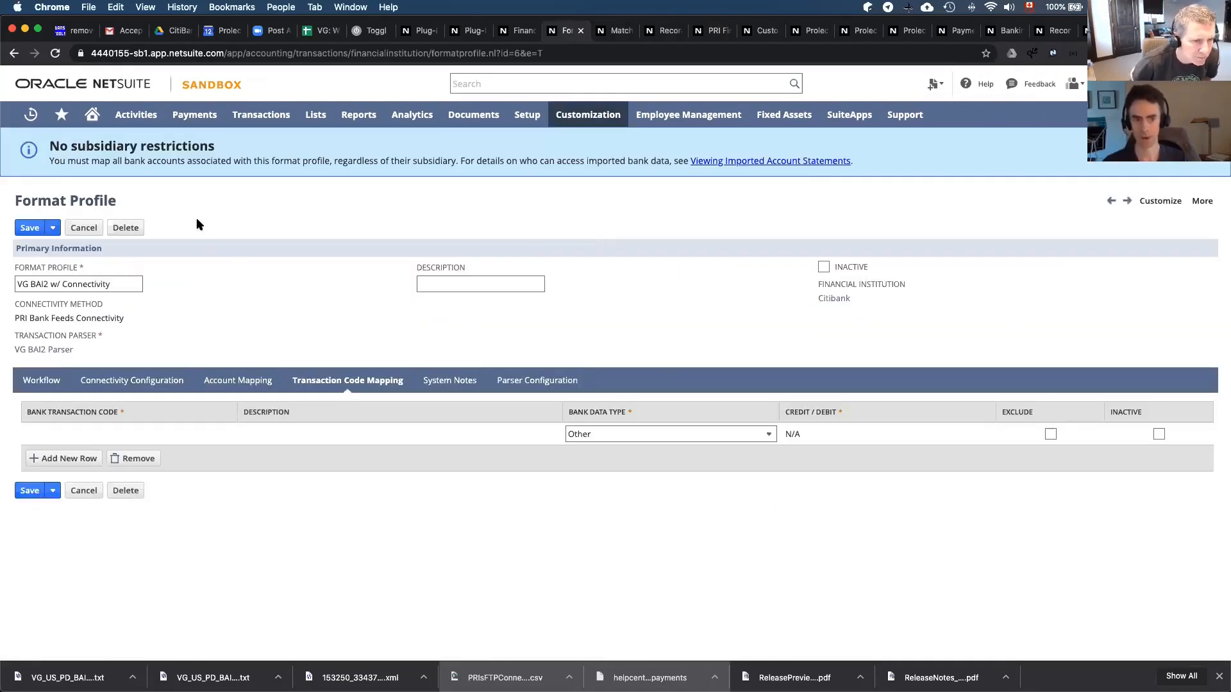
{"action": "mouse_move", "coordinate": [79, 357]}
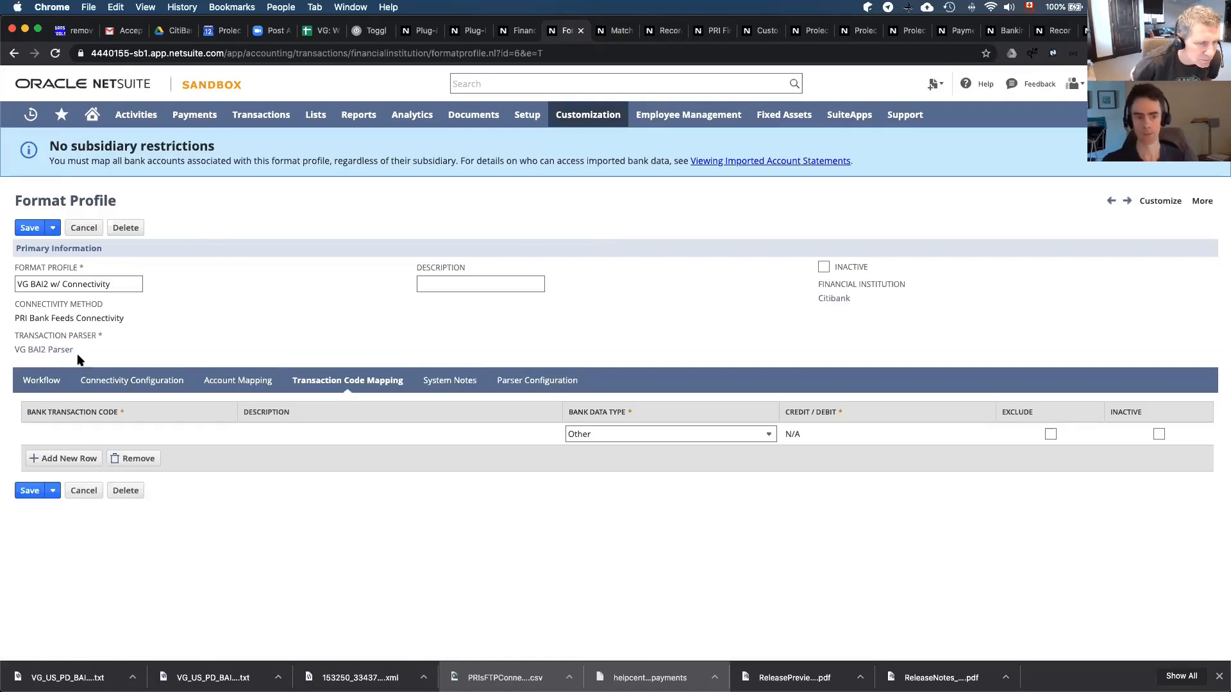
Show the format profile's Workflow details, which list no active workflows
{"action": "left_click", "coordinate": [41, 379]}
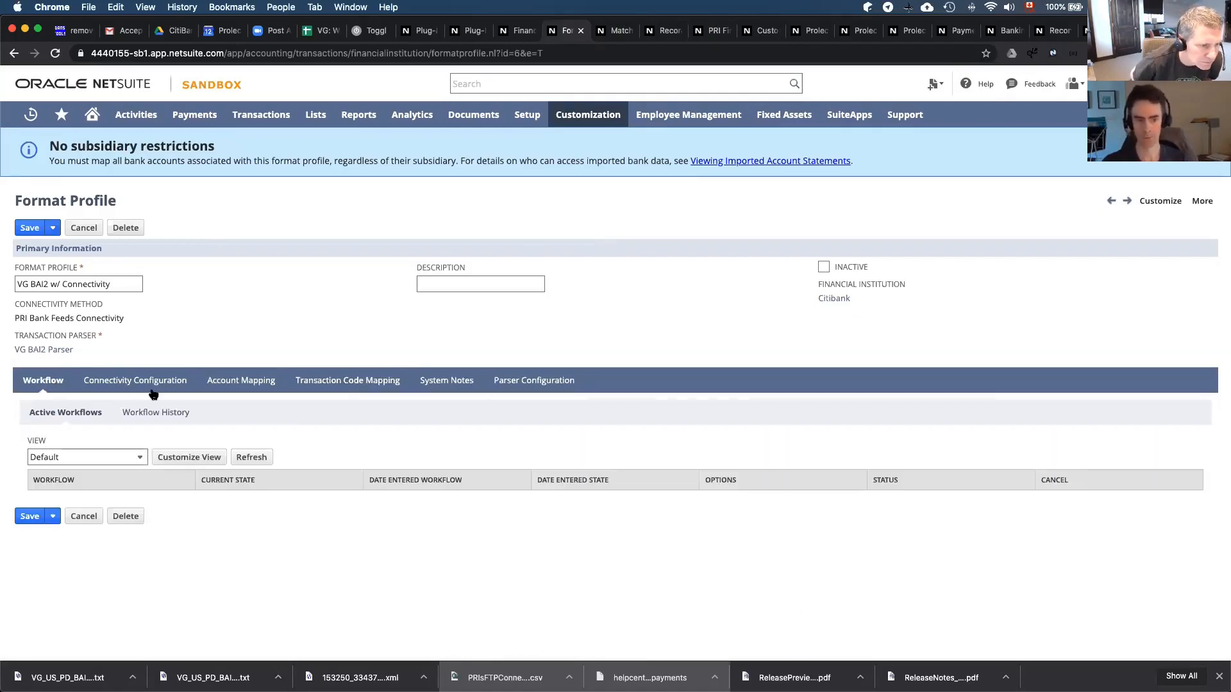
{"action": "mouse_move", "coordinate": [33, 244]}
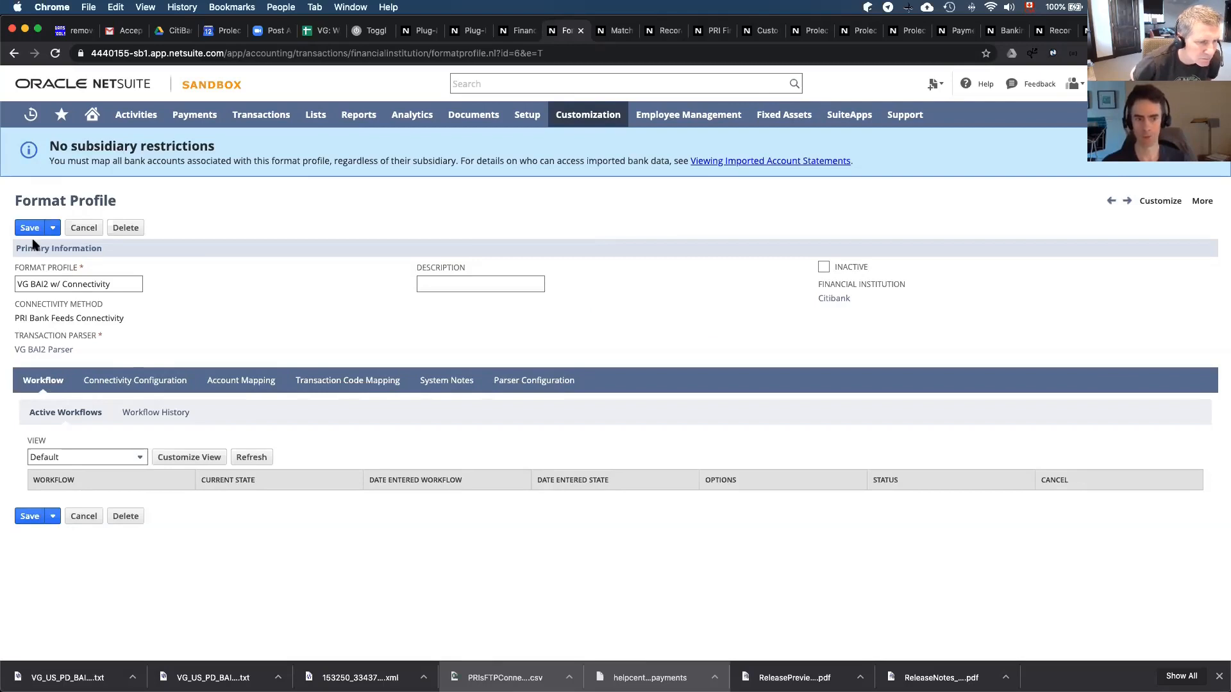
{"action": "mouse_move", "coordinate": [275, 270]}
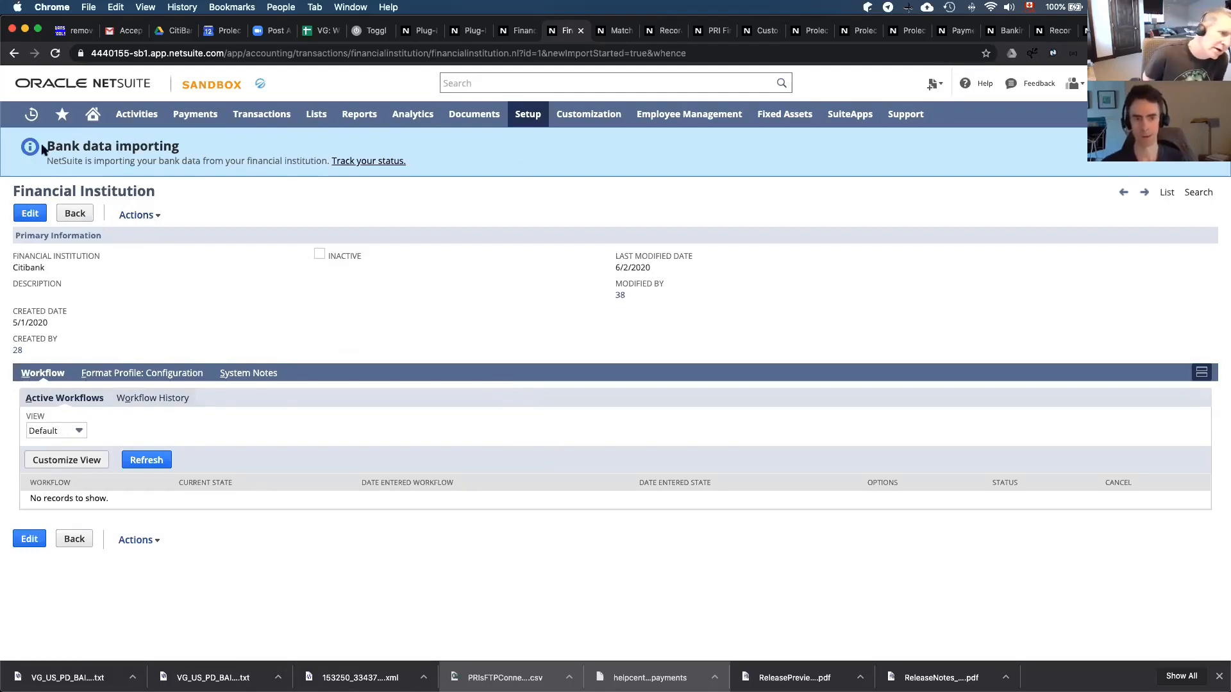
{"action": "mouse_move", "coordinate": [134, 169]}
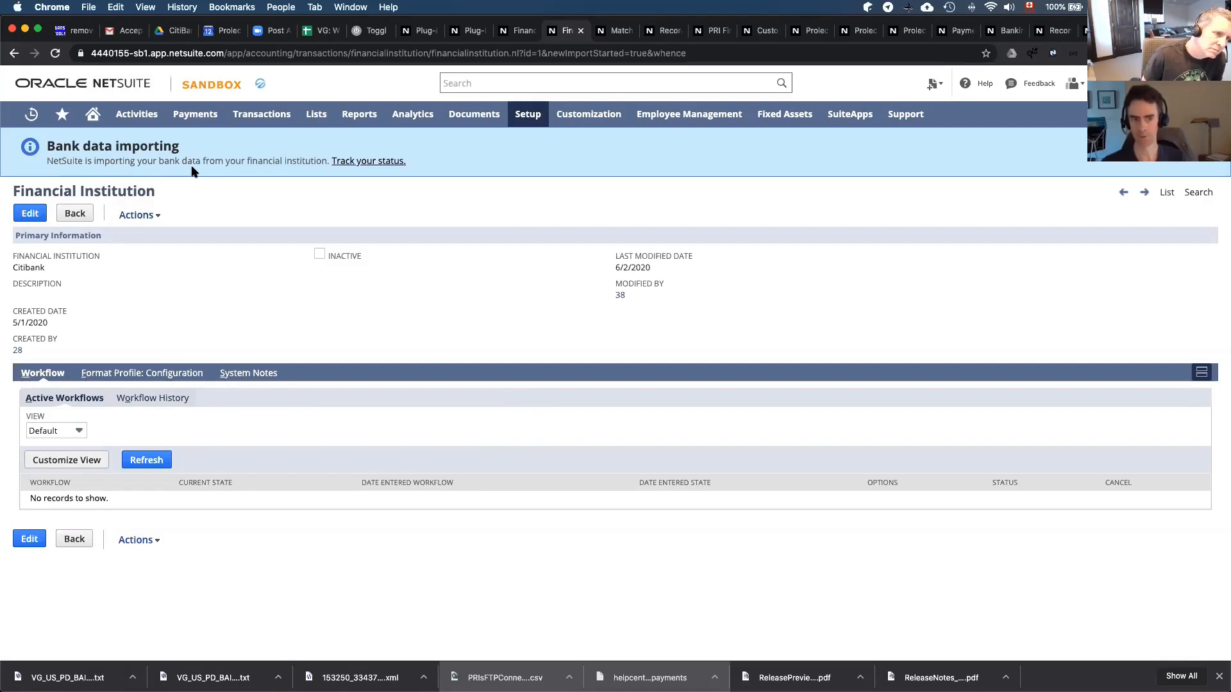
{"action": "mouse_move", "coordinate": [368, 164]}
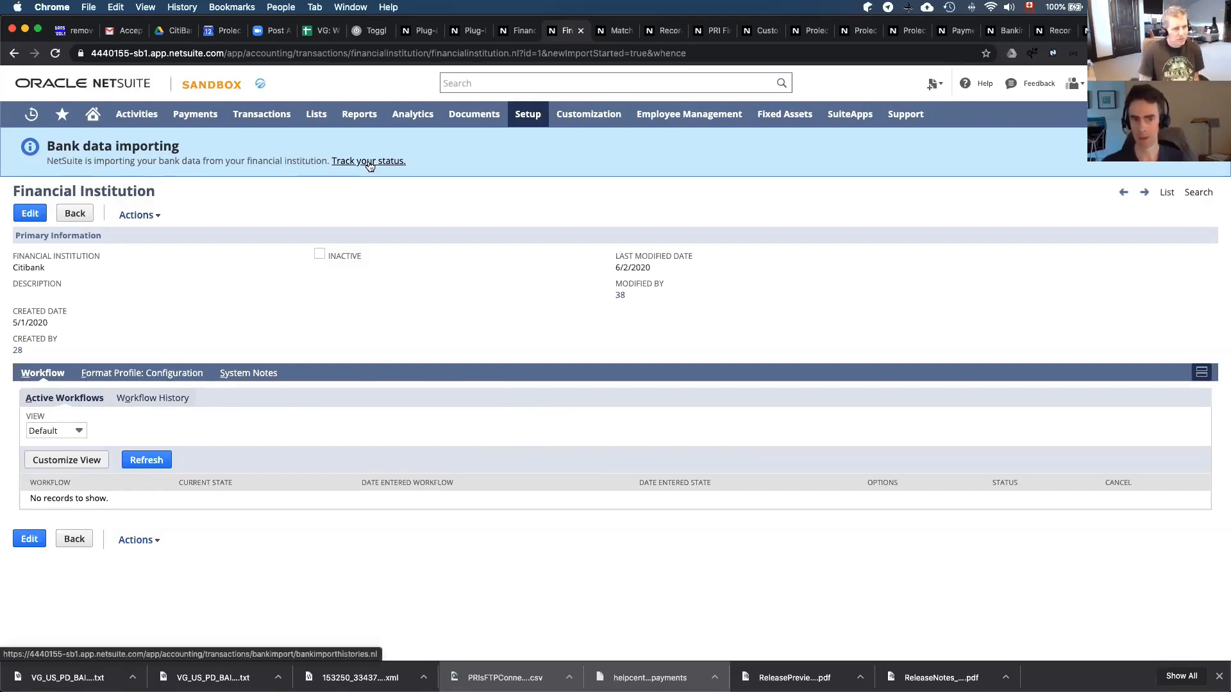
Follow Track your status to the Imported Statement List of failed PRI Bank Feeds Connectivity imports
{"action": "left_click", "coordinate": [366, 161]}
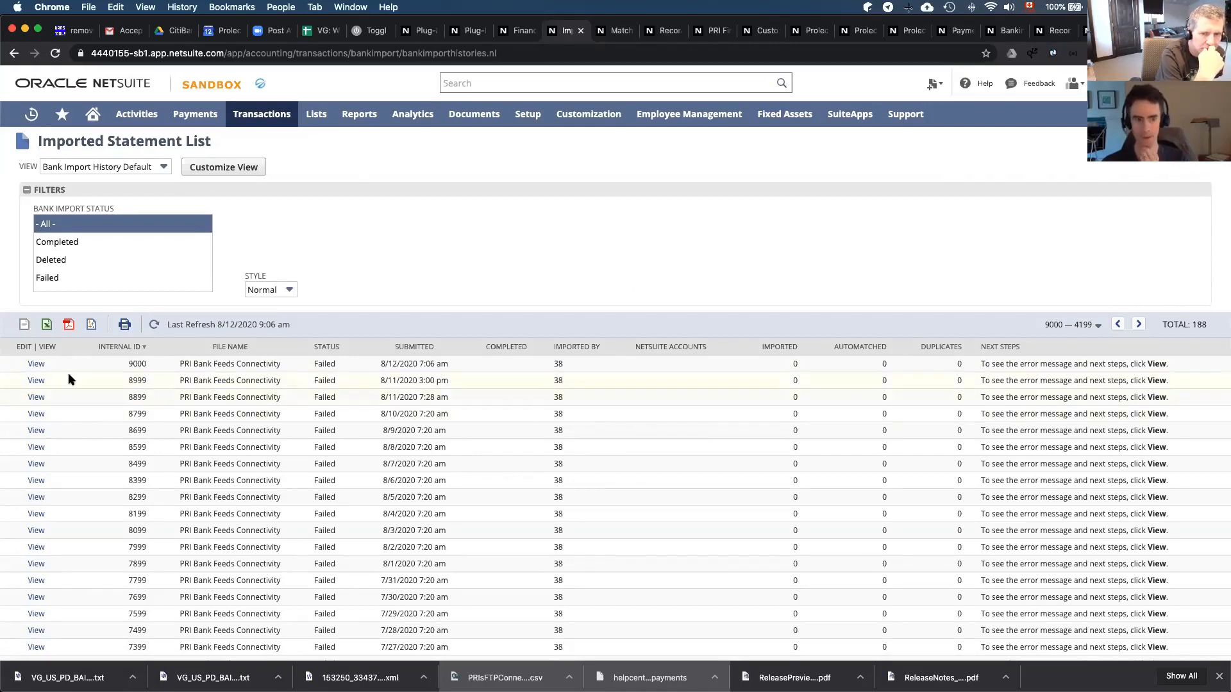
View Import Details for statement 9,000, failed with a data retrieval issue under the Citibank profile
{"action": "left_click", "coordinate": [36, 364]}
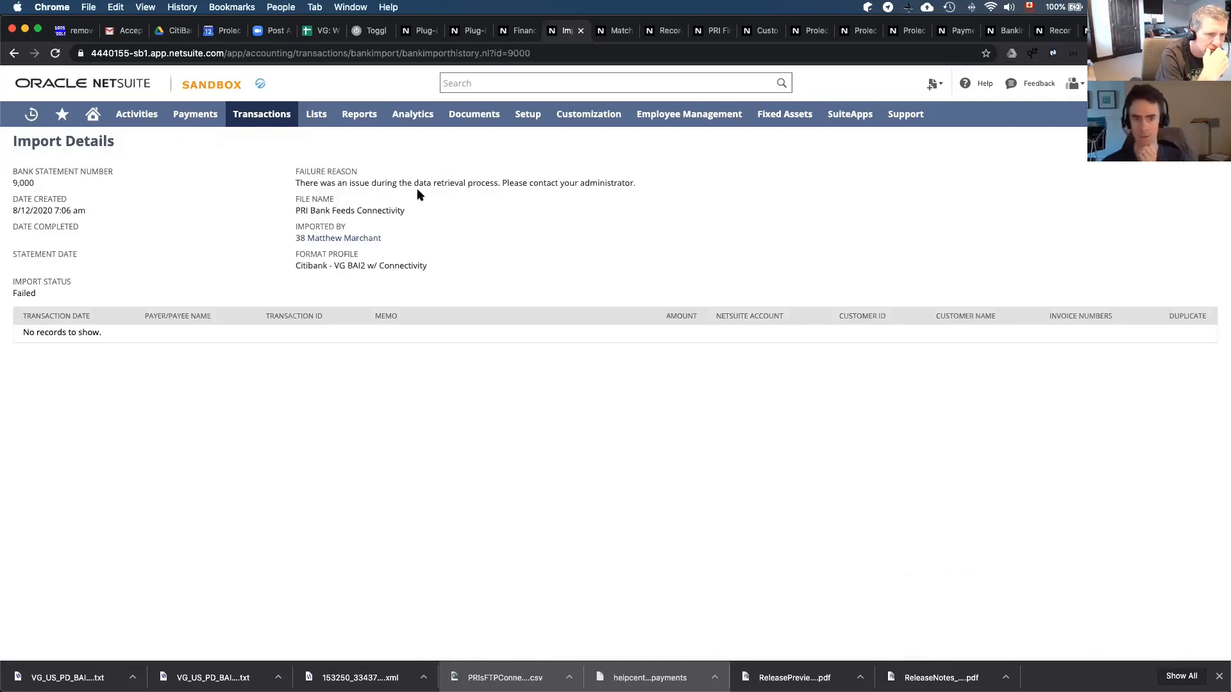
{"action": "mouse_move", "coordinate": [504, 182]}
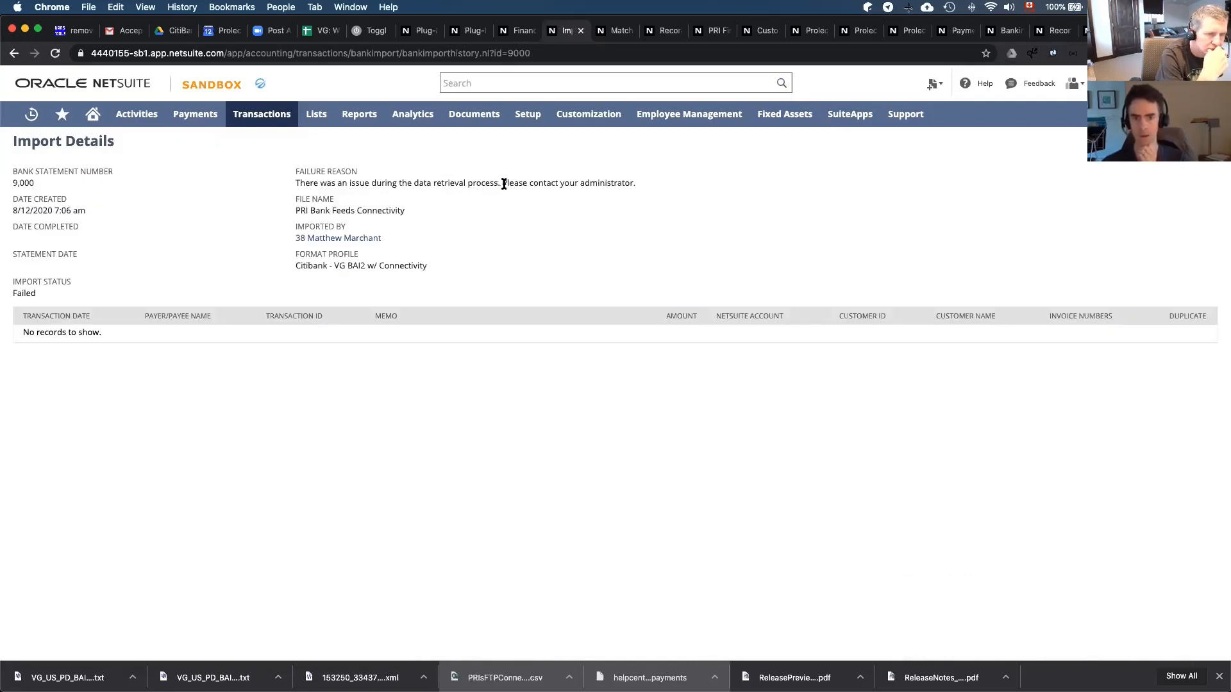
{"action": "mouse_move", "coordinate": [641, 187]}
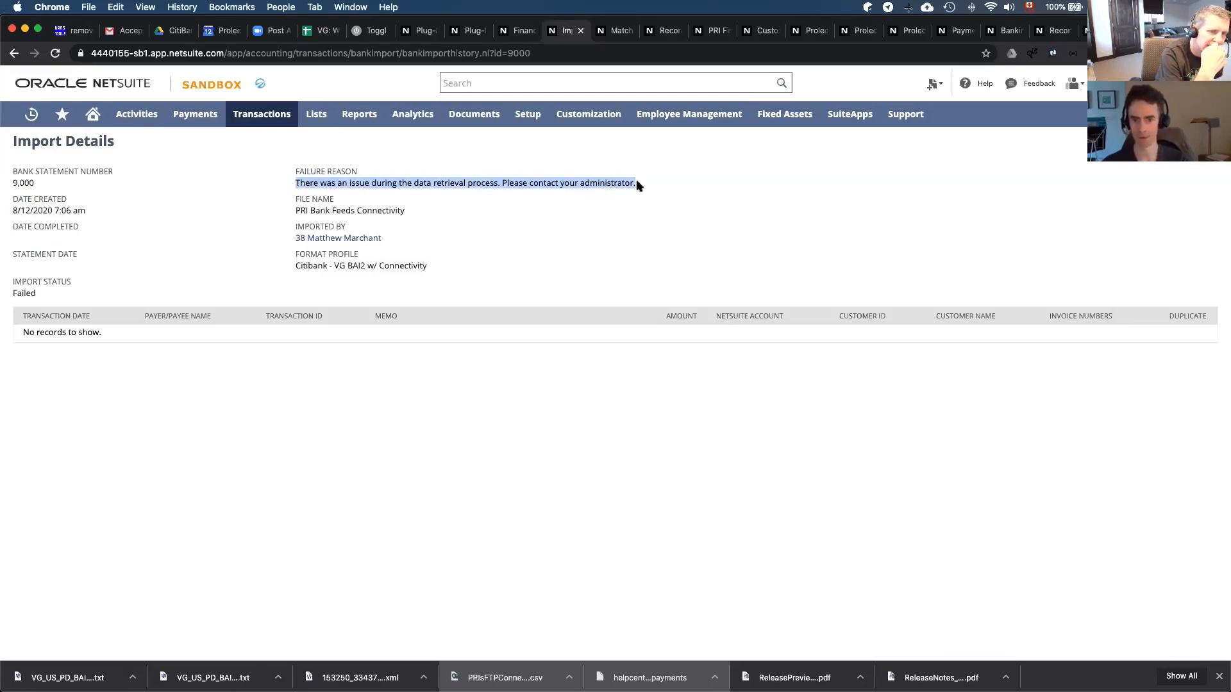
{"action": "mouse_move", "coordinate": [643, 189]}
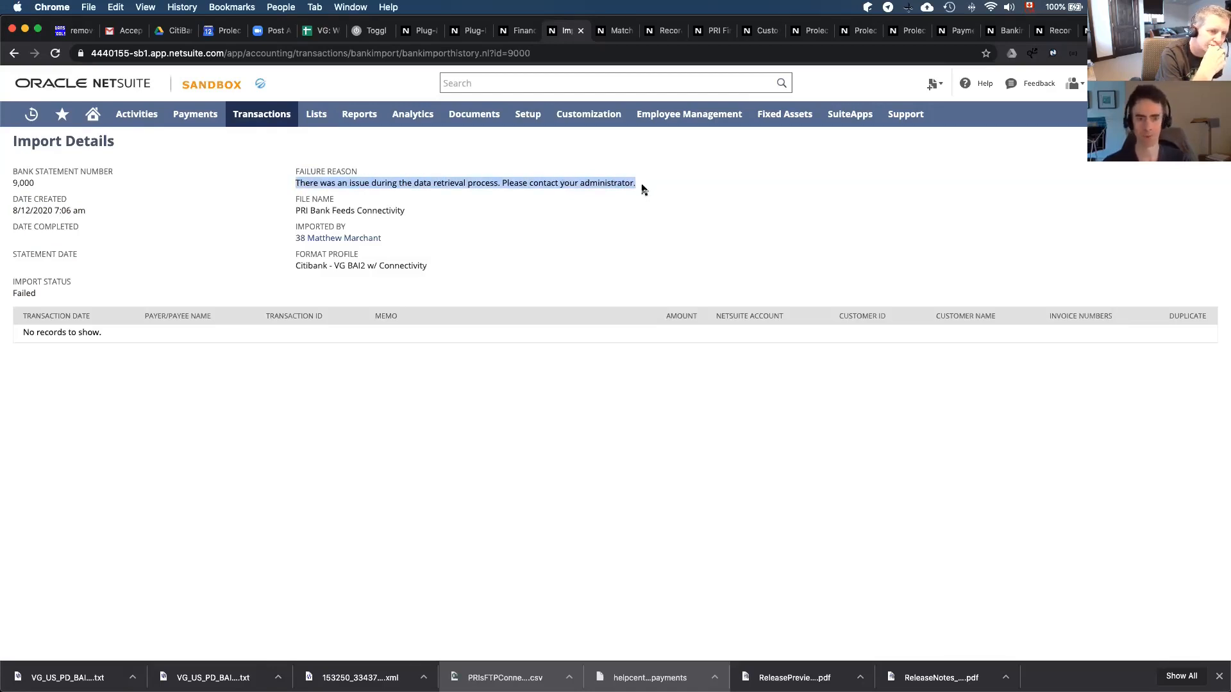